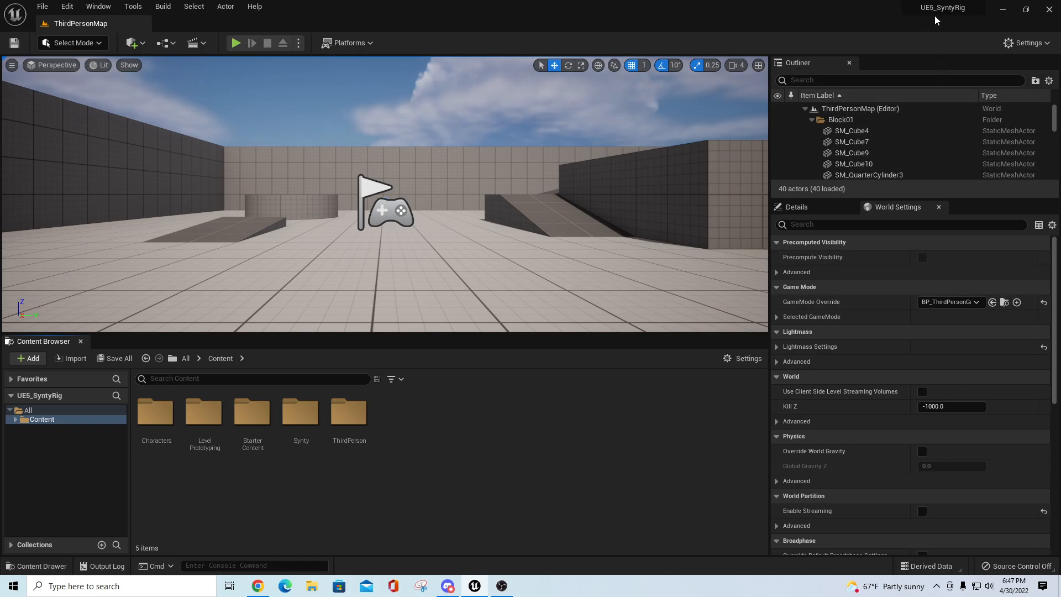
Browse the Synty content and open BP_ThirdPersonCharacter to inspect its Character mesh.
left_click(284, 586)
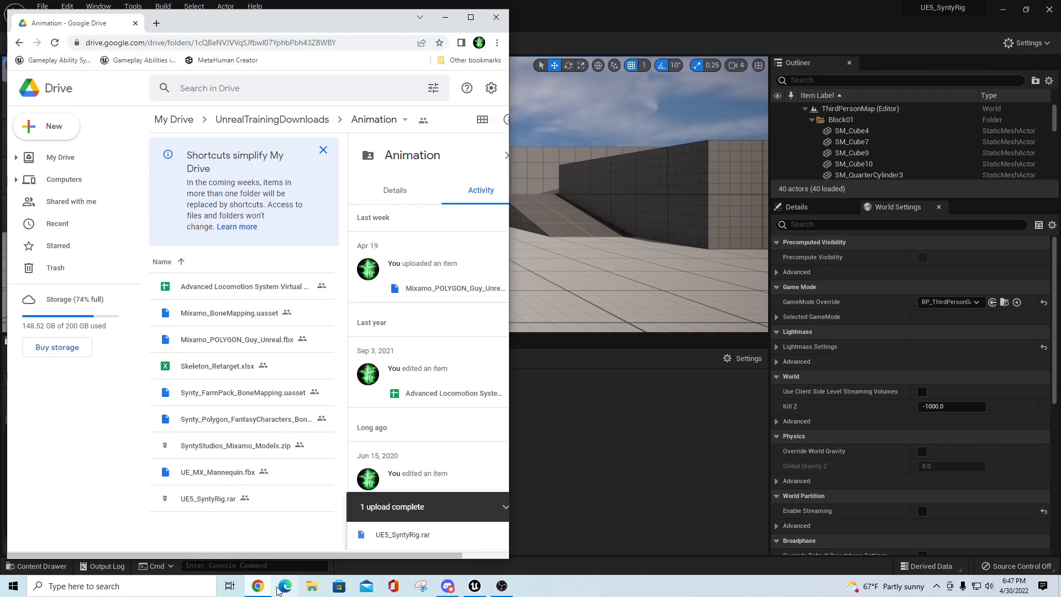
mouse_move(304, 121)
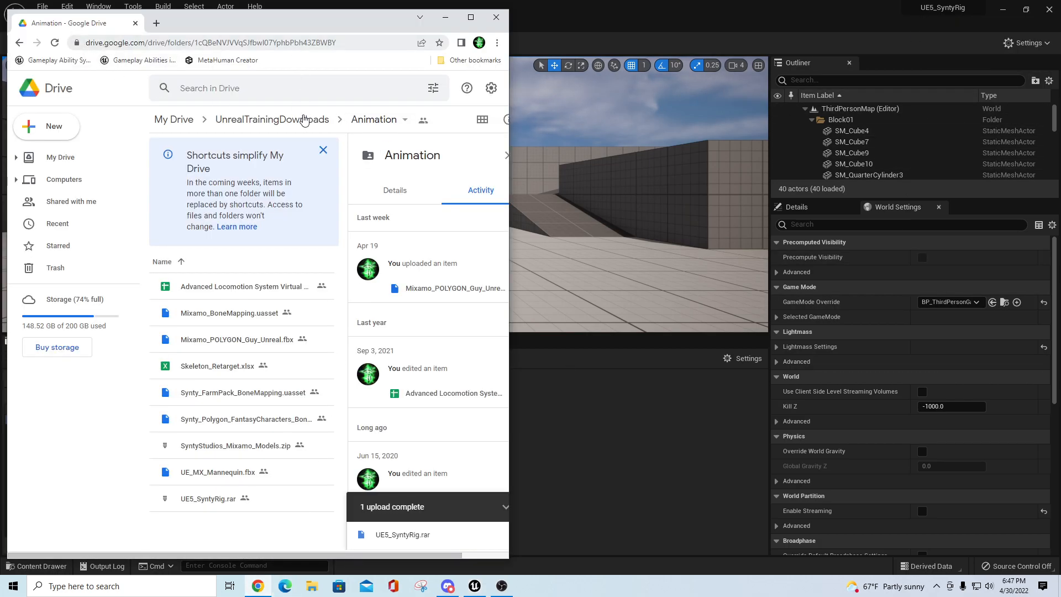
mouse_move(272, 120)
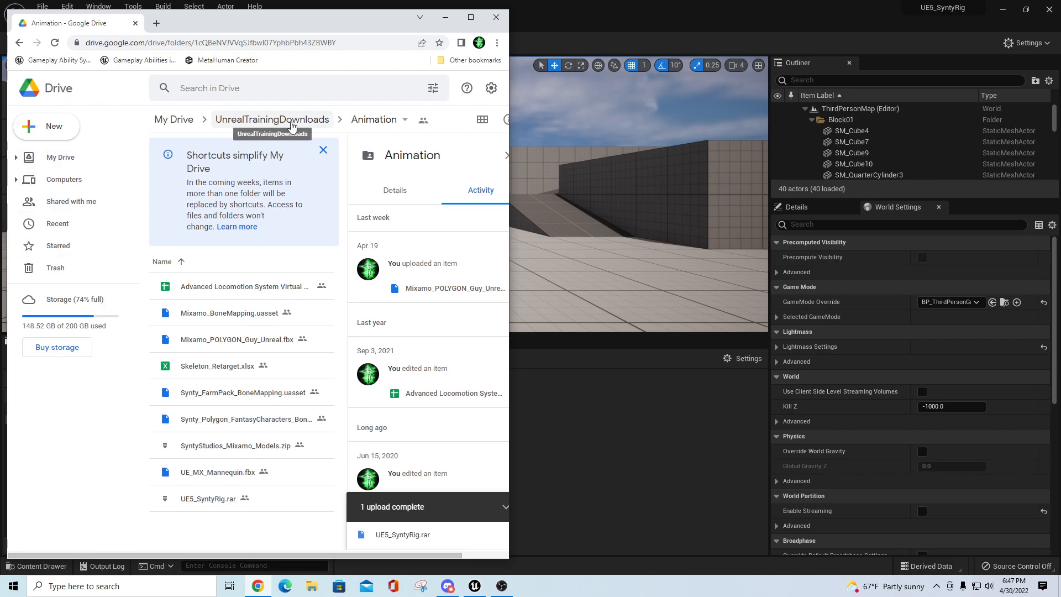
mouse_move(252, 374)
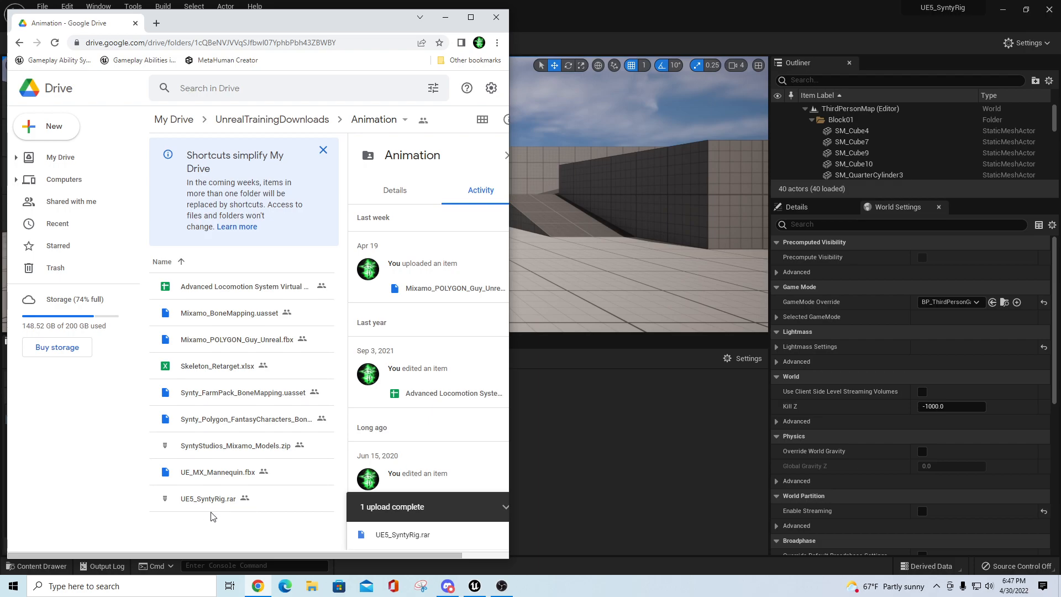
mouse_move(482, 65)
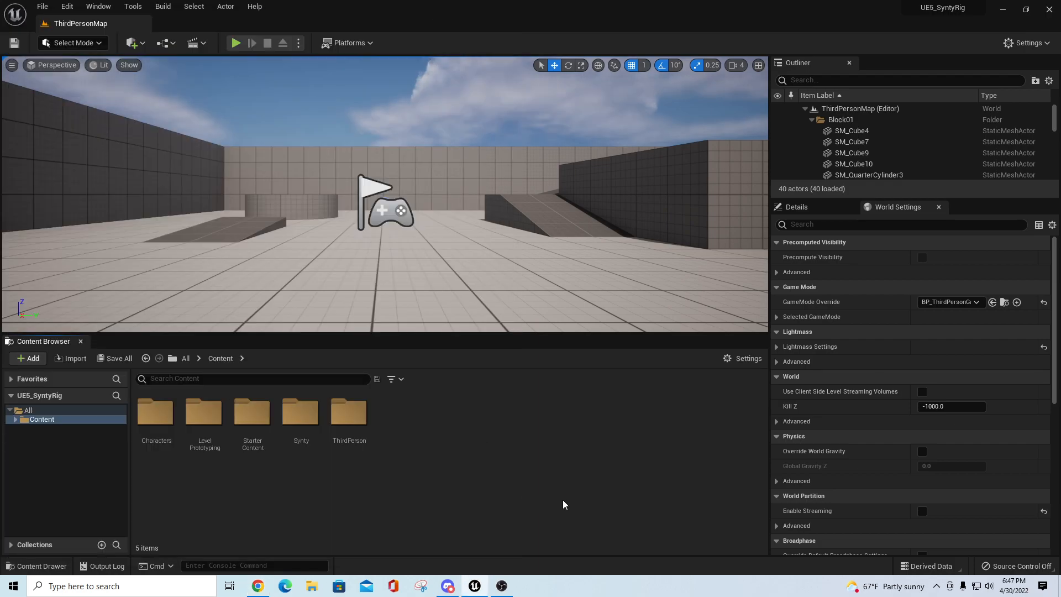
mouse_move(187, 511)
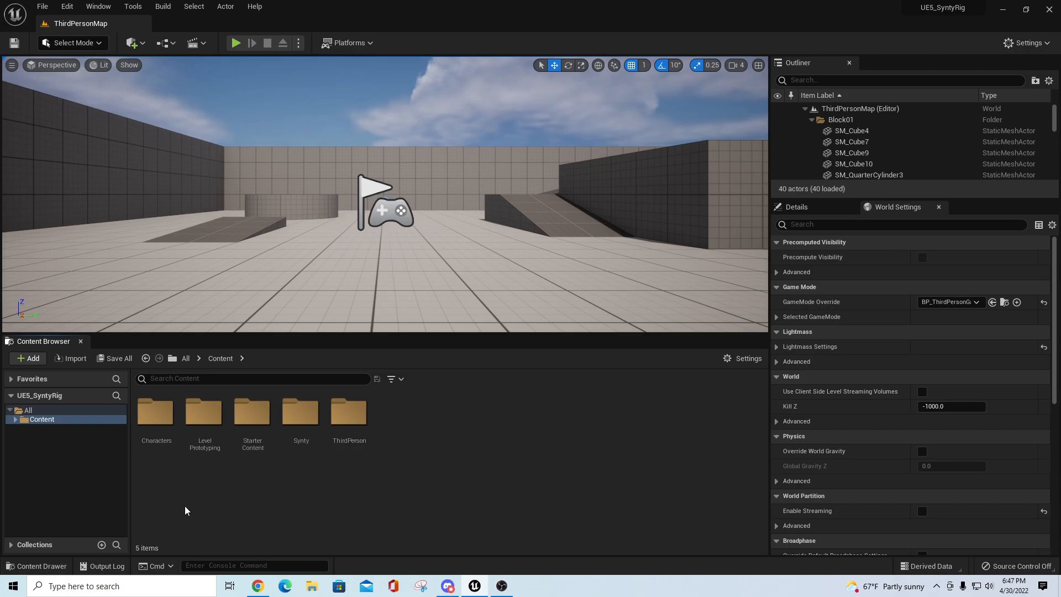
left_click(15, 418)
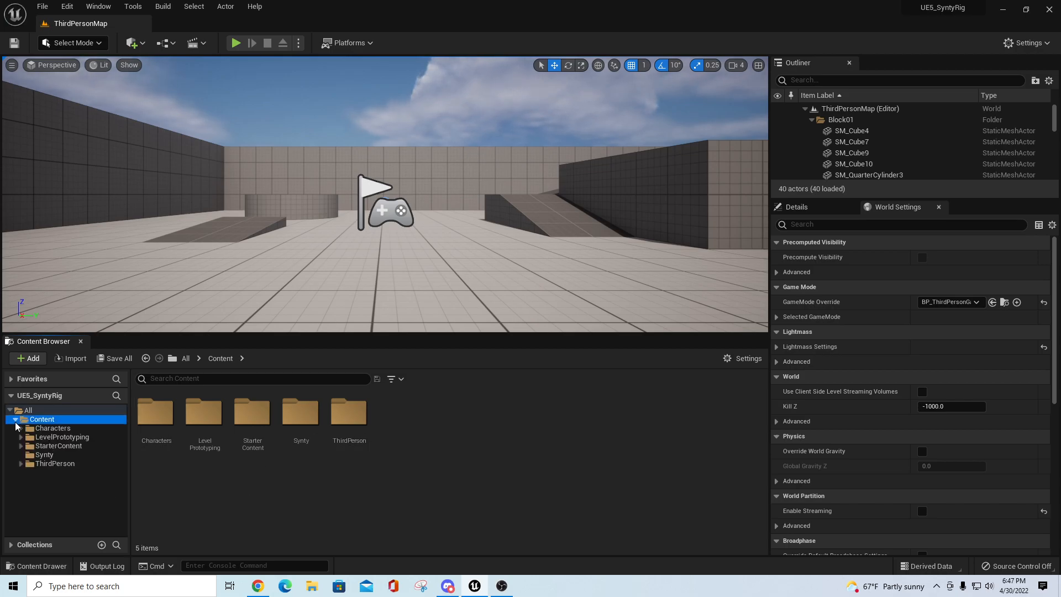
mouse_move(468, 193)
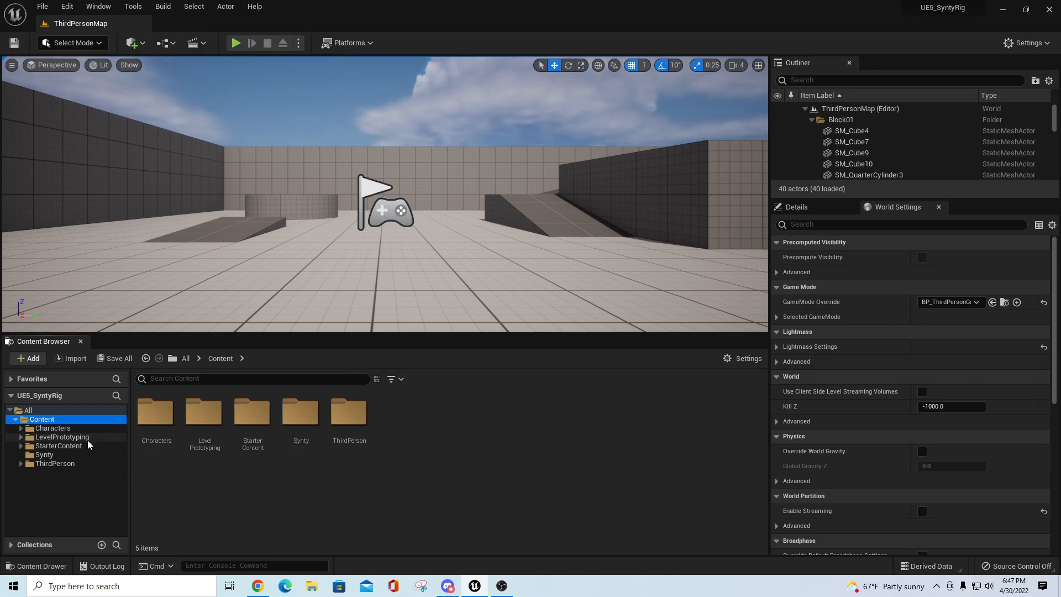
left_click(45, 454)
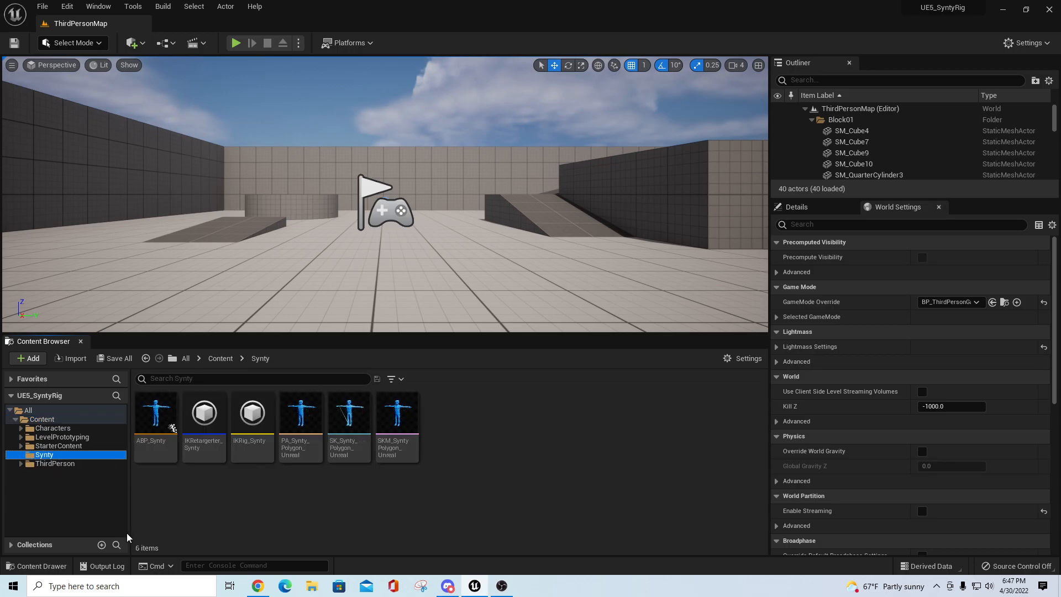
mouse_move(188, 531)
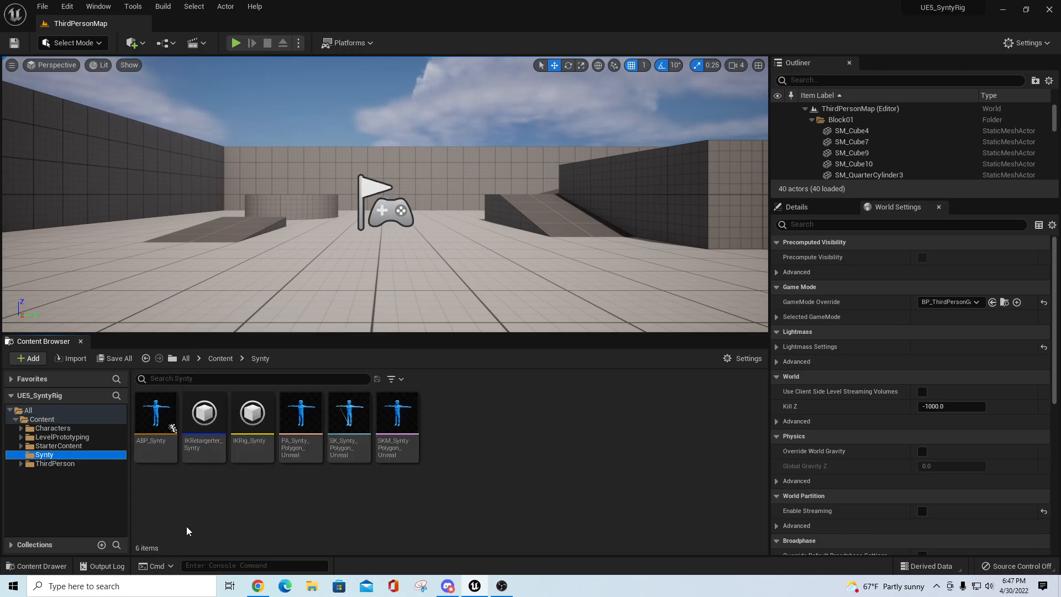
mouse_move(199, 484)
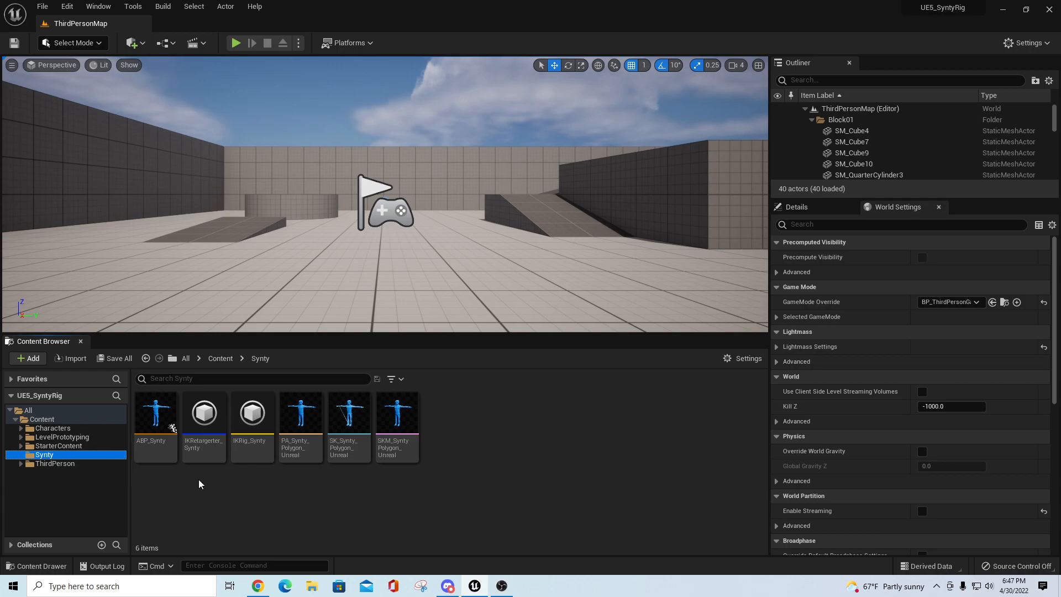
mouse_move(303, 508)
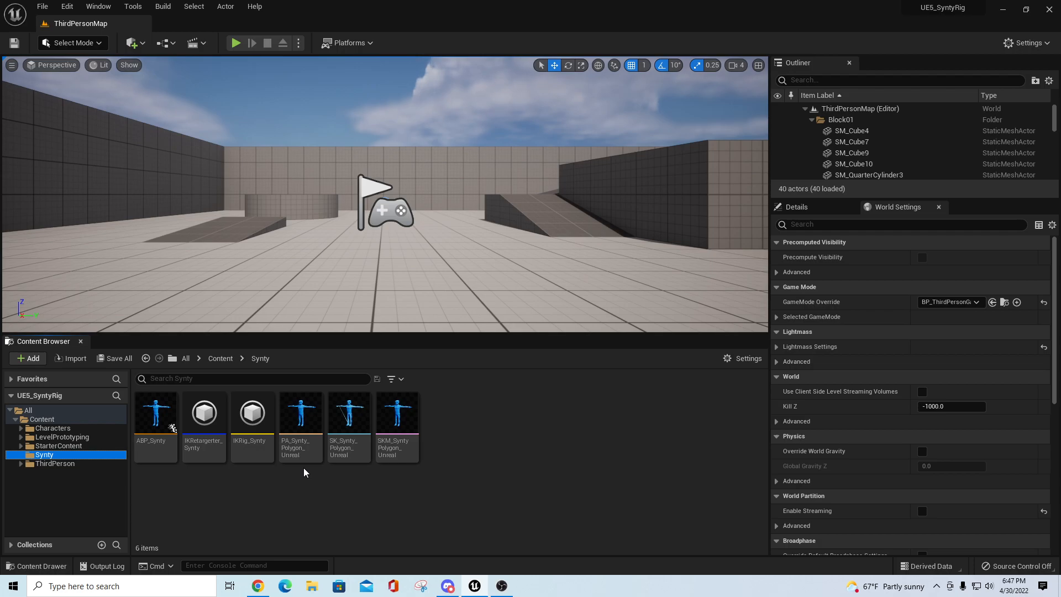
mouse_move(114, 480)
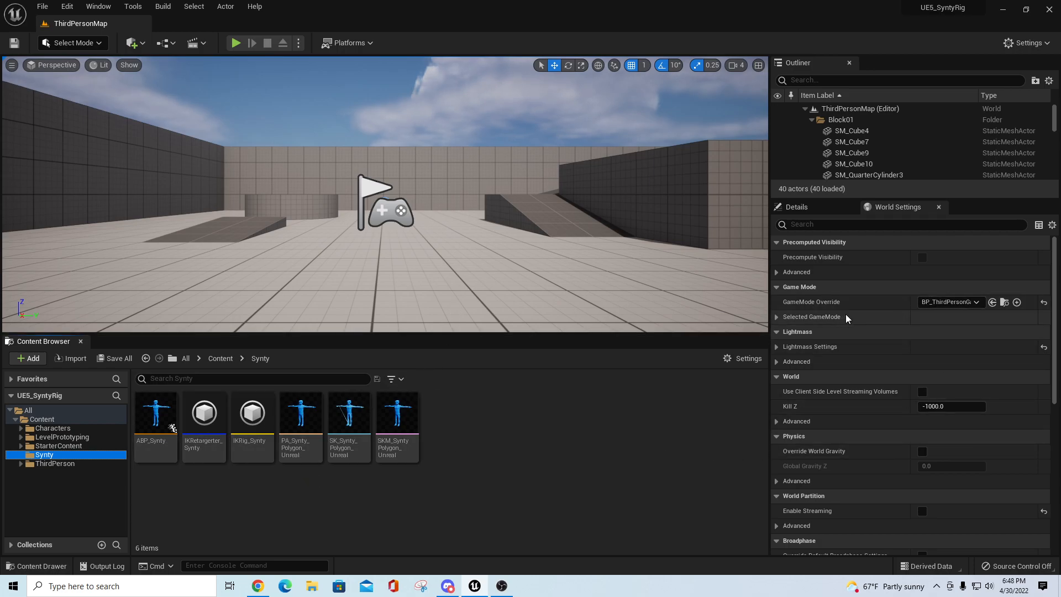
left_click(57, 472)
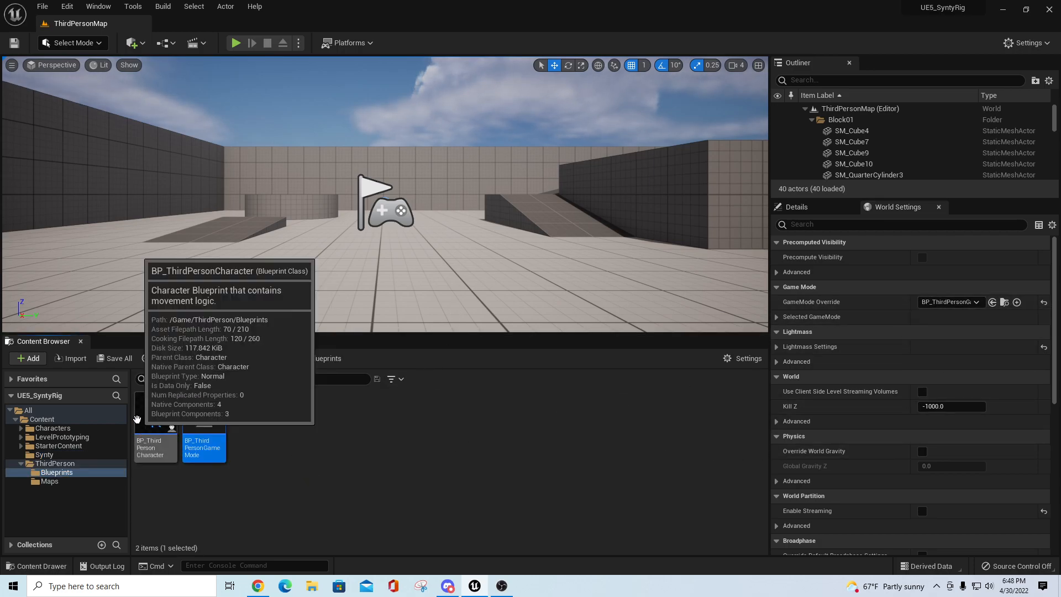
double_click(155, 443)
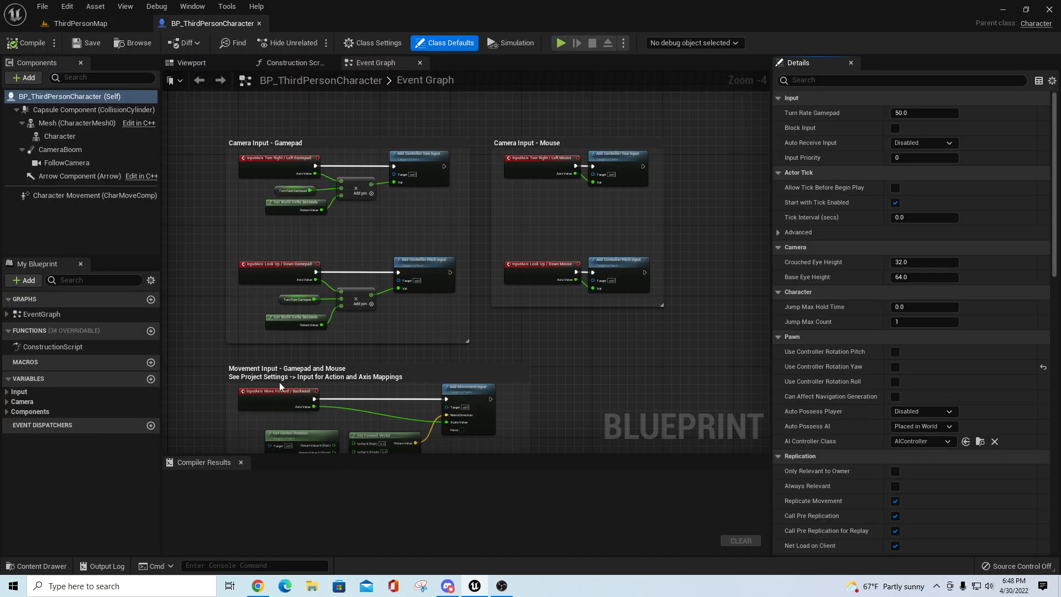
left_click(76, 123)
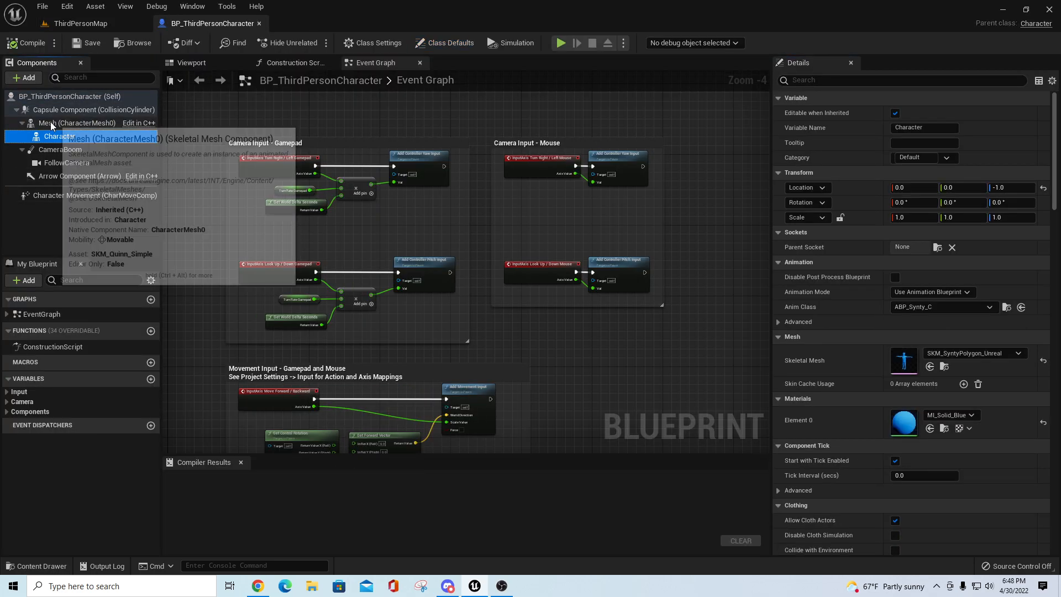
mouse_move(888, 361)
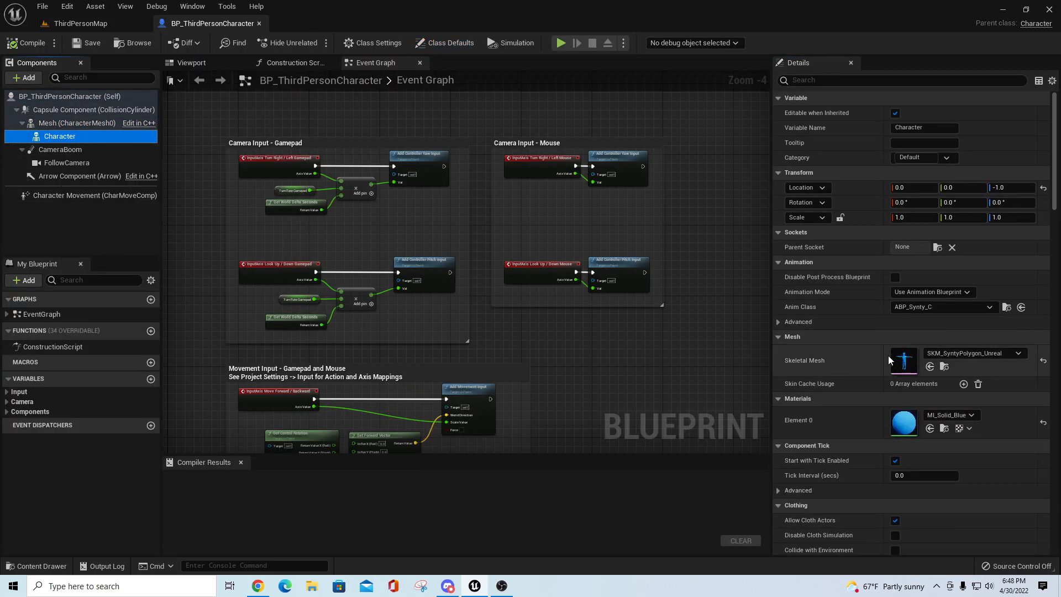
mouse_move(973, 353)
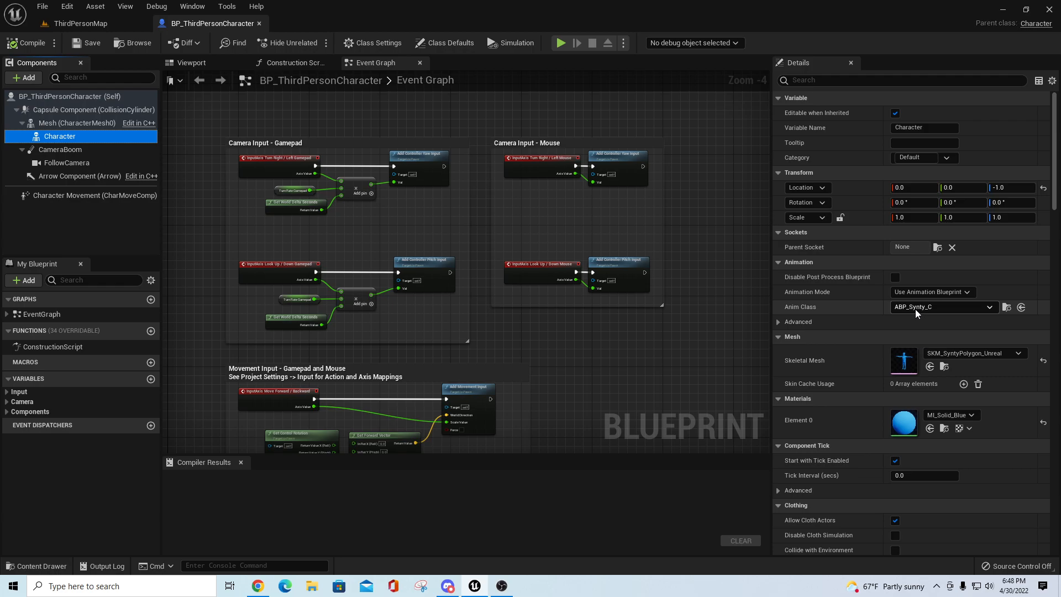
mouse_move(1007, 307)
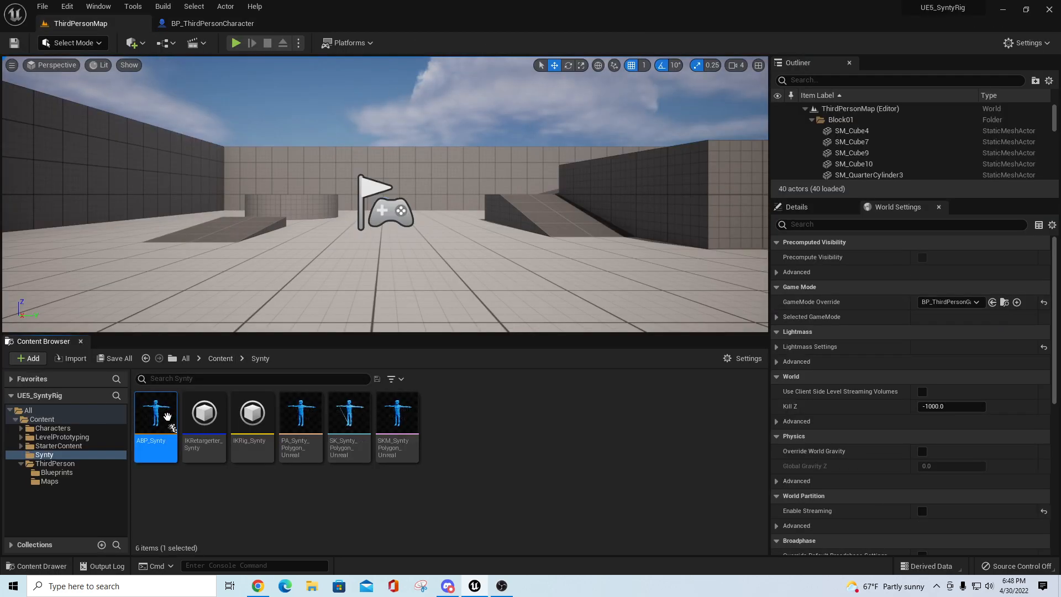
From ABP_Synty's retarget node, open IKRetargeter_Synty and preview MM_Walk_Fwd on both characters.
double_click(155, 413)
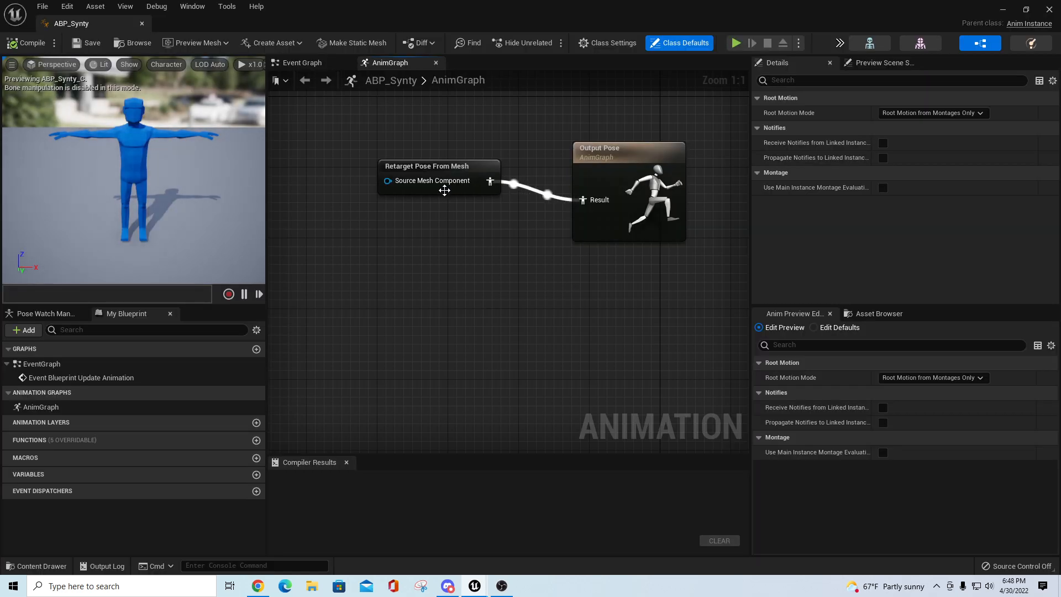
left_click(434, 165)
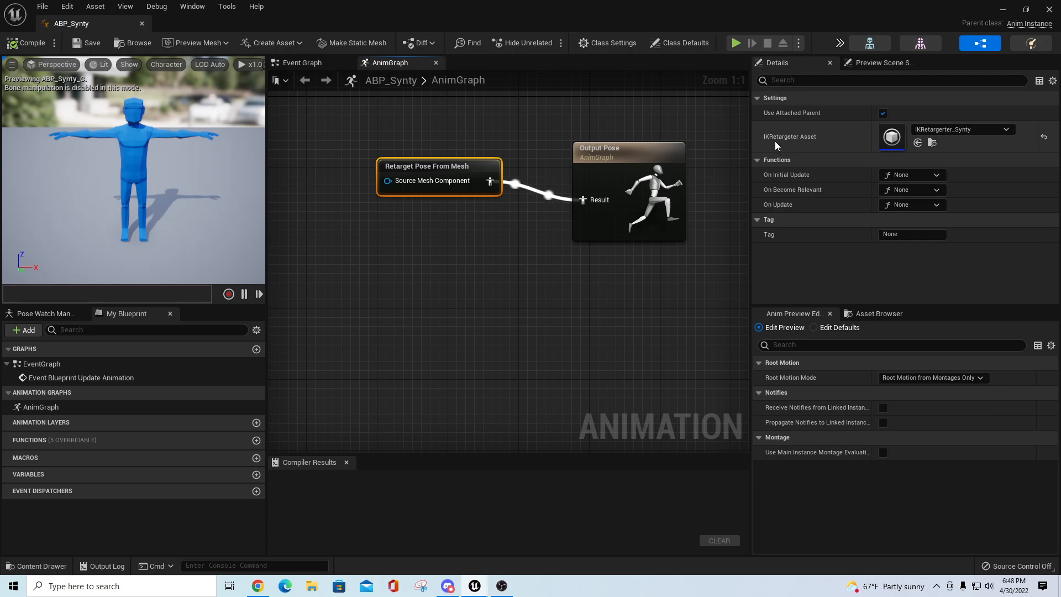
mouse_move(939, 150)
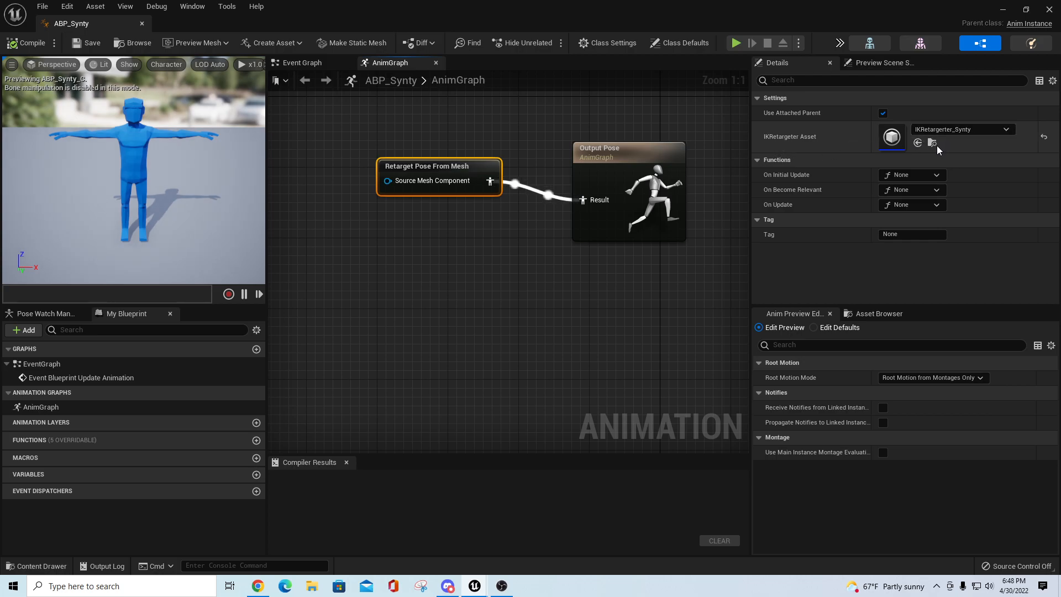
mouse_move(860, 159)
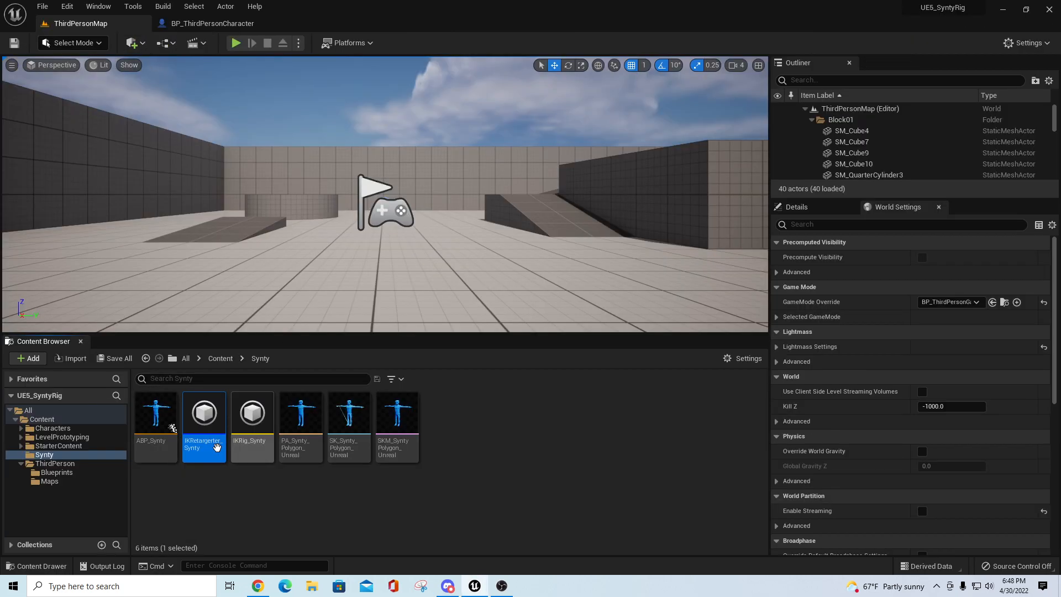
double_click(204, 414)
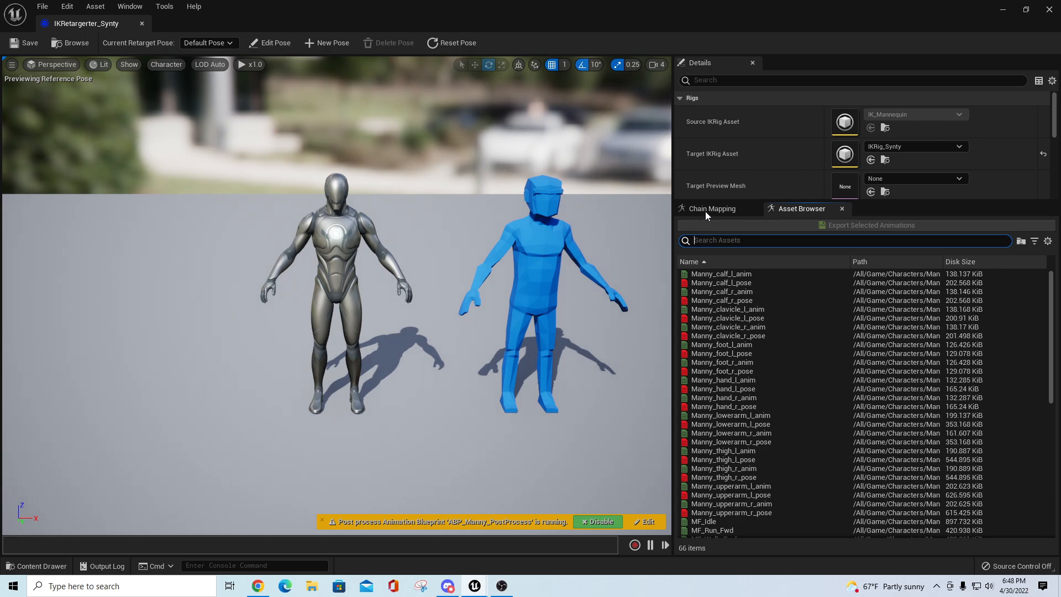
left_click(711, 209)
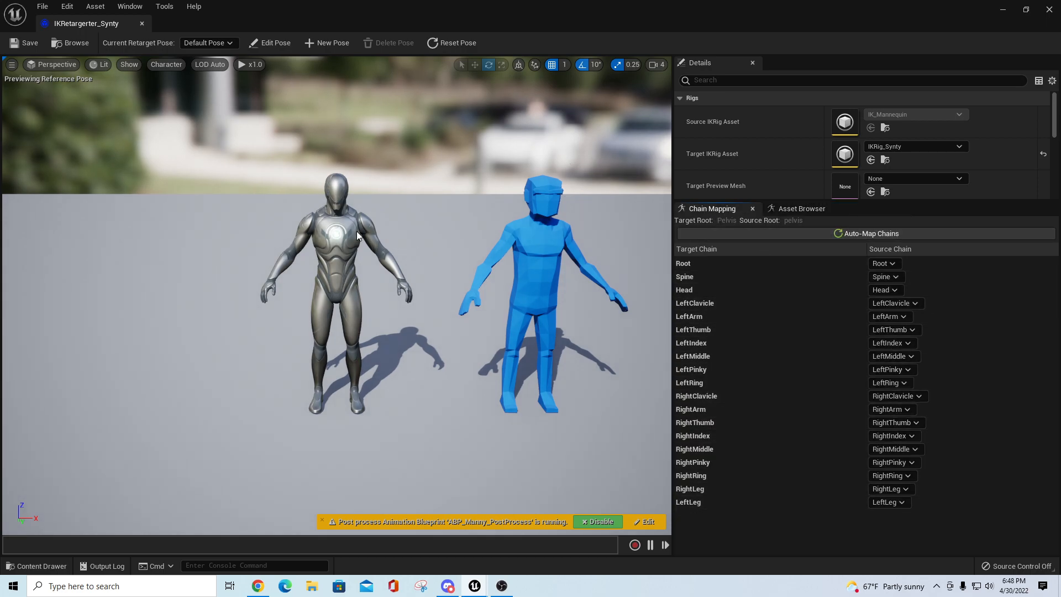
mouse_move(624, 233)
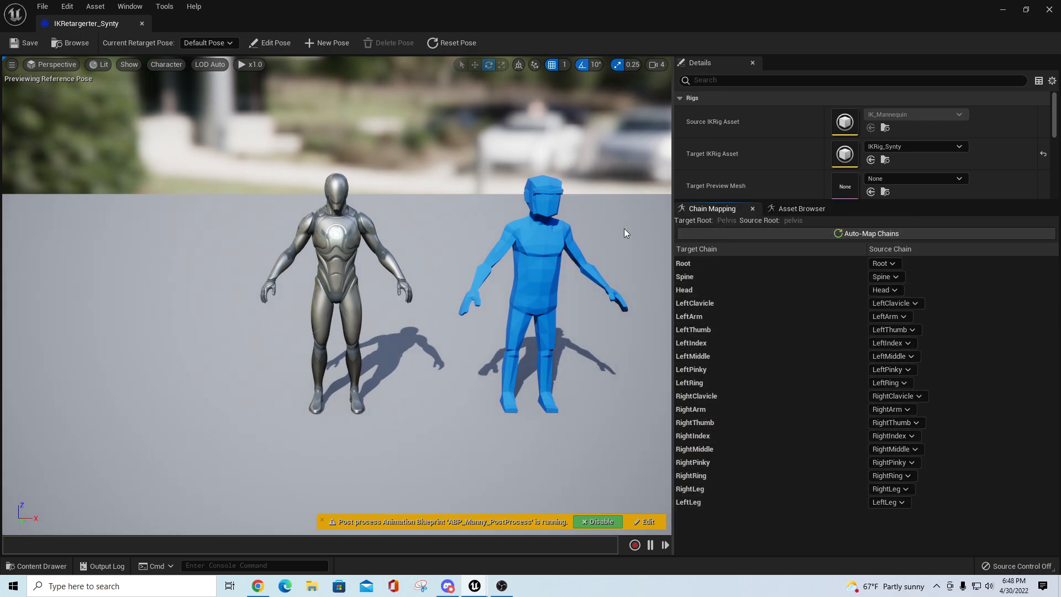
left_click(800, 211)
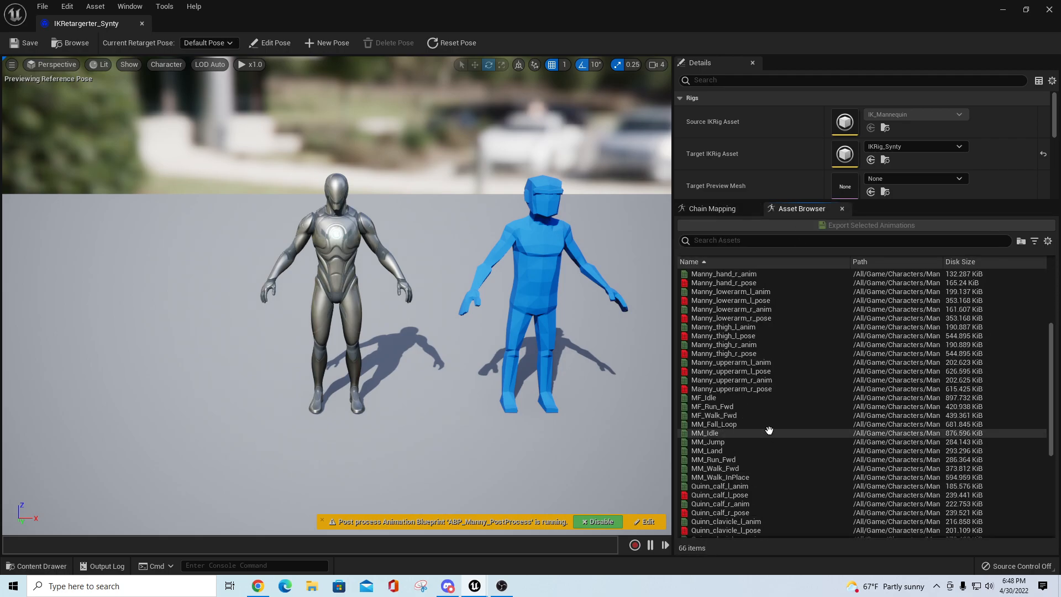
scroll("down", 3)
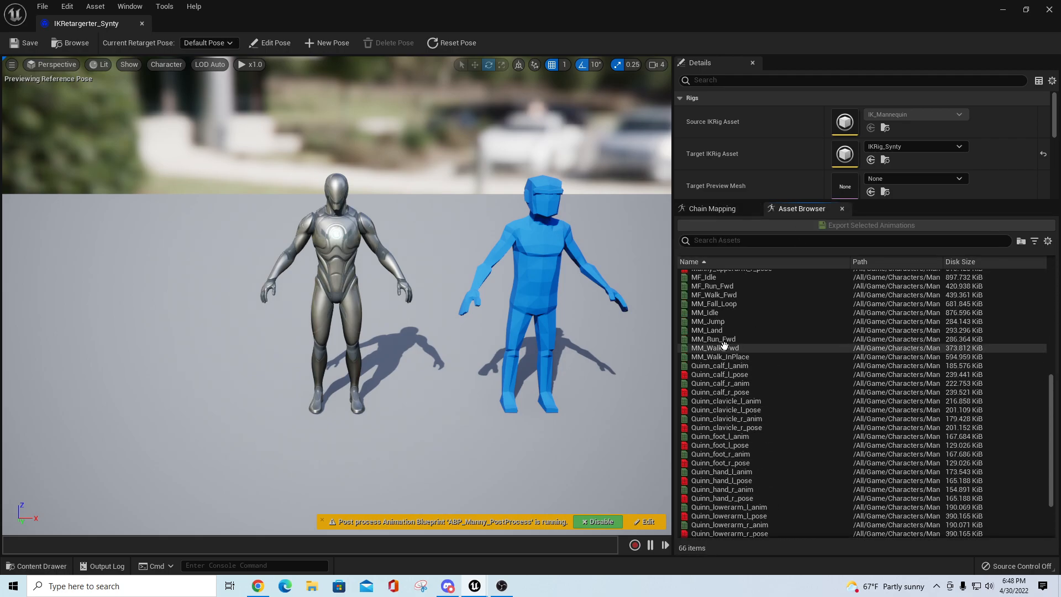
double_click(715, 347)
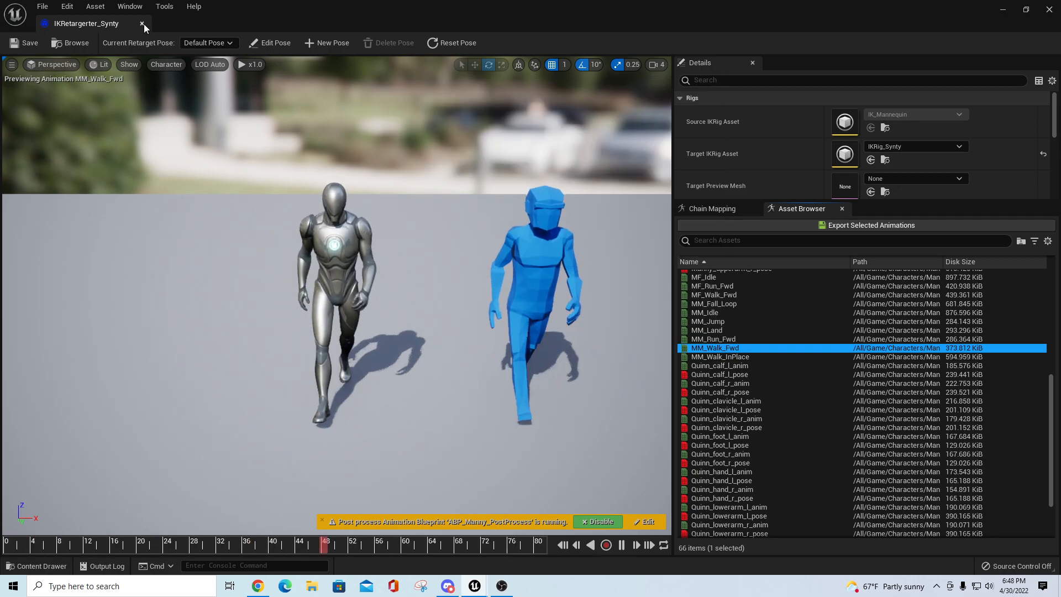
left_click(142, 23)
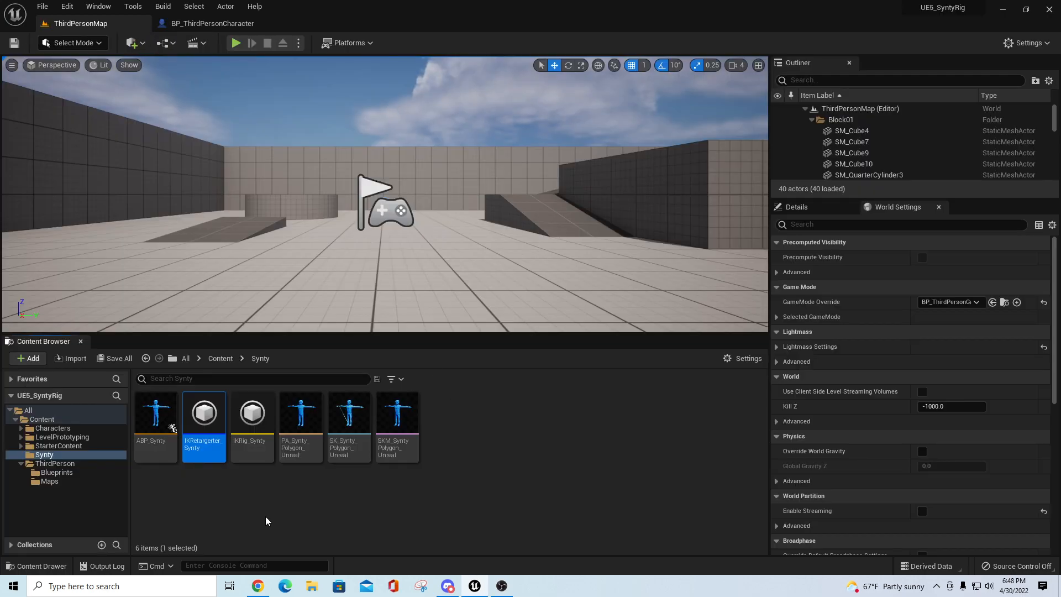
Inspect IKRig_Synty's Hand_L_Goal solver, then play-test and stop the level.
double_click(252, 412)
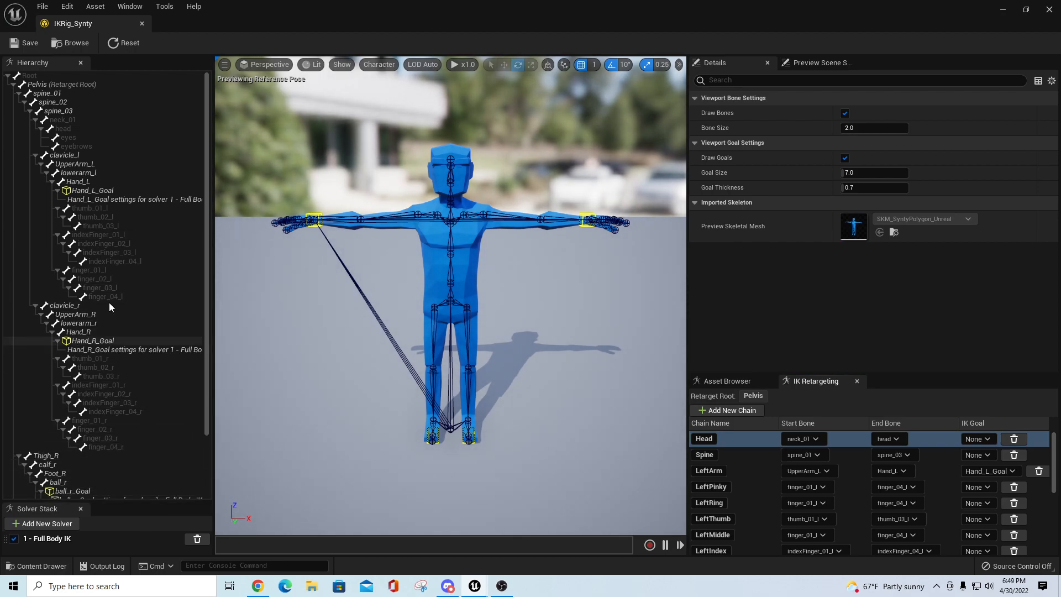
scroll("down", 3)
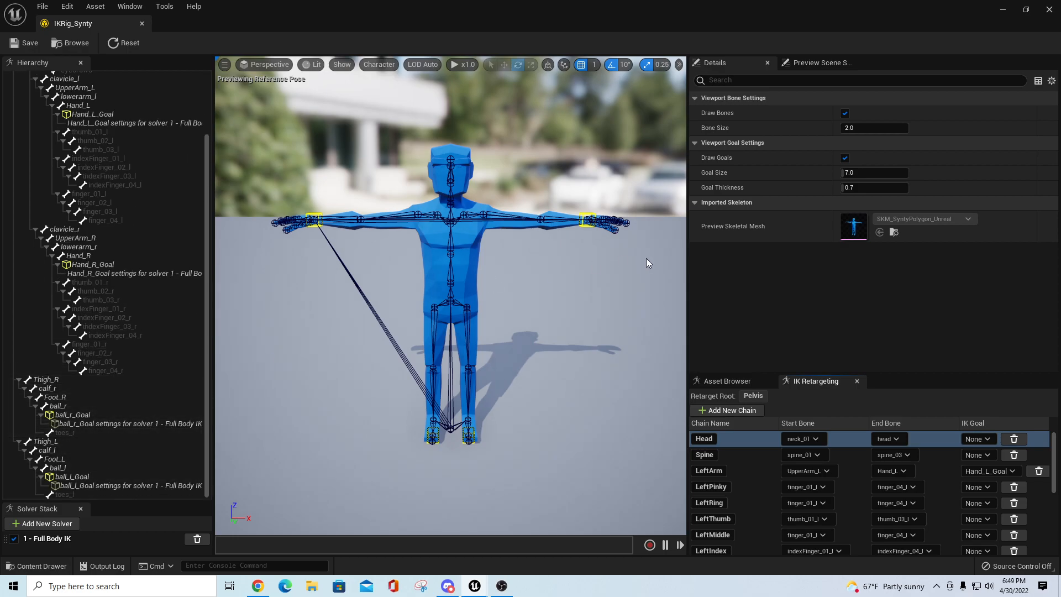
mouse_move(388, 154)
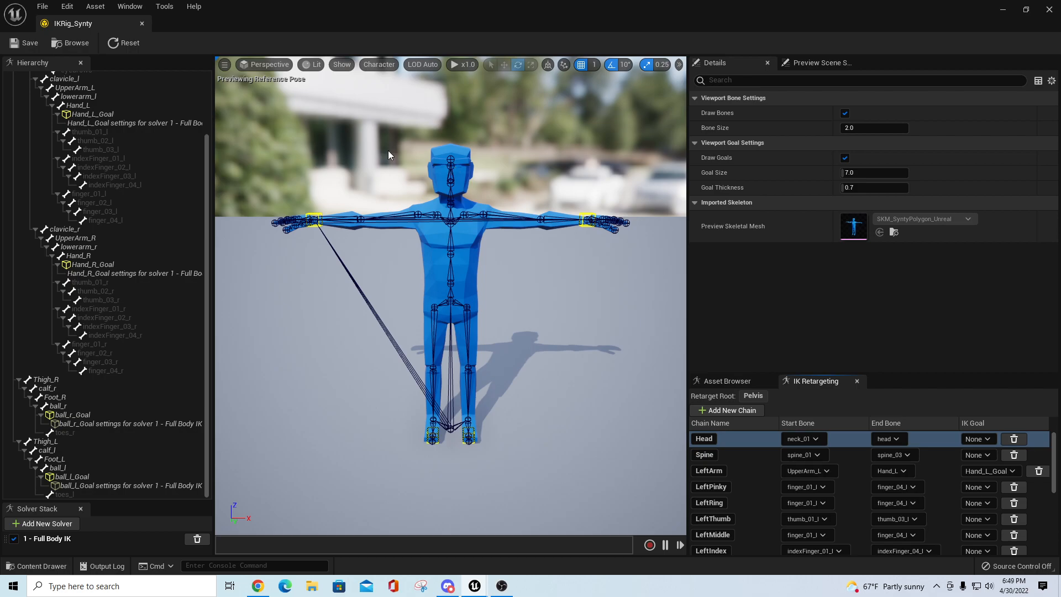
left_click(133, 122)
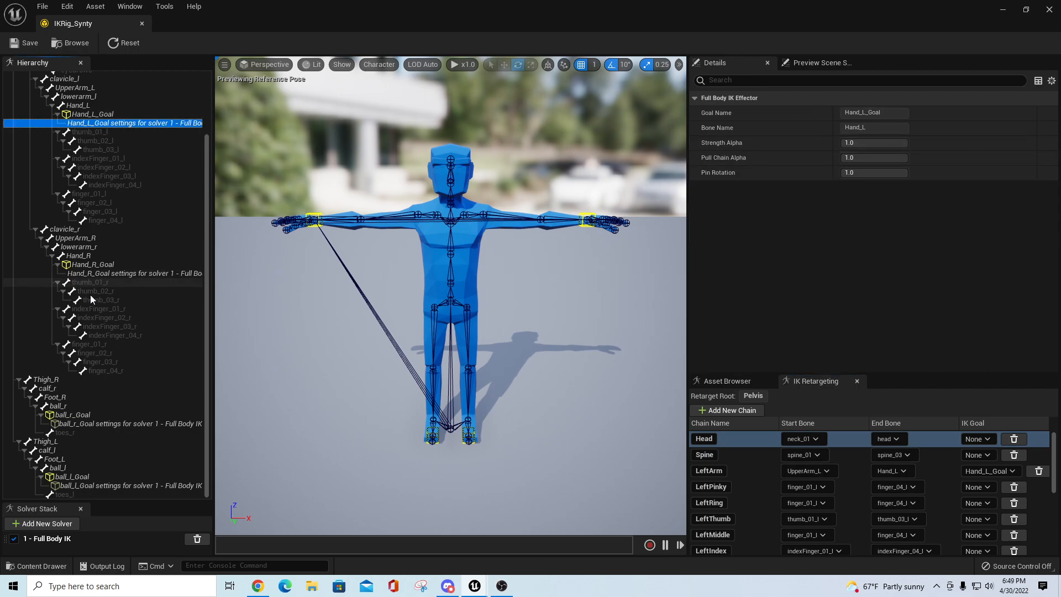
left_click(121, 272)
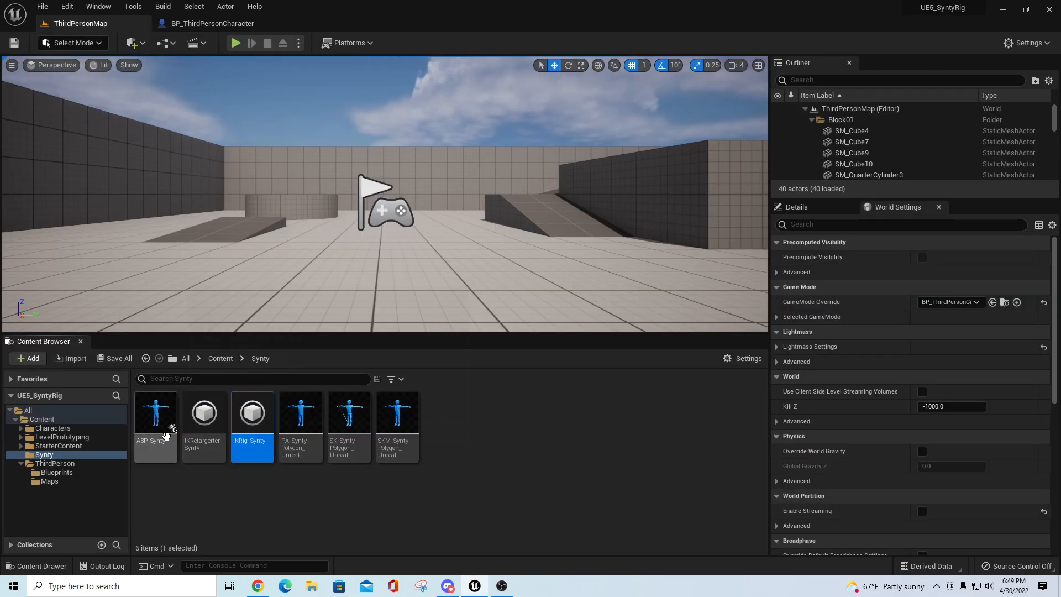
mouse_move(236, 42)
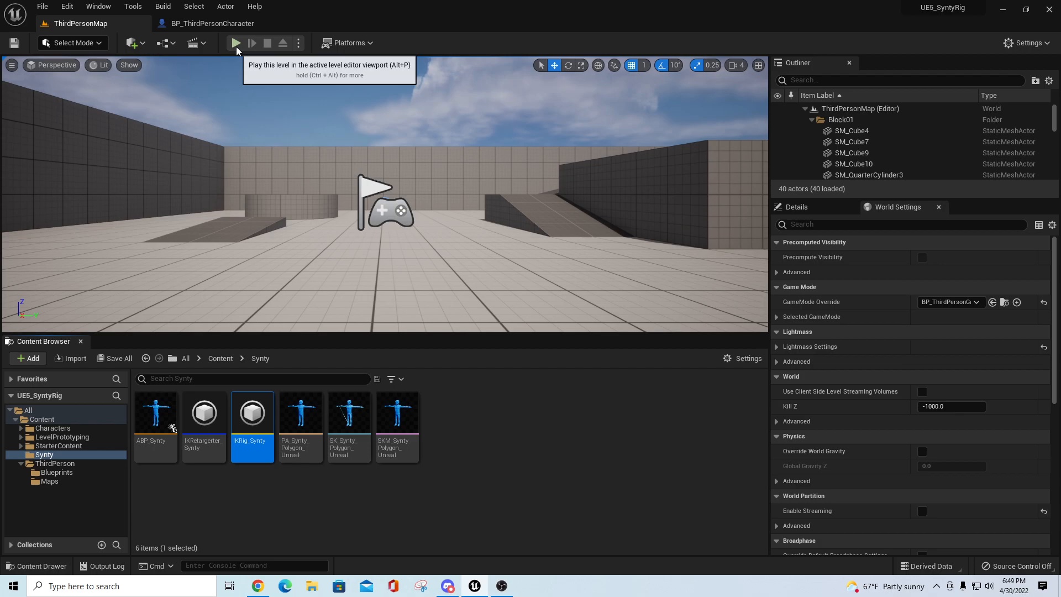
left_click(236, 43)
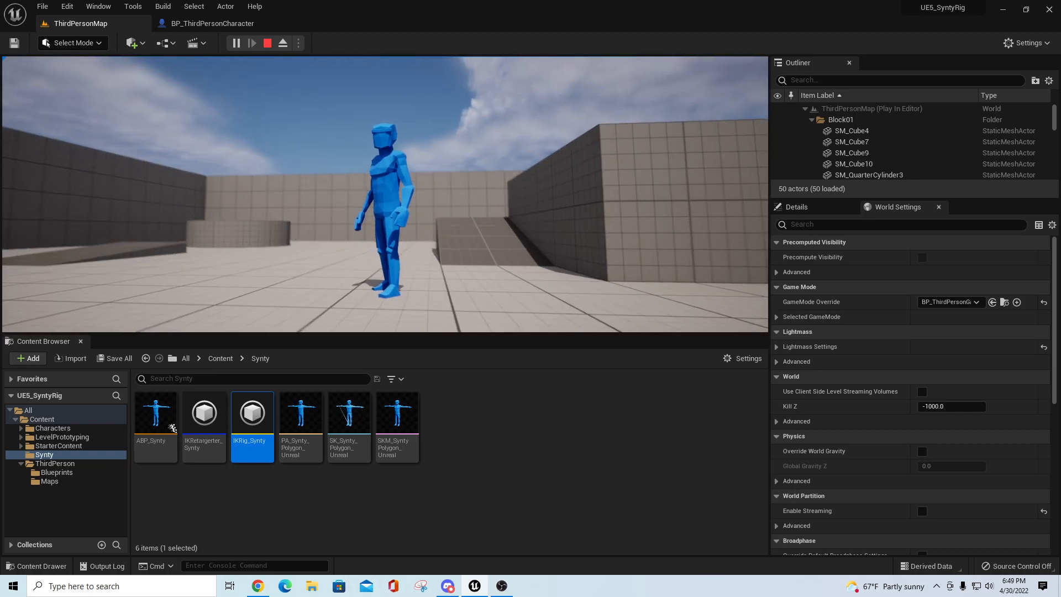
left_click(268, 43)
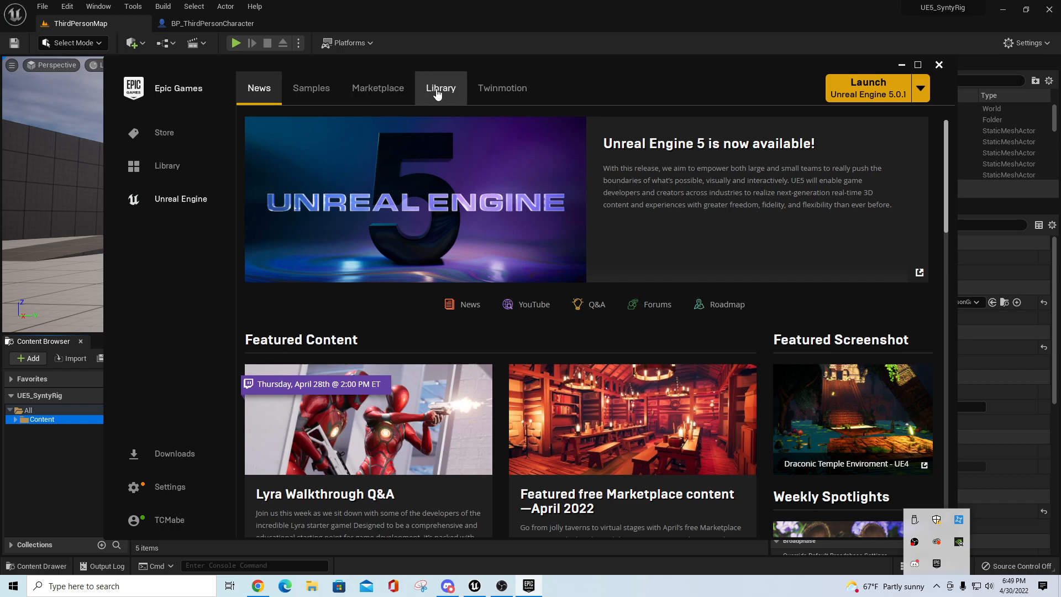
Add POLYGON - Town Pack from the Vault to UE5_SyntyRig, replacing existing files.
left_click(441, 88)
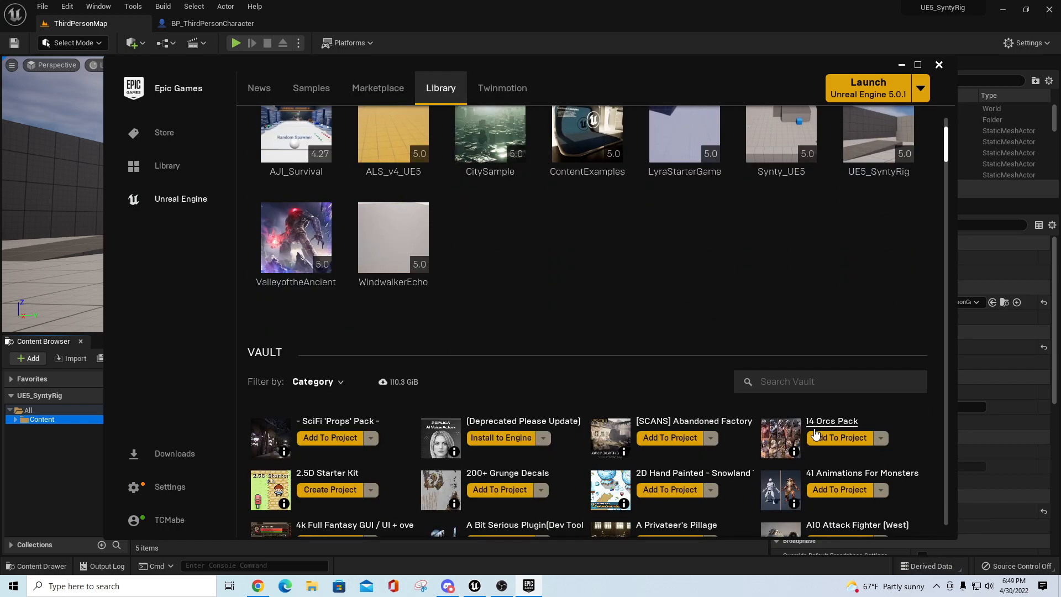
type("polygon")
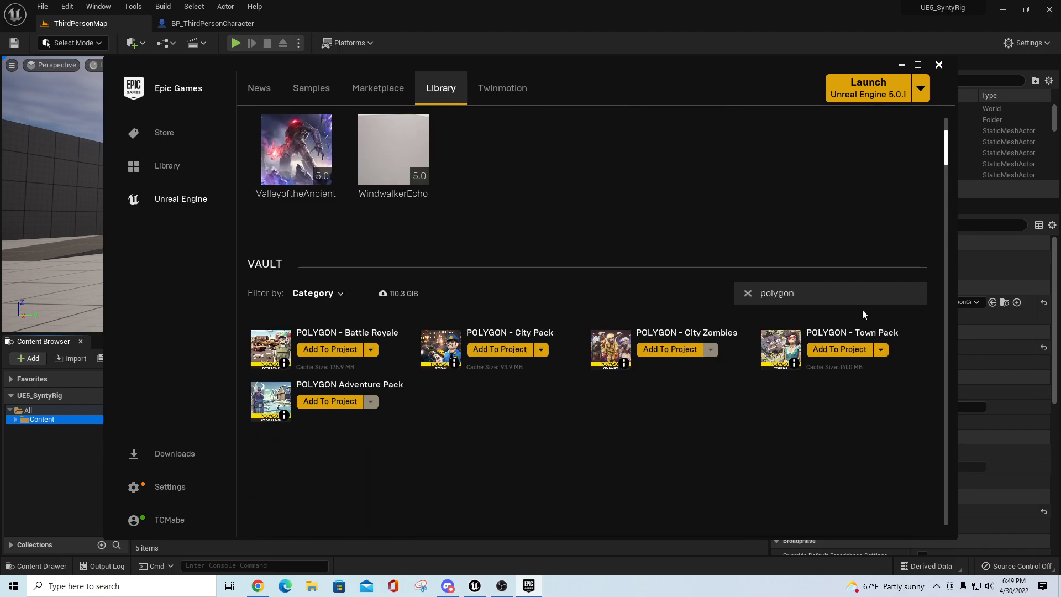
mouse_move(700, 459)
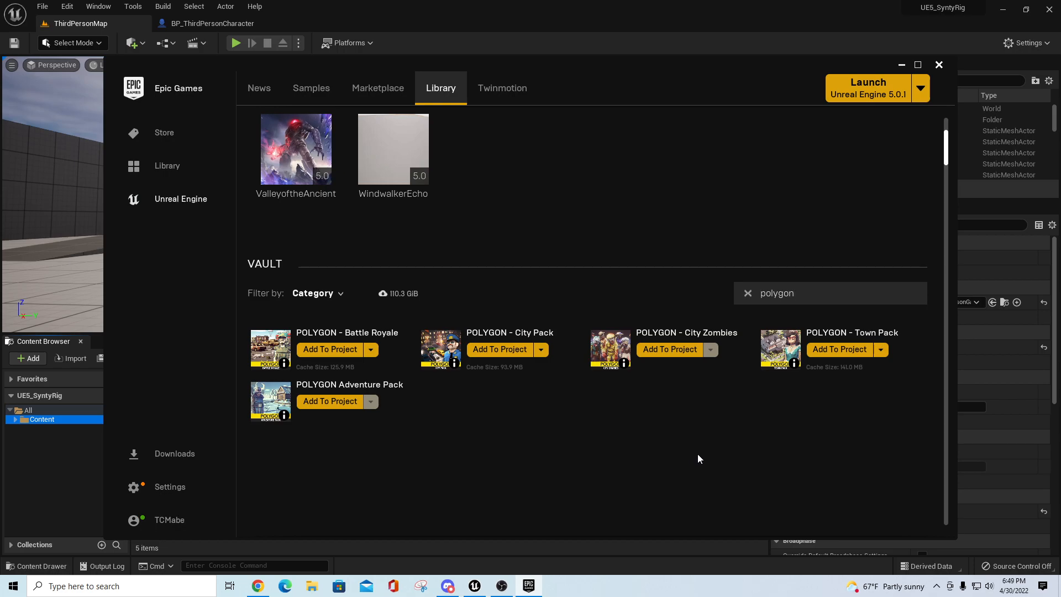
mouse_move(542, 352)
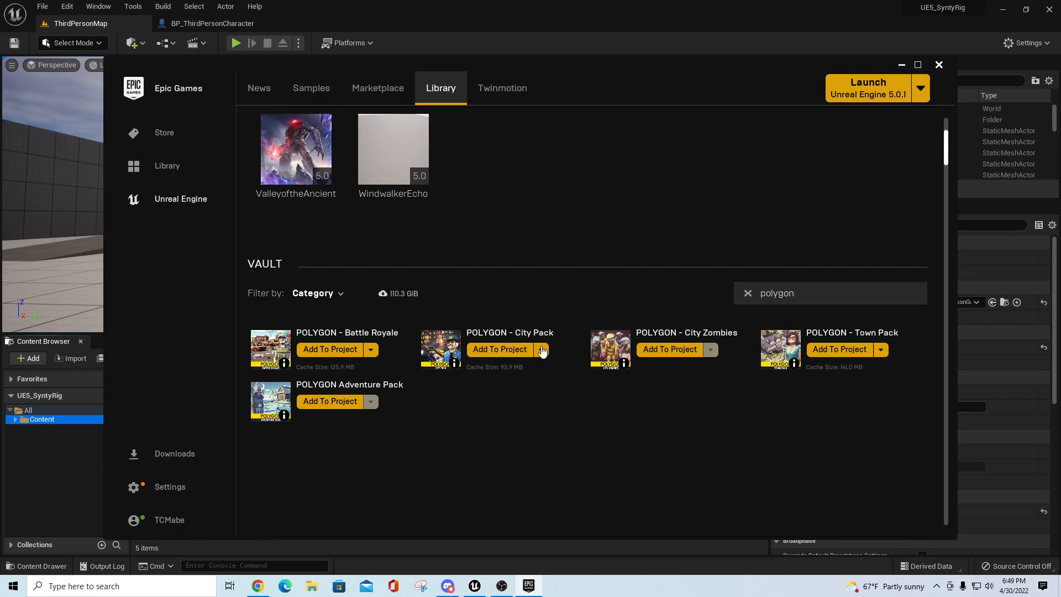
mouse_move(839, 349)
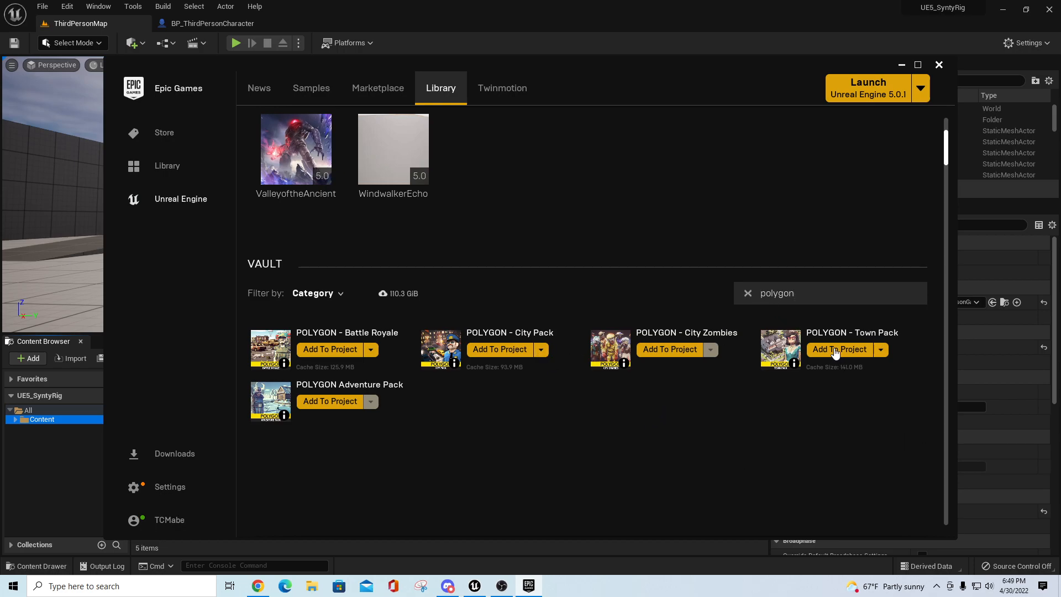
left_click(840, 349)
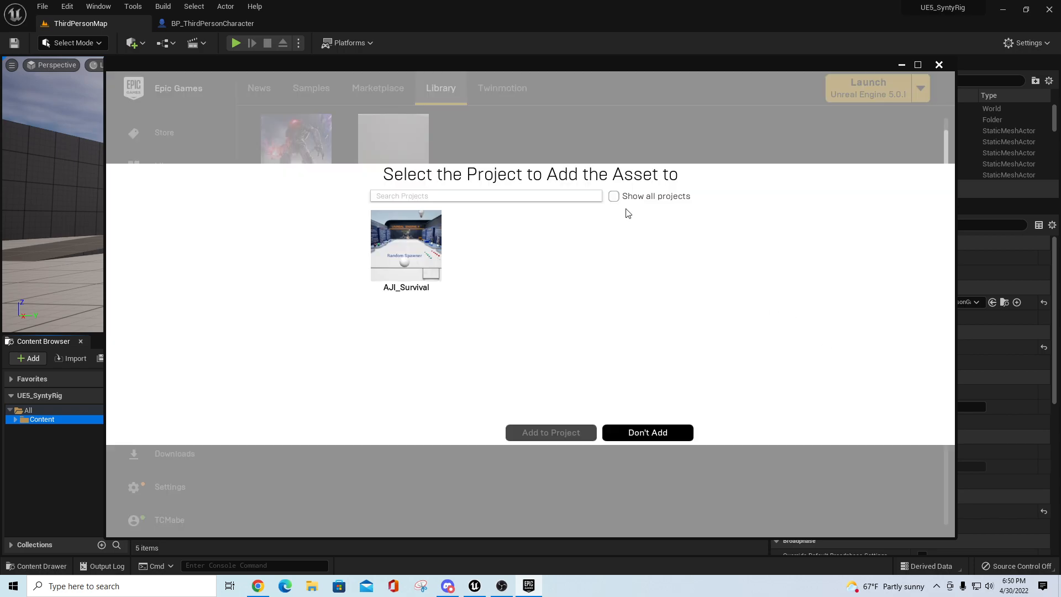
left_click(613, 195)
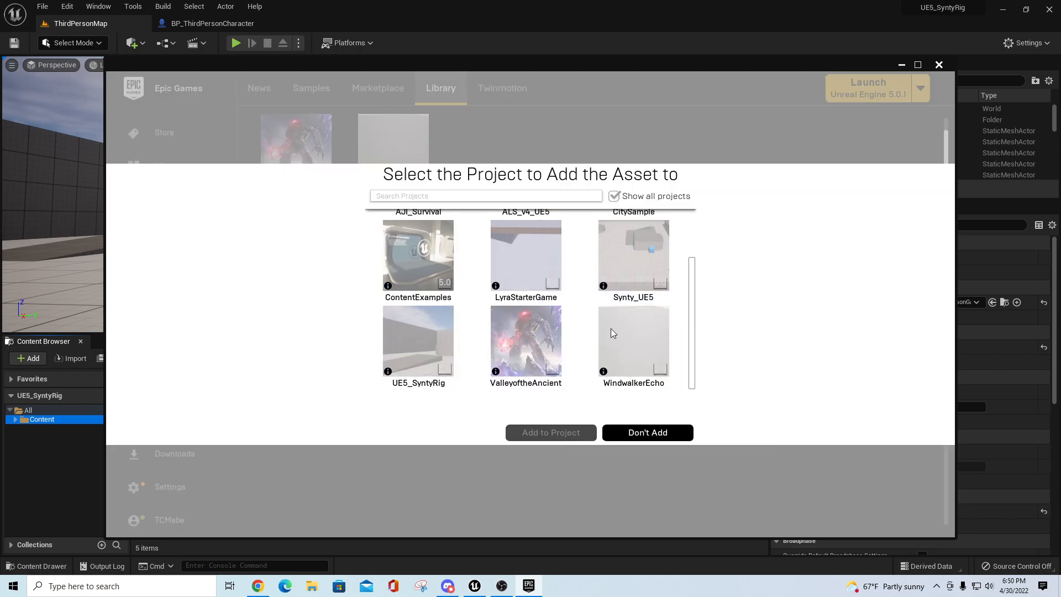
left_click(418, 346)
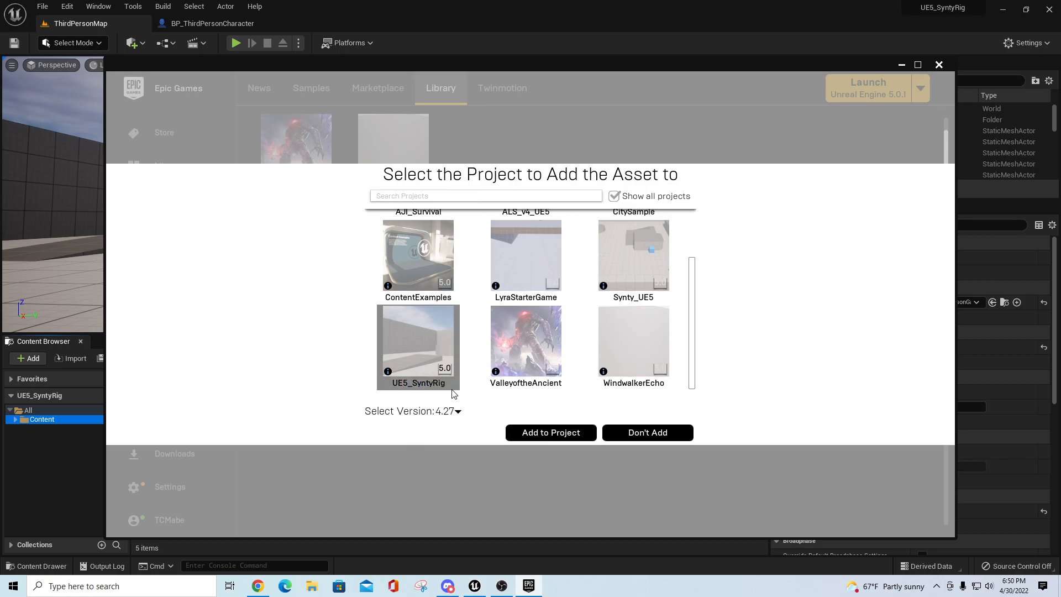
mouse_move(451, 337)
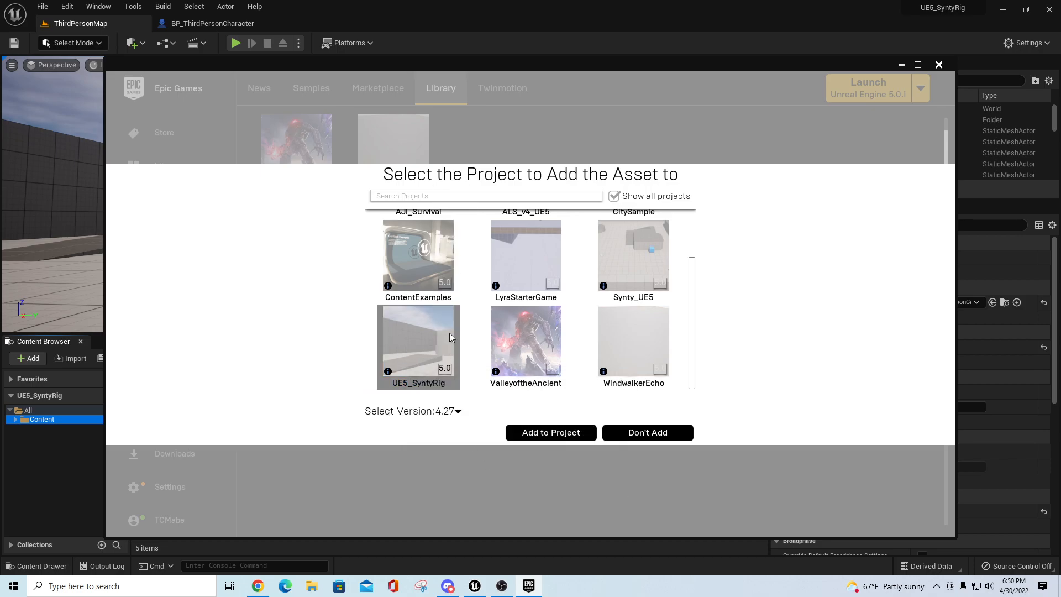
left_click(550, 433)
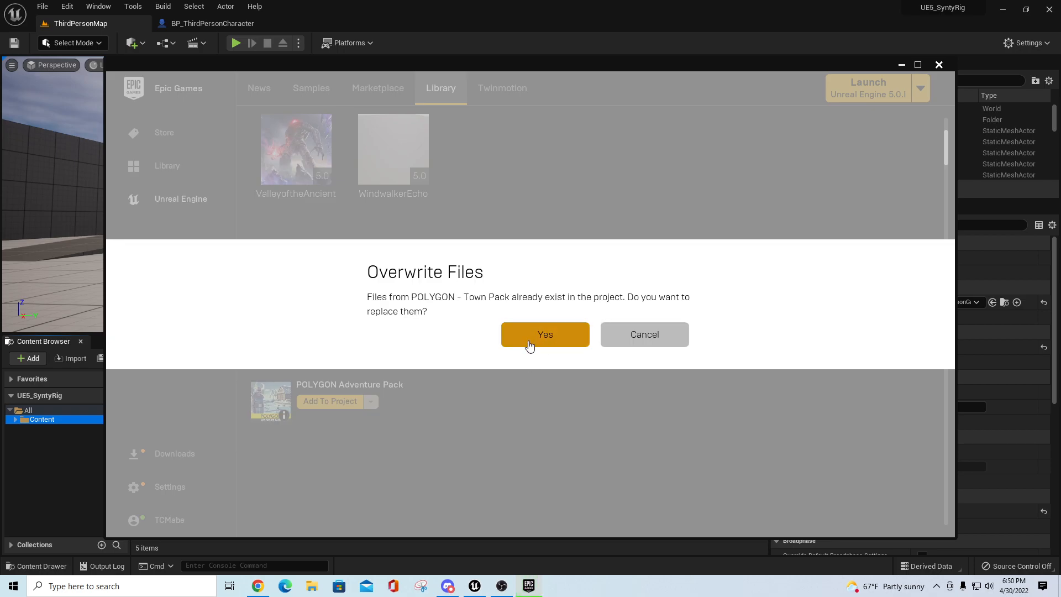
left_click(544, 334)
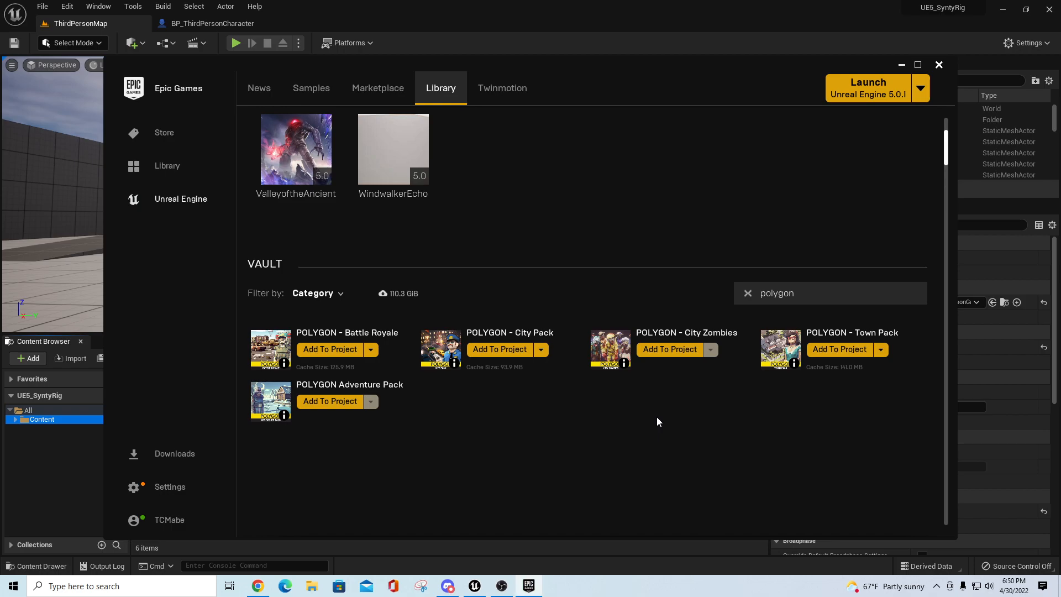
left_click(939, 64)
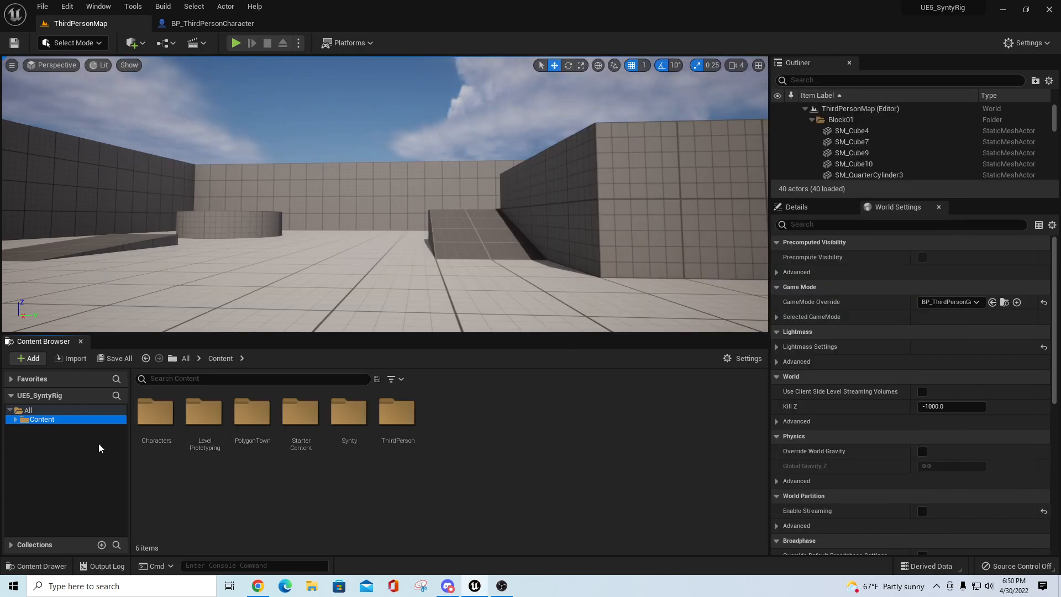
Expand Content > PolygonTown > Meshes and open the Characters folder.
left_click(17, 419)
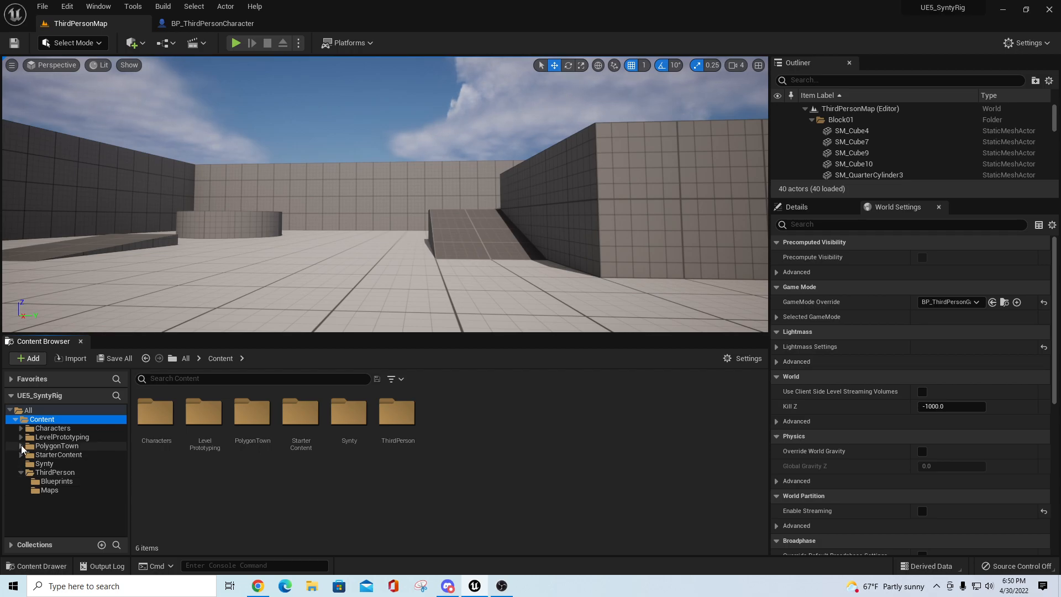
left_click(53, 472)
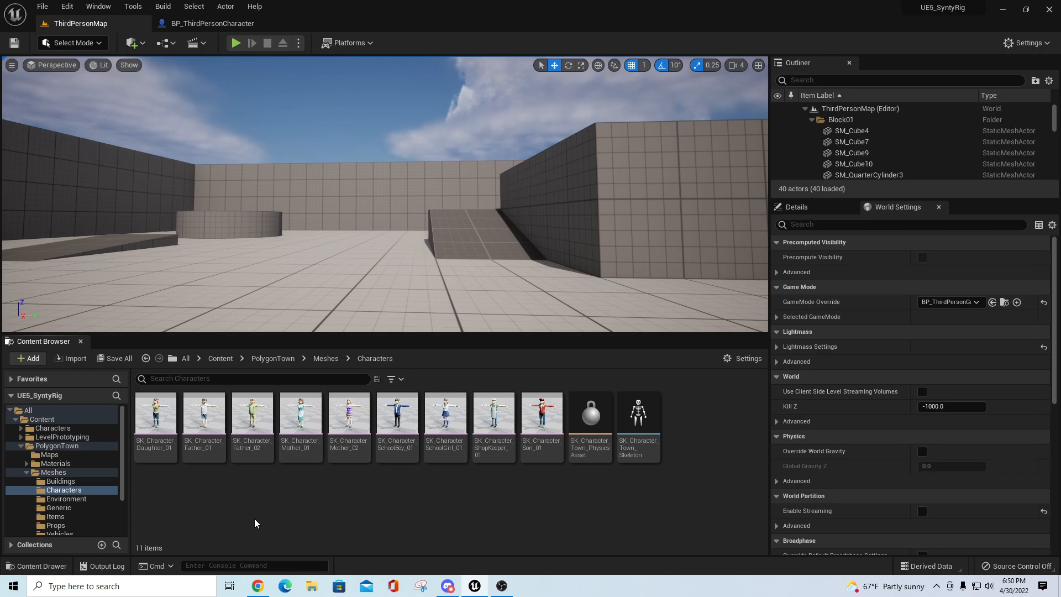
scroll("down", 3)
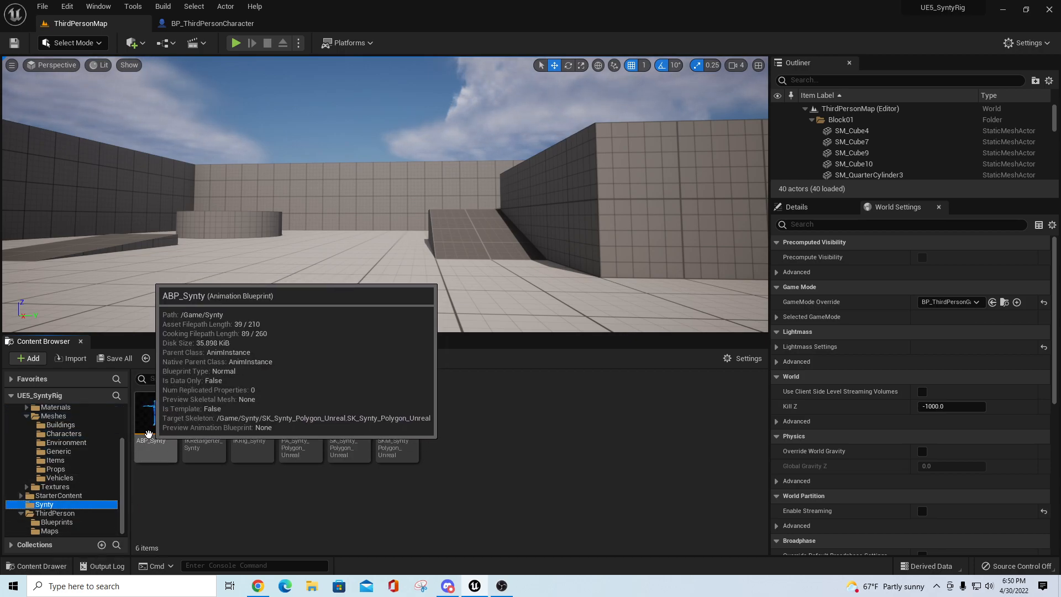
mouse_move(67, 466)
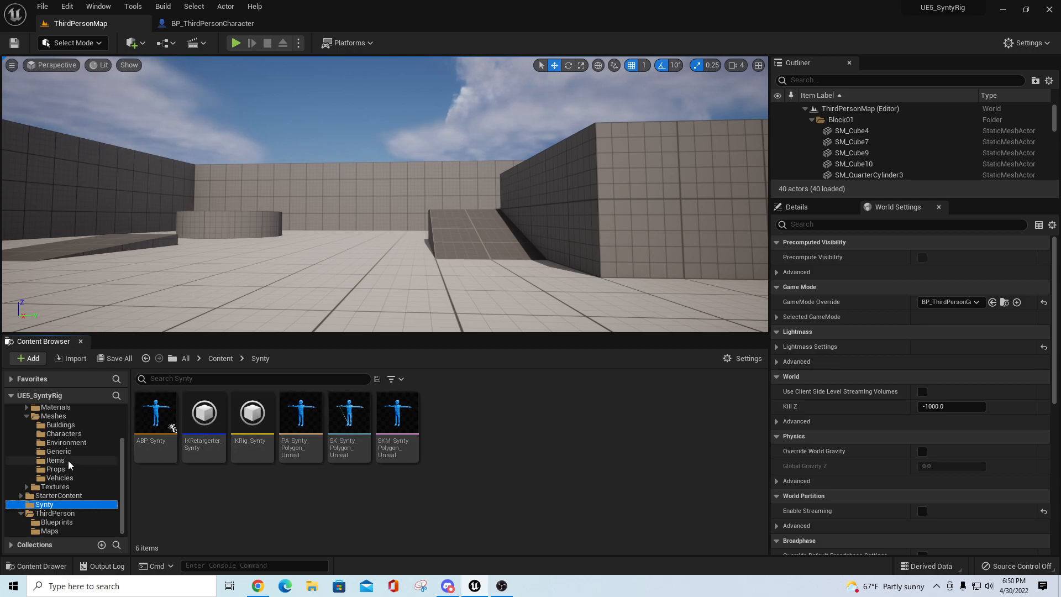
left_click(63, 433)
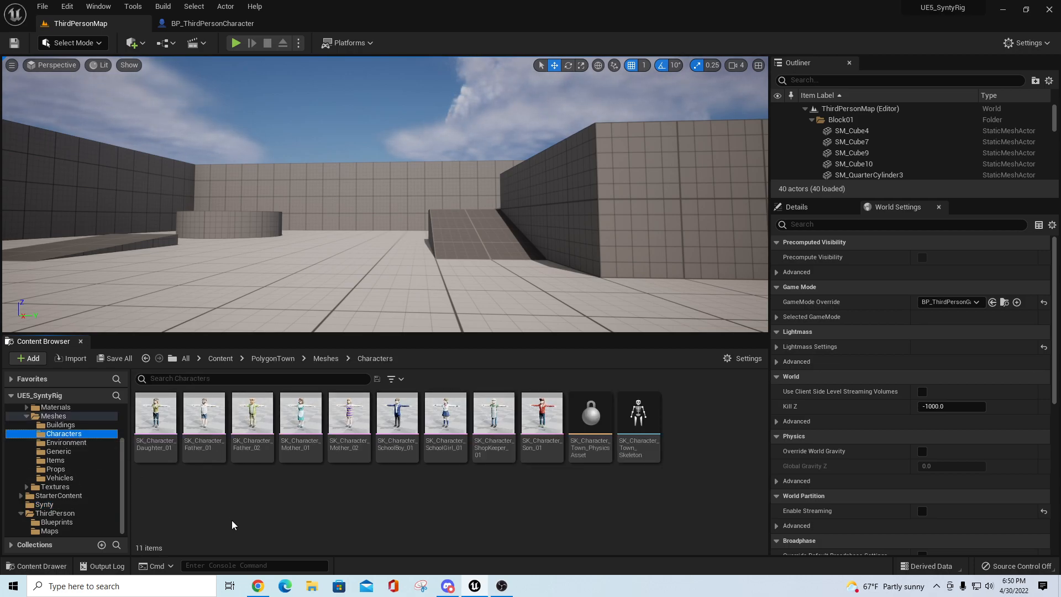
Assign the SK_Synty_Polygon_Unreal skeleton to SK_Character_Daughter_01.
right_click(155, 413)
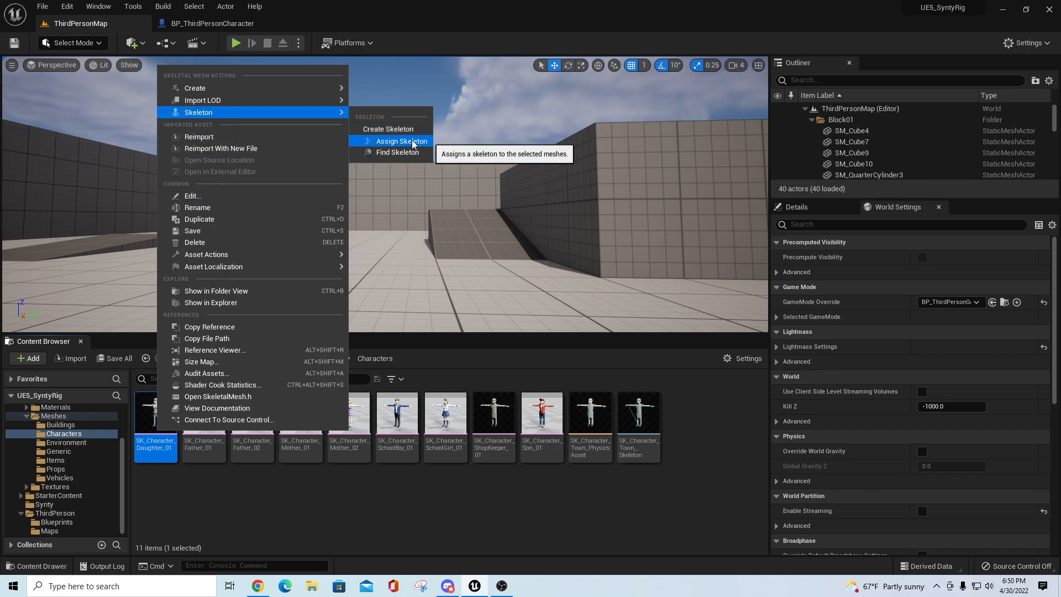
left_click(400, 141)
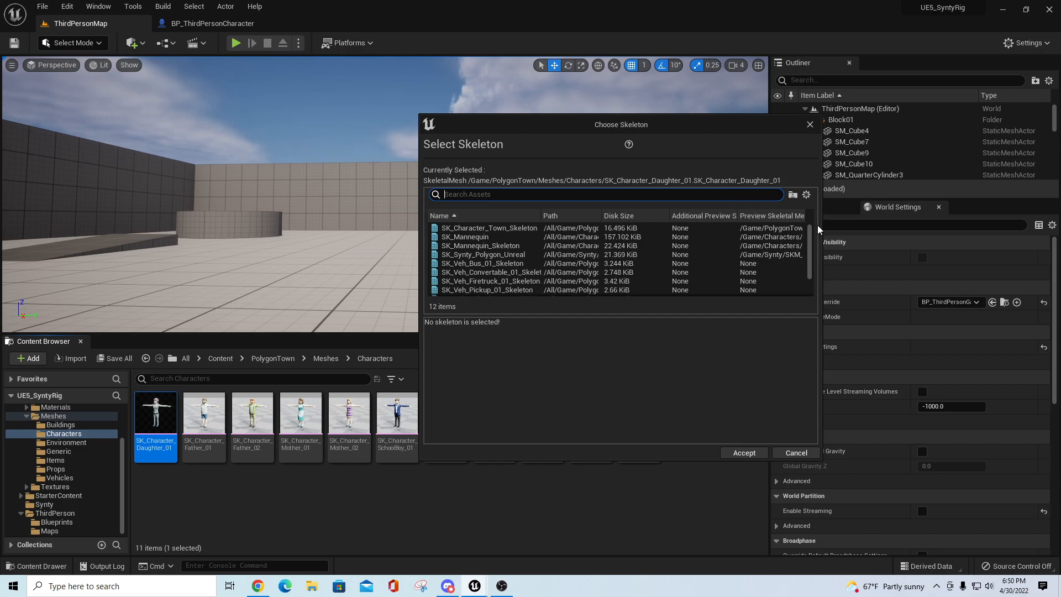
scroll("down", 3)
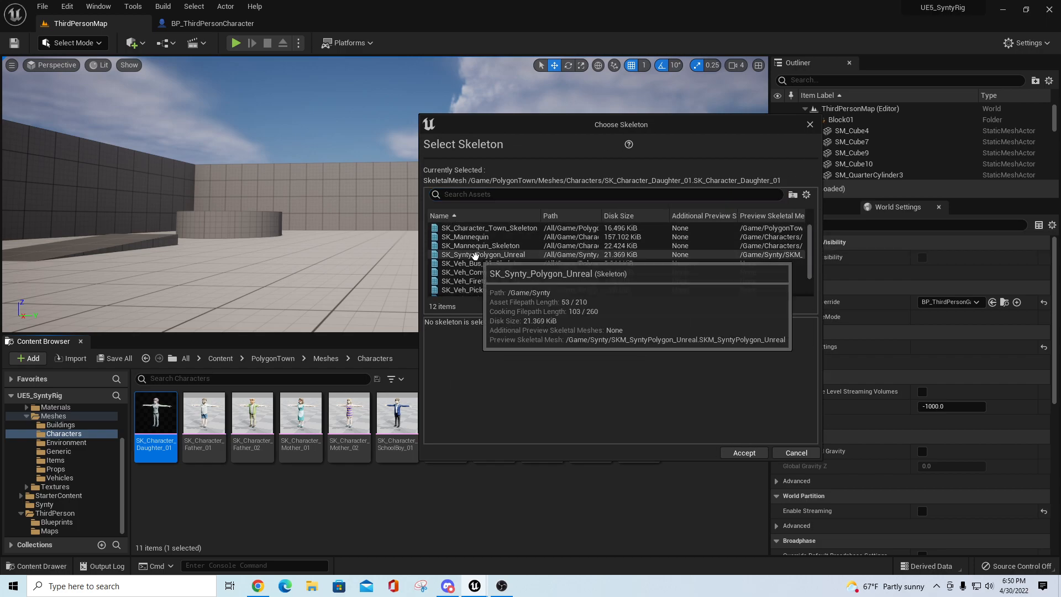
left_click(796, 453)
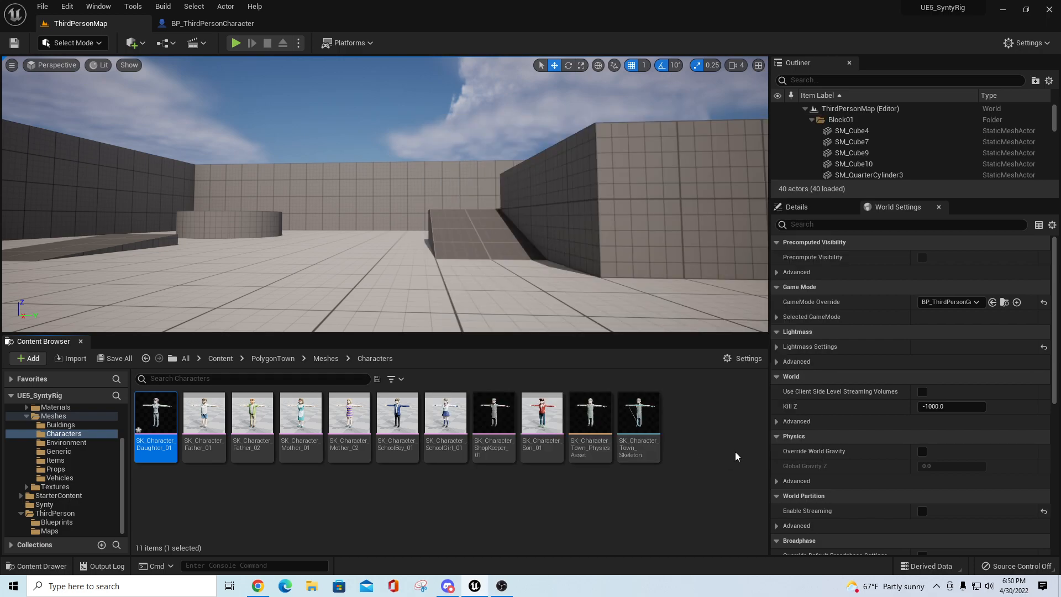
mouse_move(74, 359)
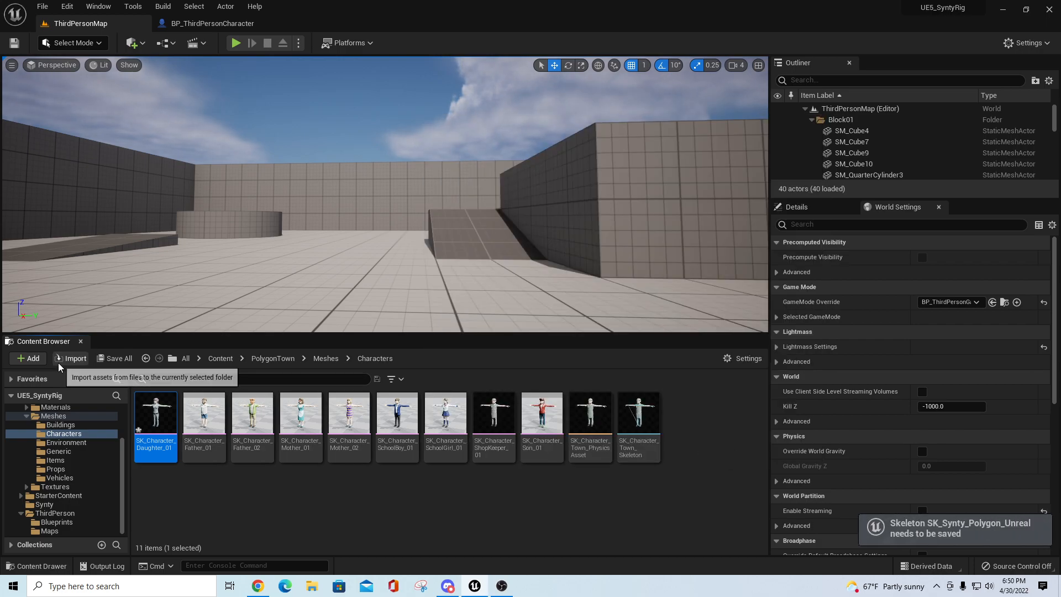
mouse_move(154, 416)
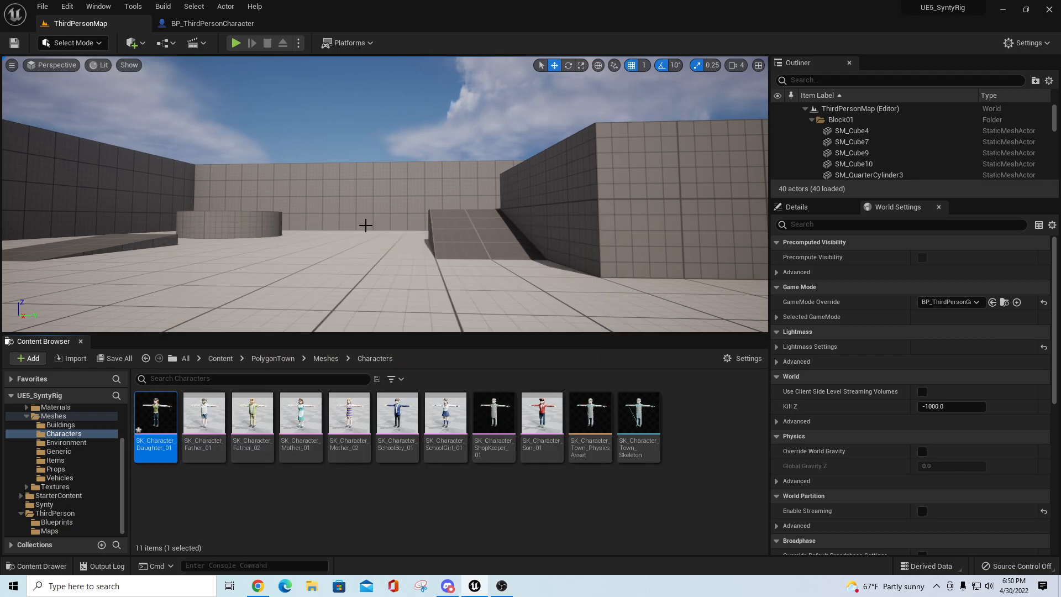
mouse_move(1005, 302)
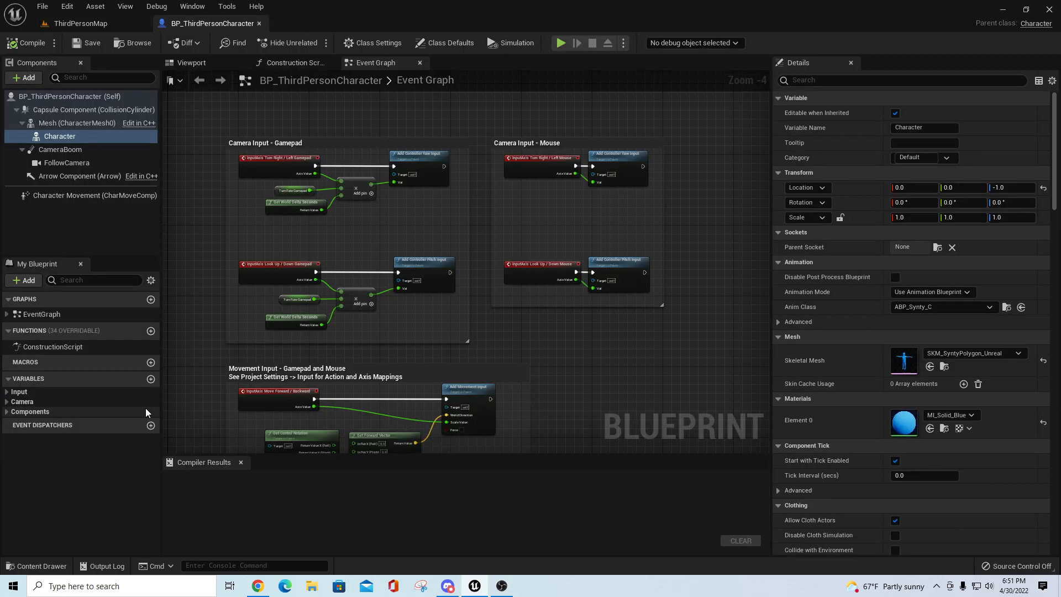
Set the Character component's Skeletal Mesh to SK_Character_Daughter_01 and compile the blueprint.
left_click(59, 136)
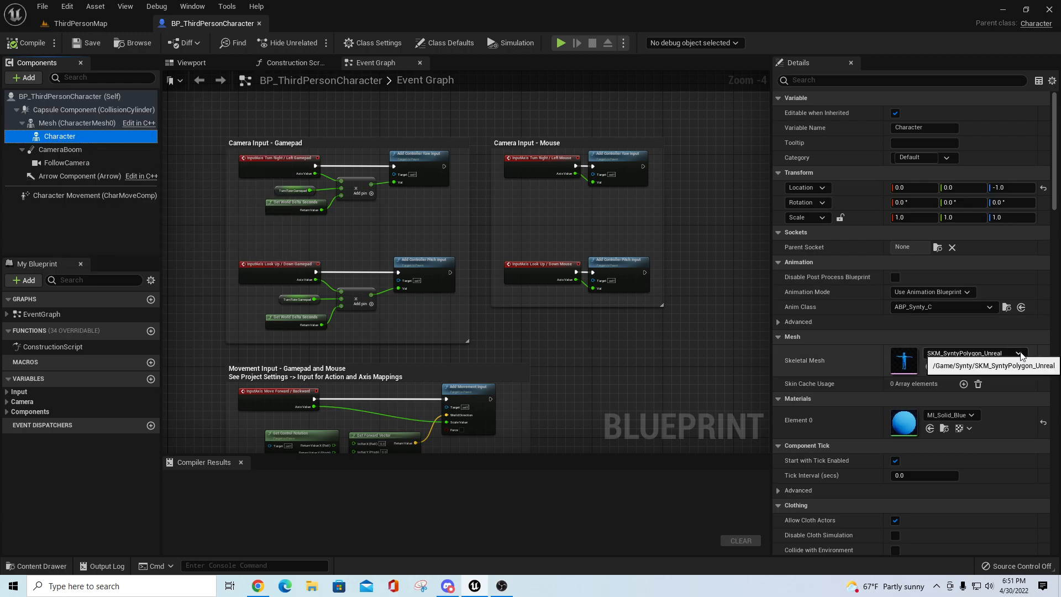
left_click(1018, 353)
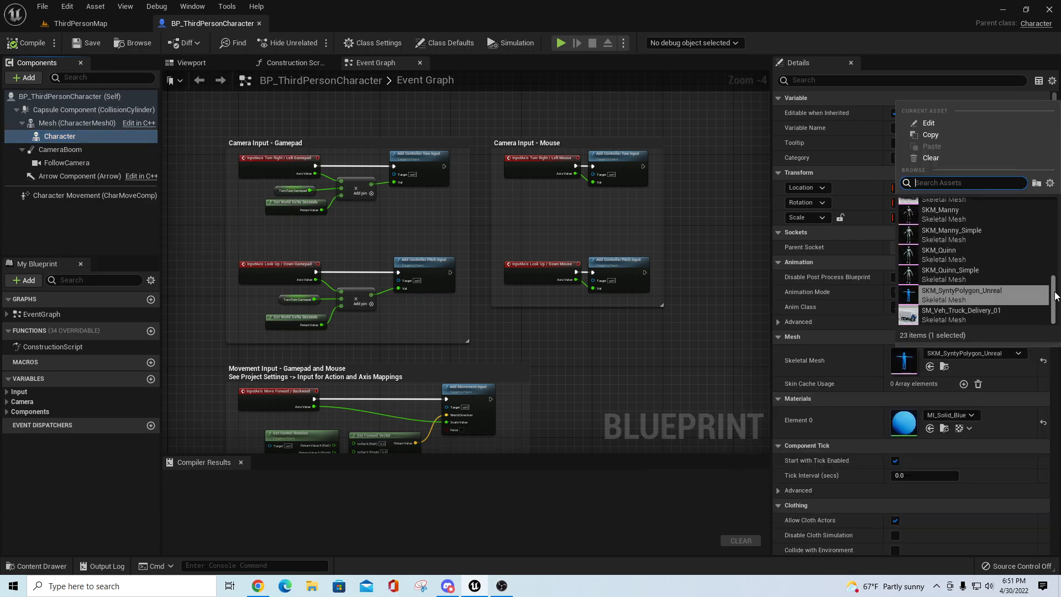
scroll("up", 3)
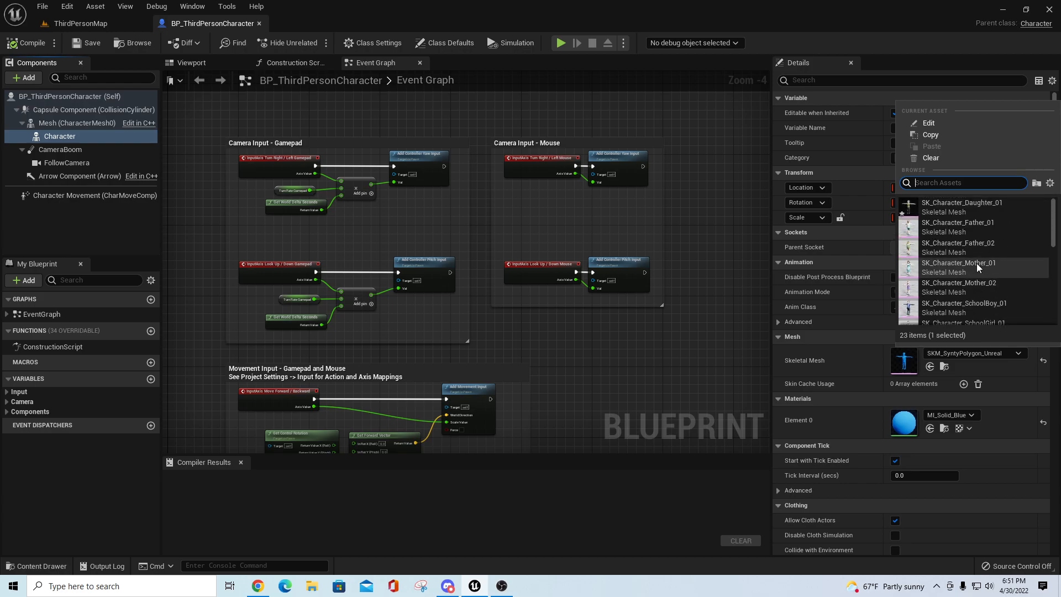
left_click(960, 207)
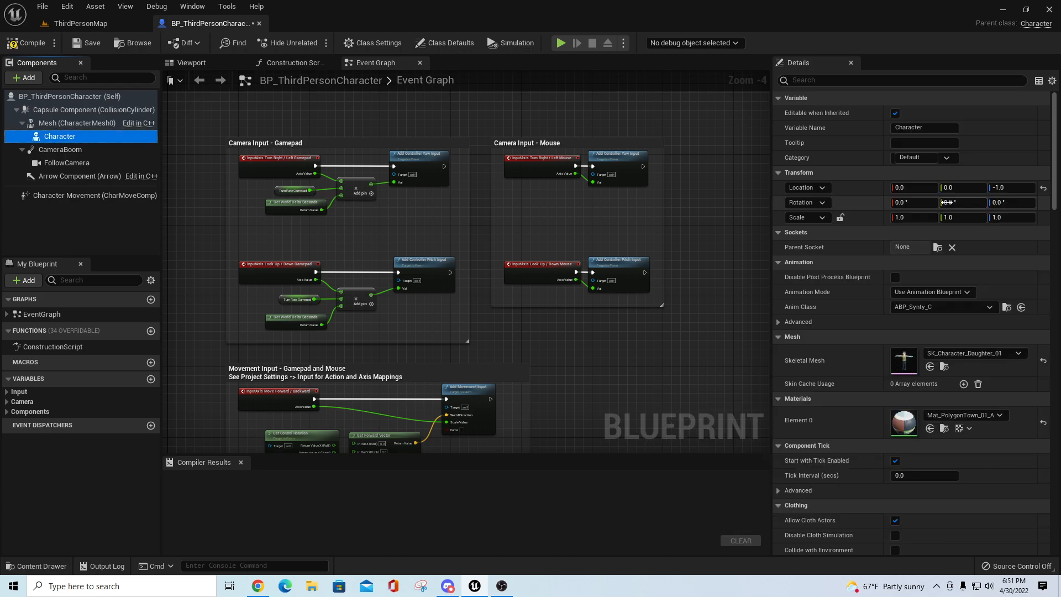
left_click(192, 62)
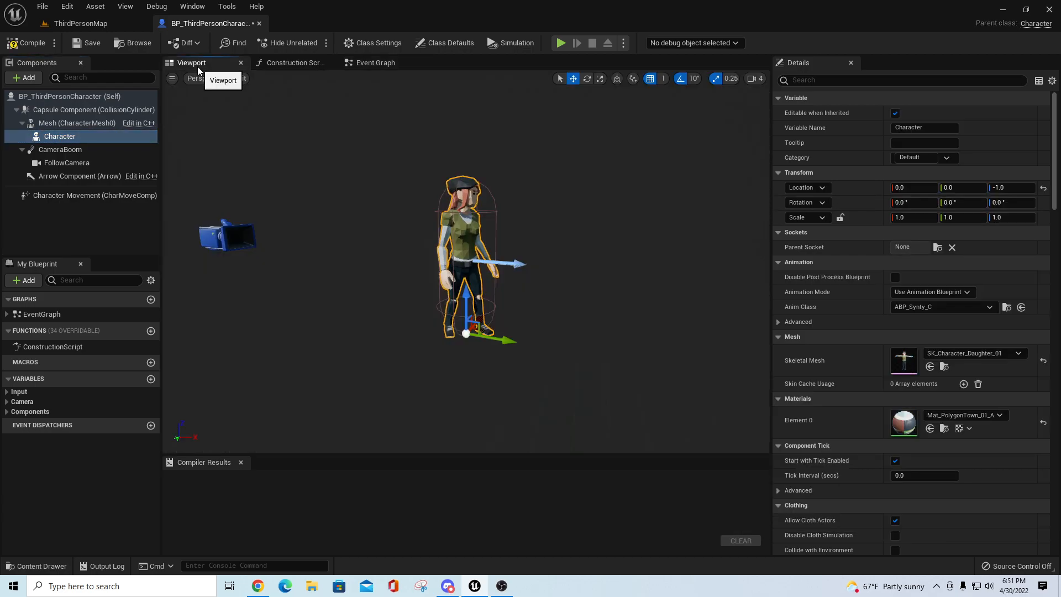
mouse_move(28, 42)
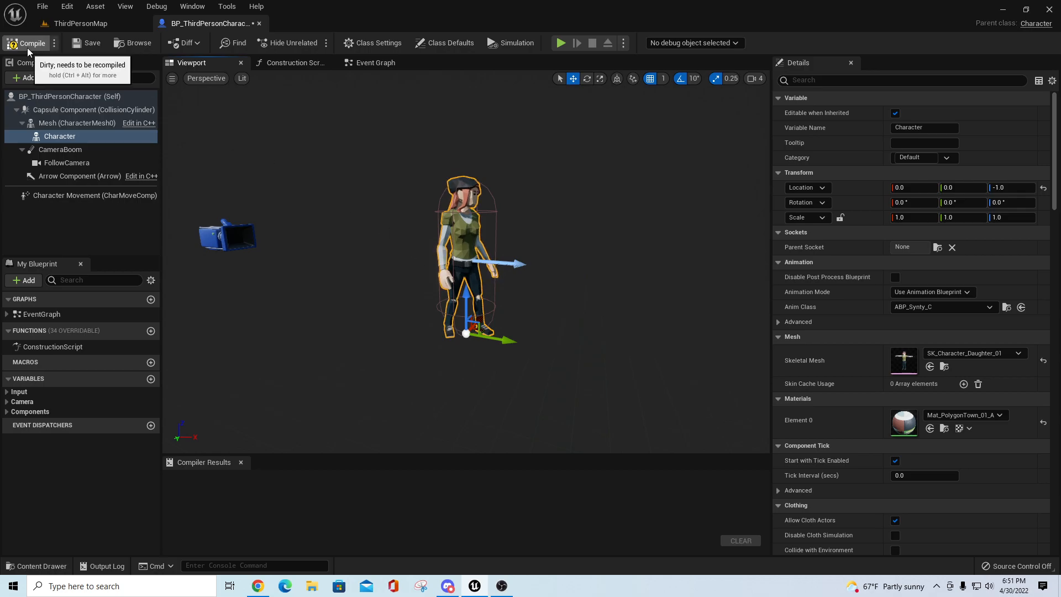
left_click(79, 24)
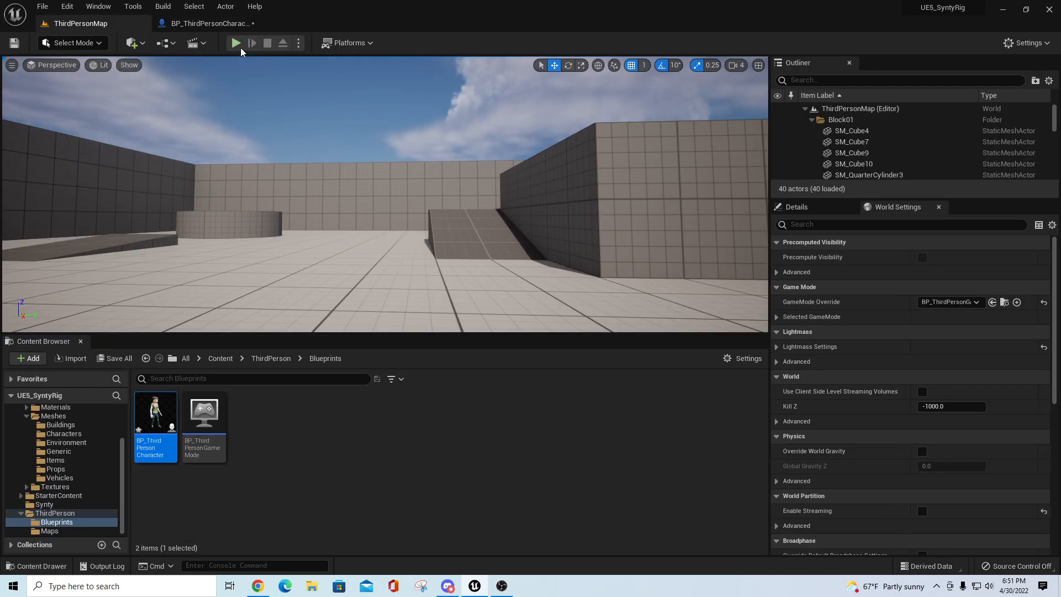
Play-test as the Daughter character, stop, and reopen the PolygonTown Characters meshes.
left_click(236, 43)
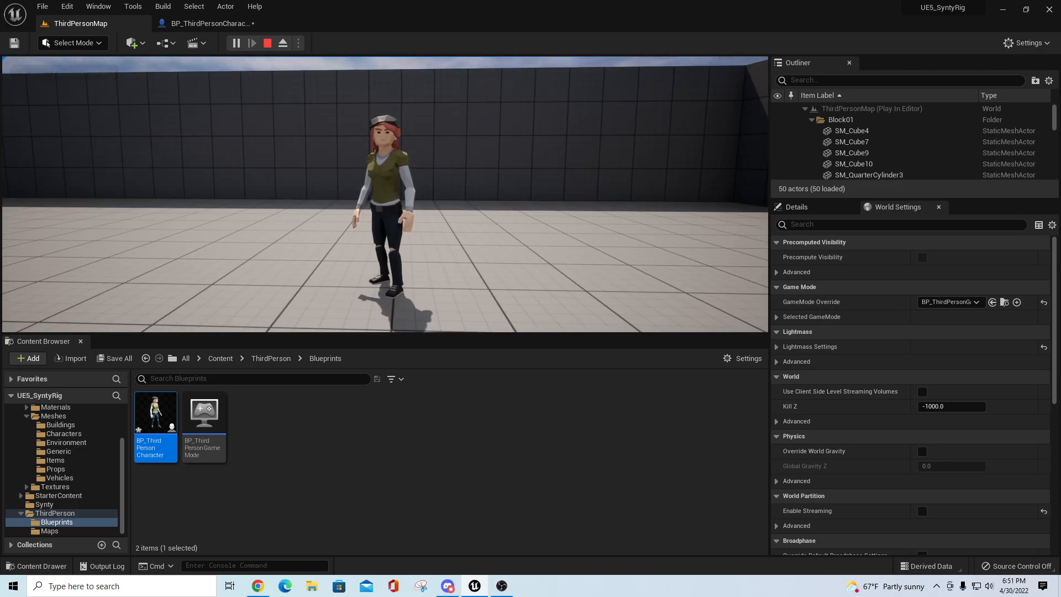
left_click(266, 43)
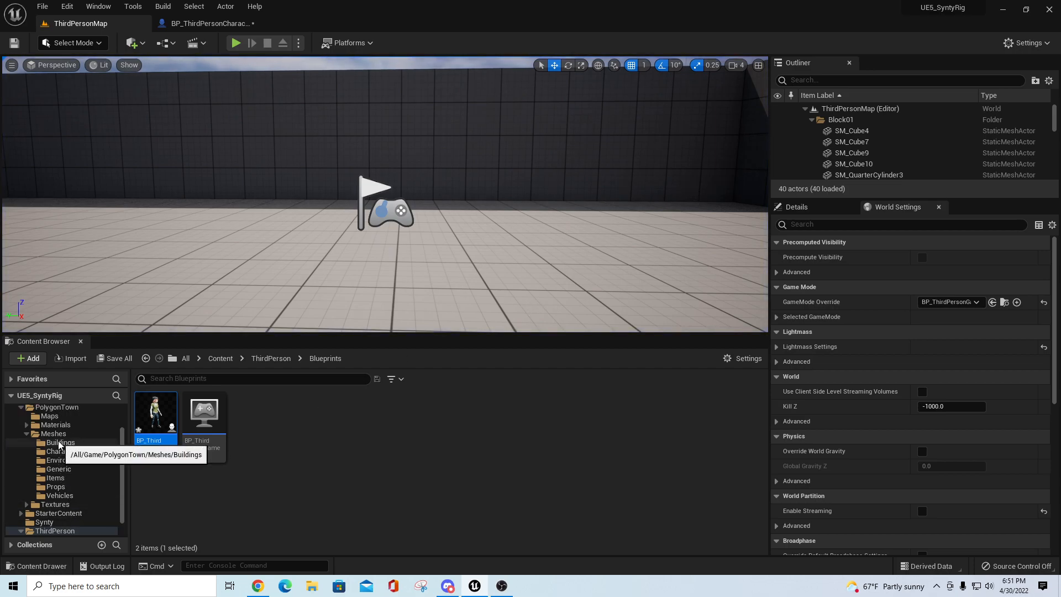
left_click(63, 451)
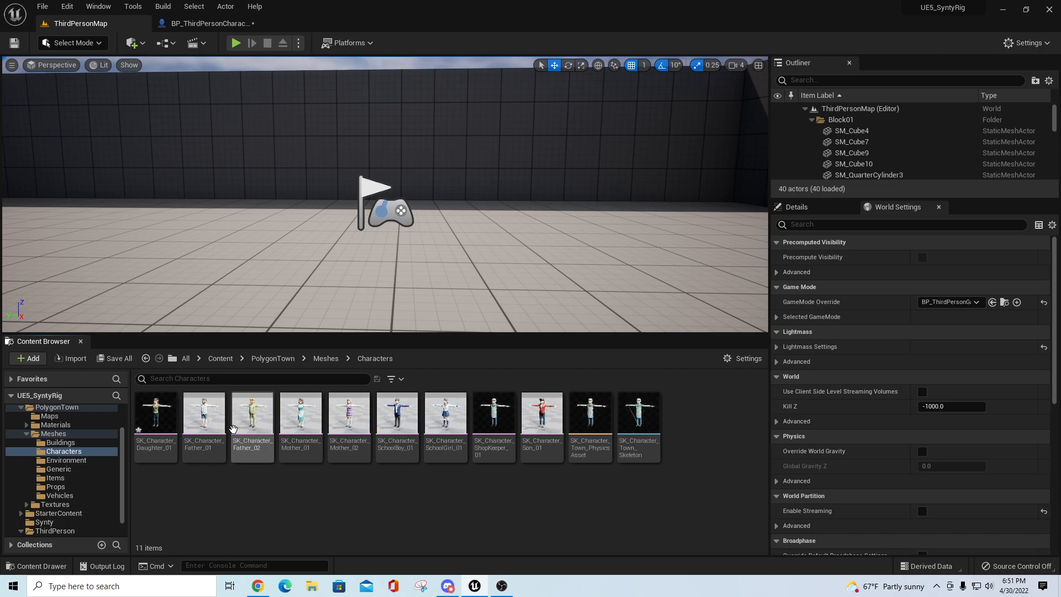
mouse_move(453, 541)
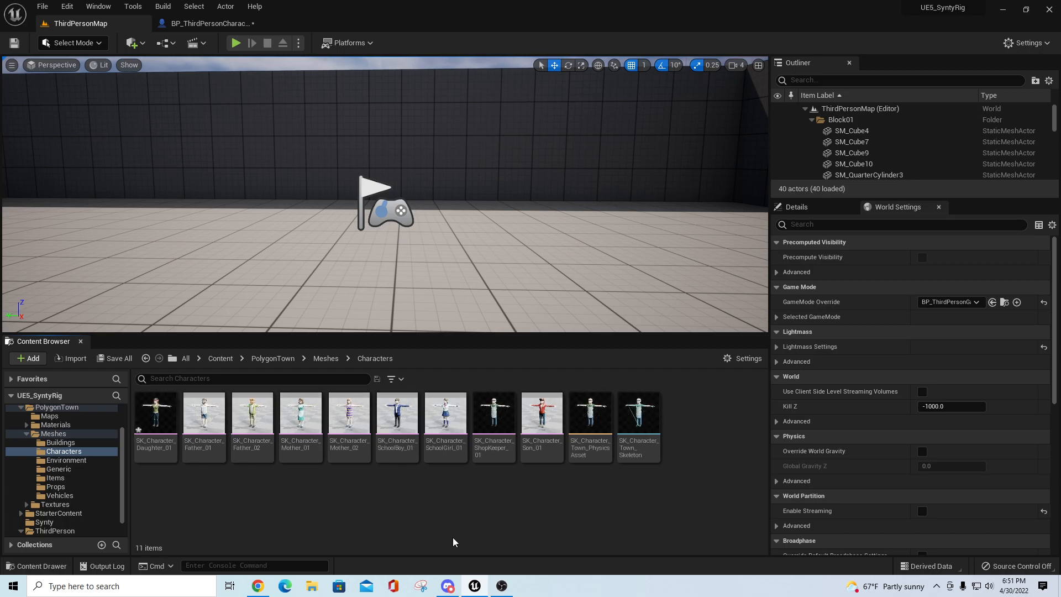
right_click(397, 413)
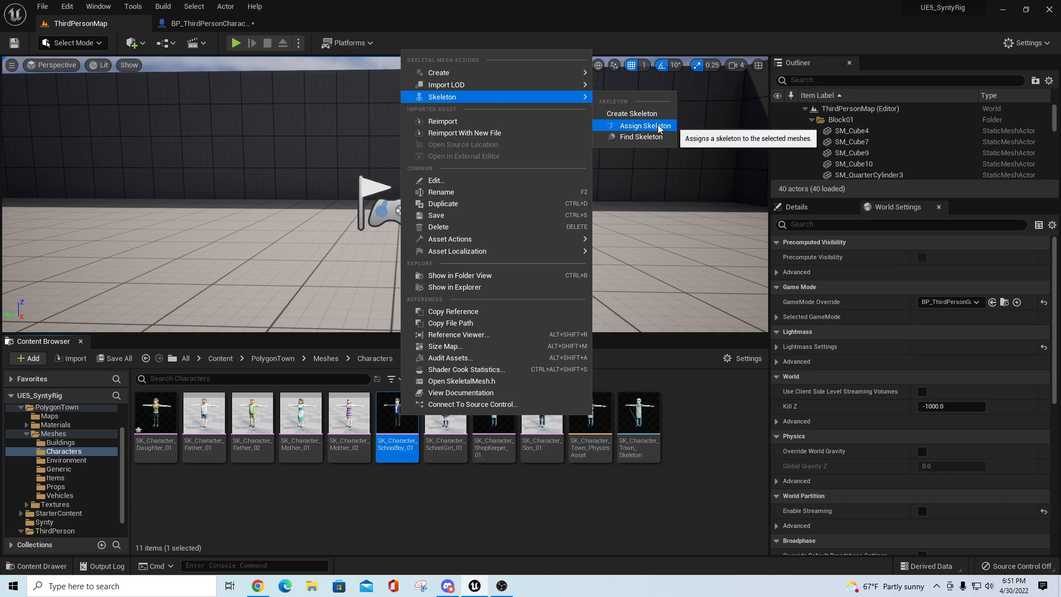
Pick SK_Synty_Polygon_Unreal as SK_Character_SchoolBoy_01's skeleton and accept.
left_click(643, 126)
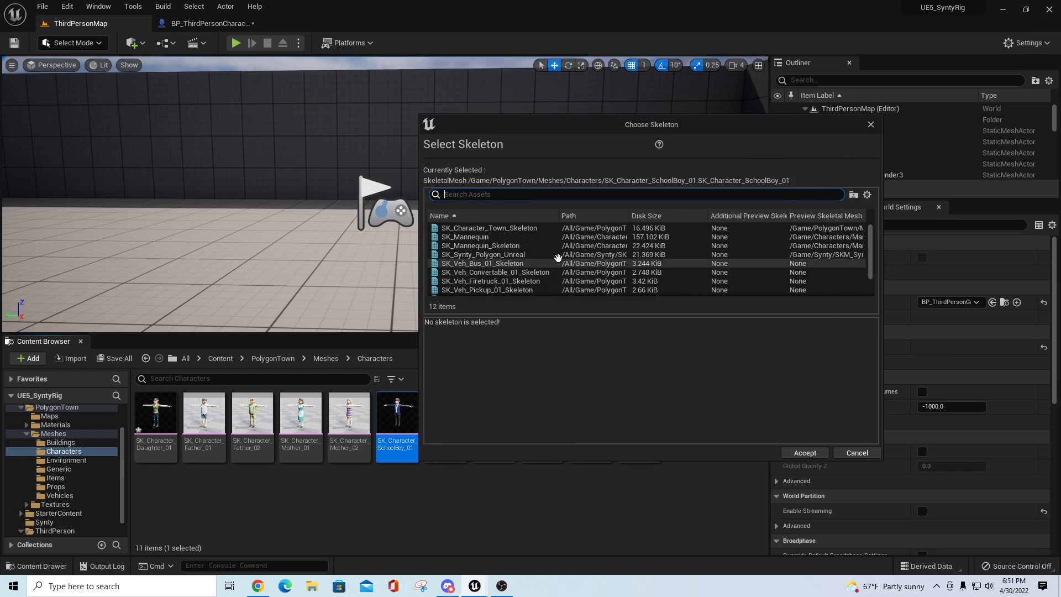
left_click(488, 254)
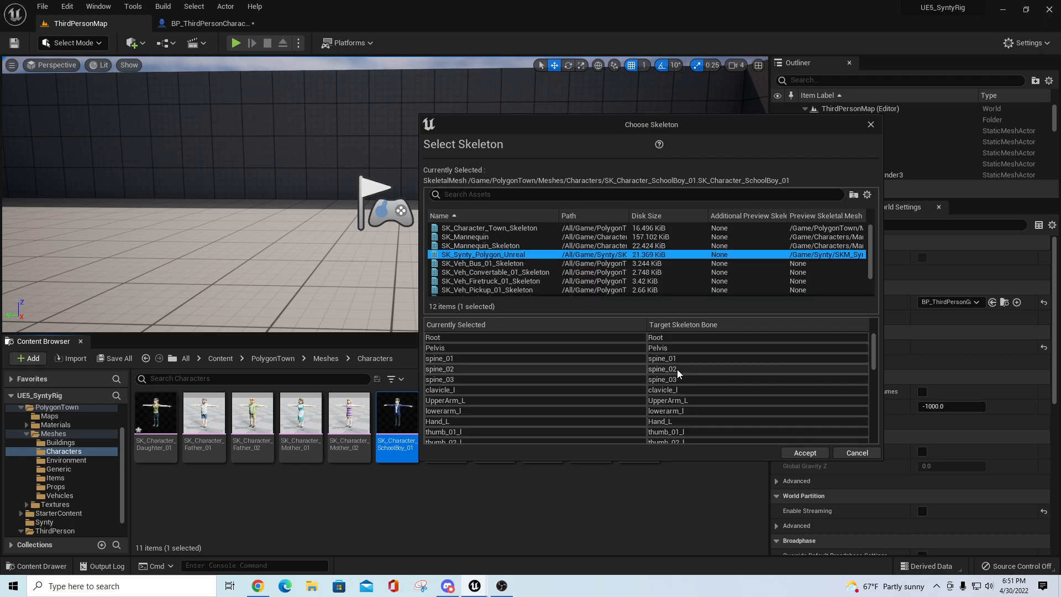
left_click(804, 453)
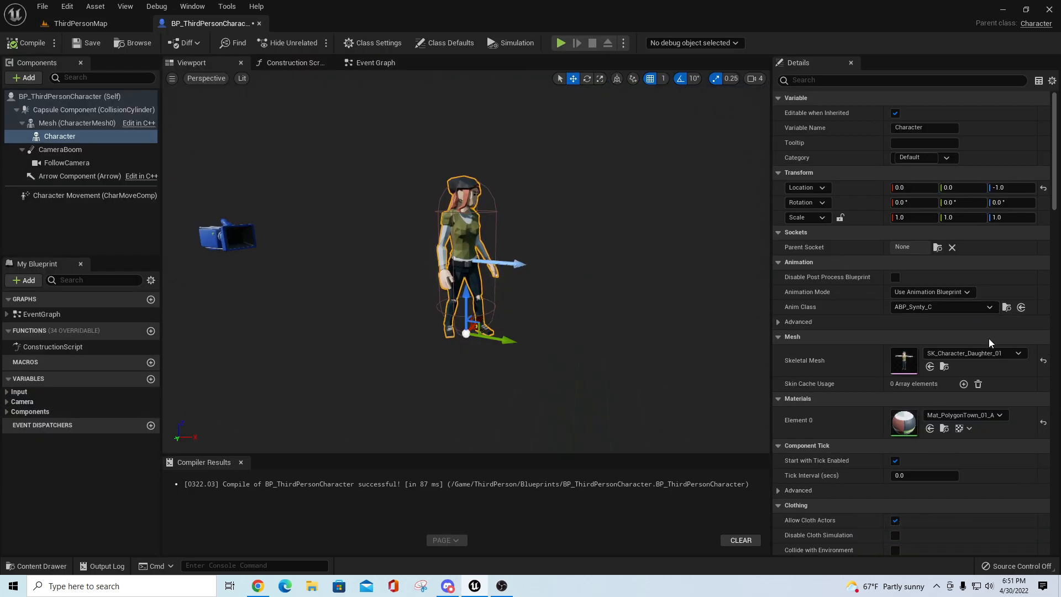
Switch the Character Skeletal Mesh to SK_Character_SchoolBoy_01.
left_click(1017, 353)
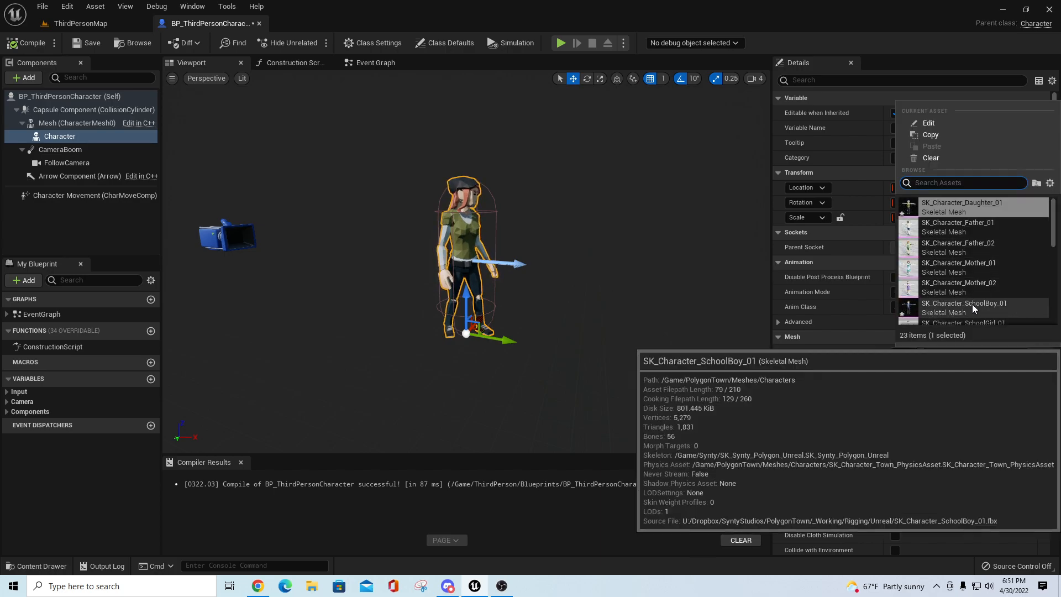
left_click(965, 303)
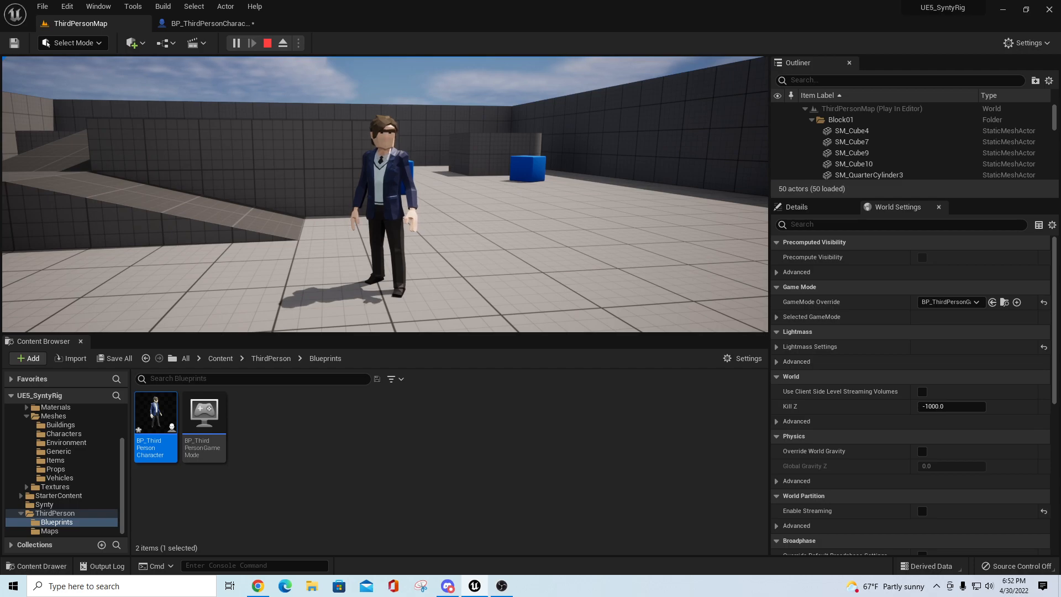
mouse_move(675, 241)
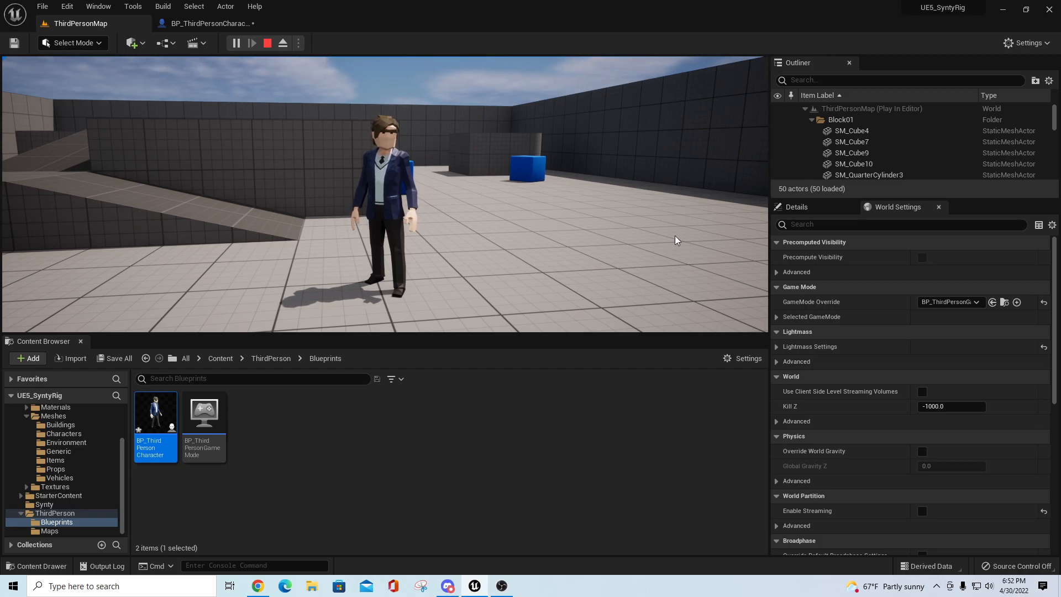
Stop the SchoolBoy Play-In-Editor session.
left_click(266, 43)
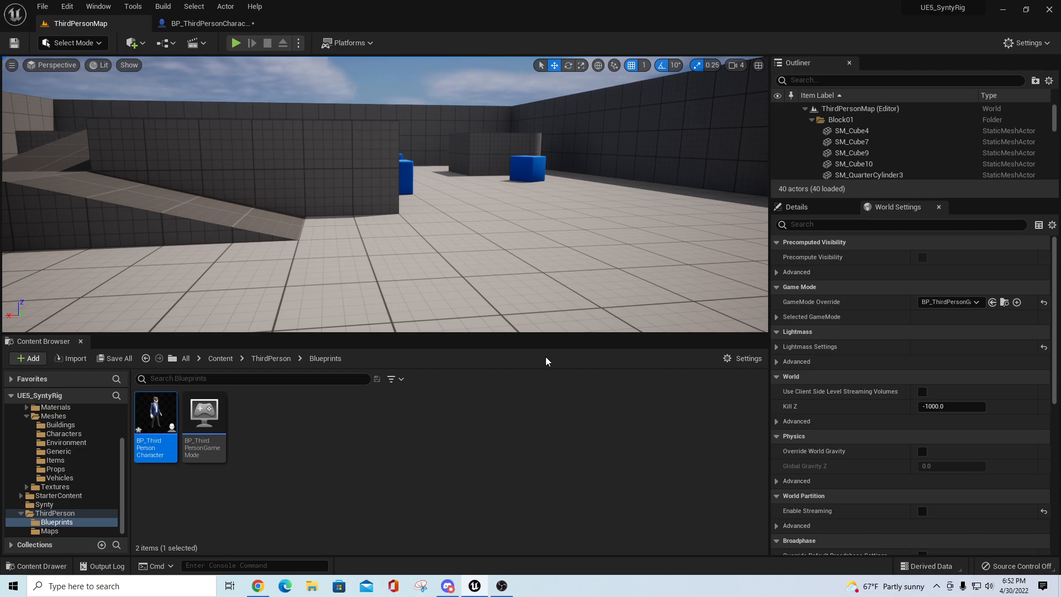
mouse_move(2, 477)
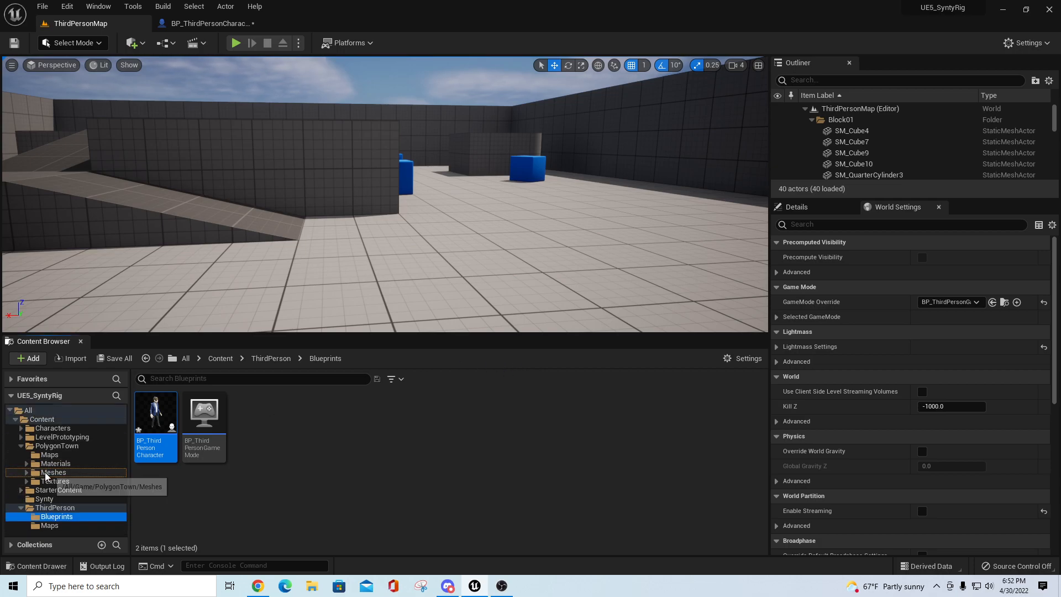
Select the Father_01/02 and Mother_01/02 meshes and accept SK_Synty_Polygon_Unreal for each.
left_click(63, 489)
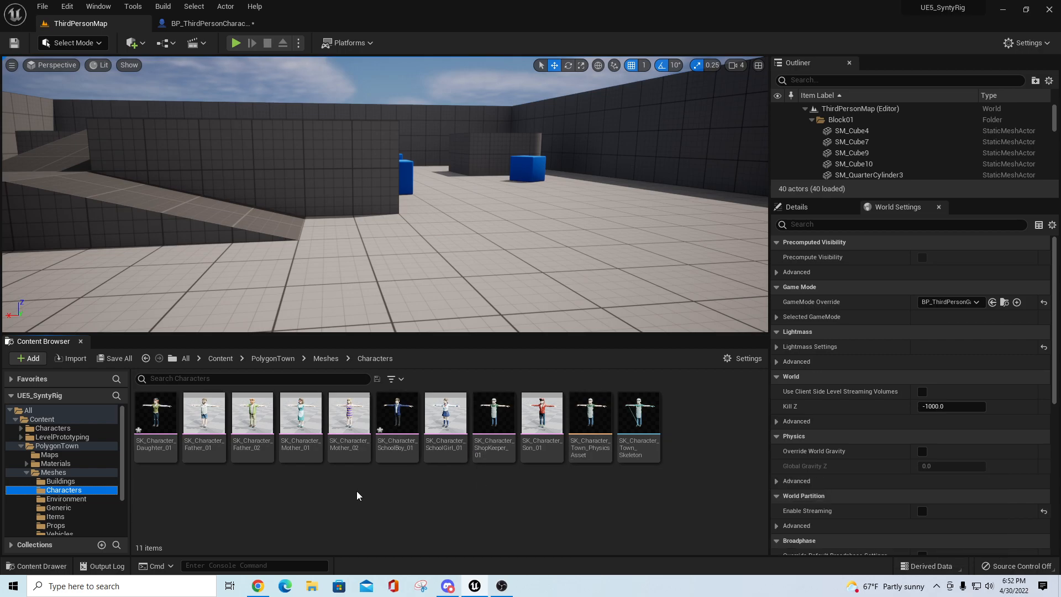
left_click(203, 414)
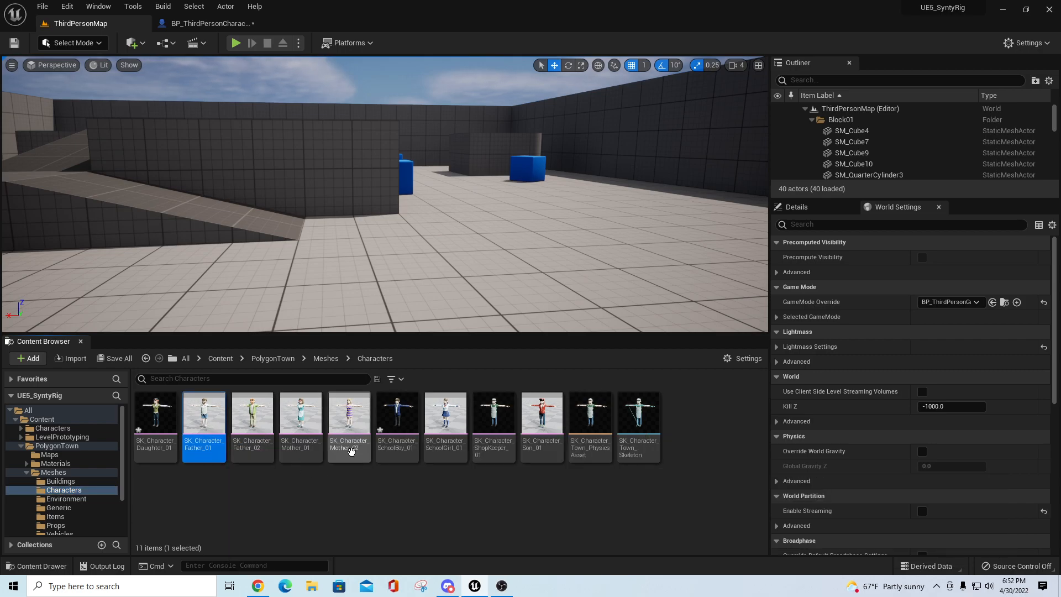
right_click(349, 414)
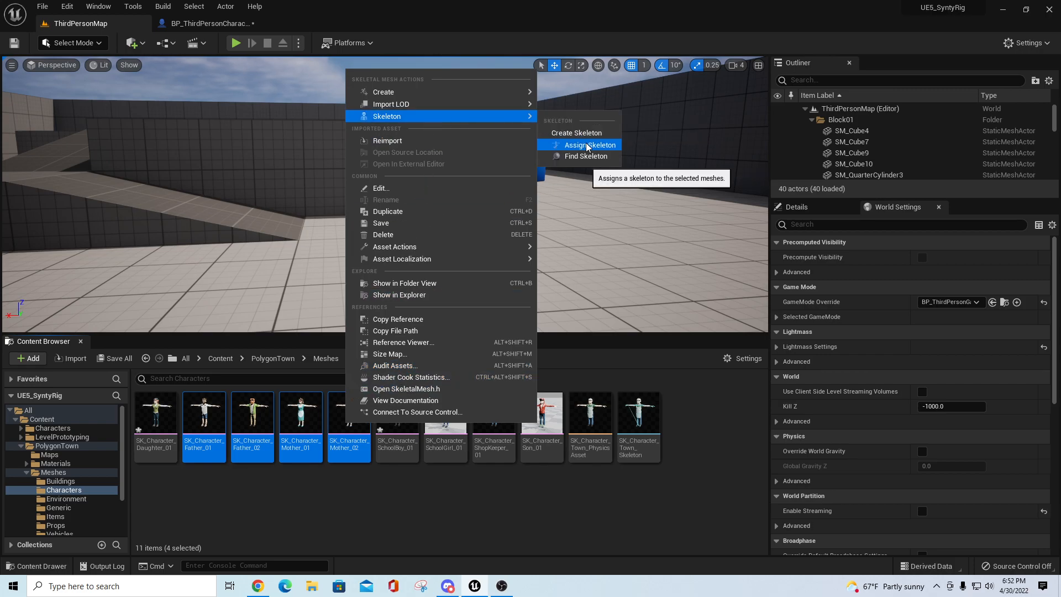
left_click(590, 145)
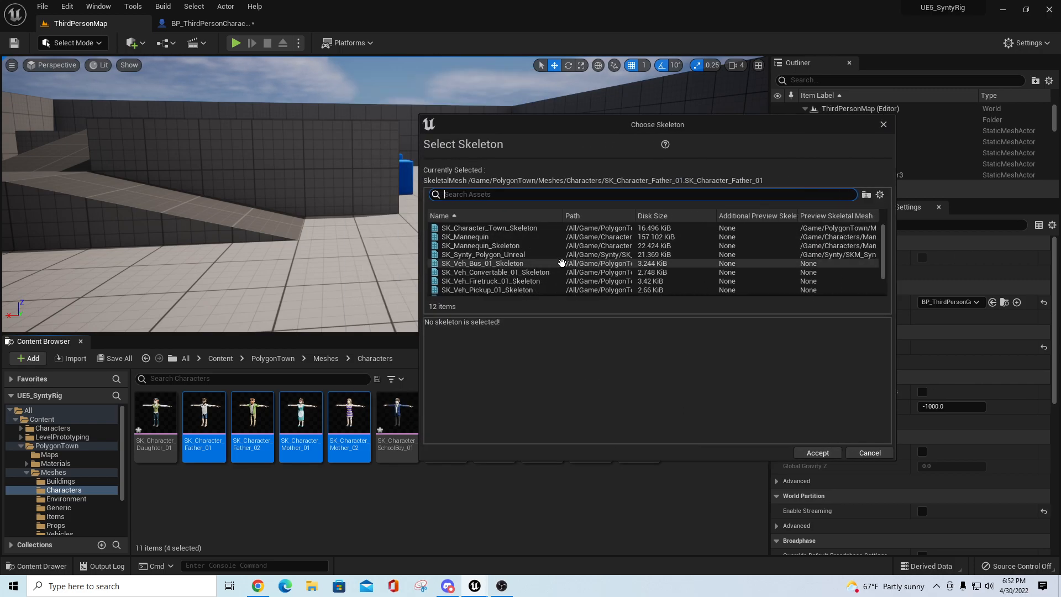
left_click(482, 253)
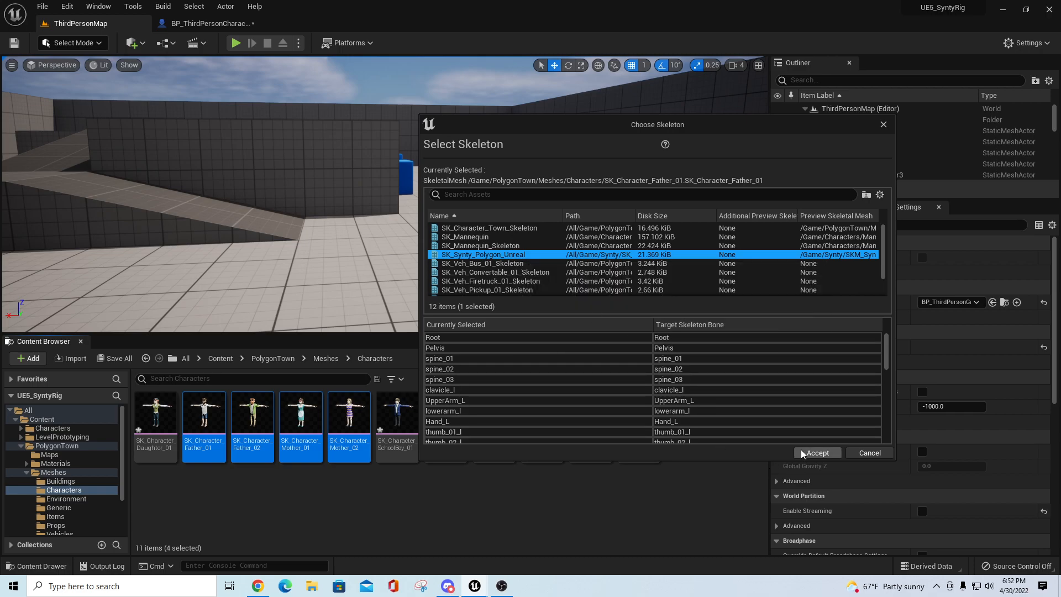
left_click(816, 452)
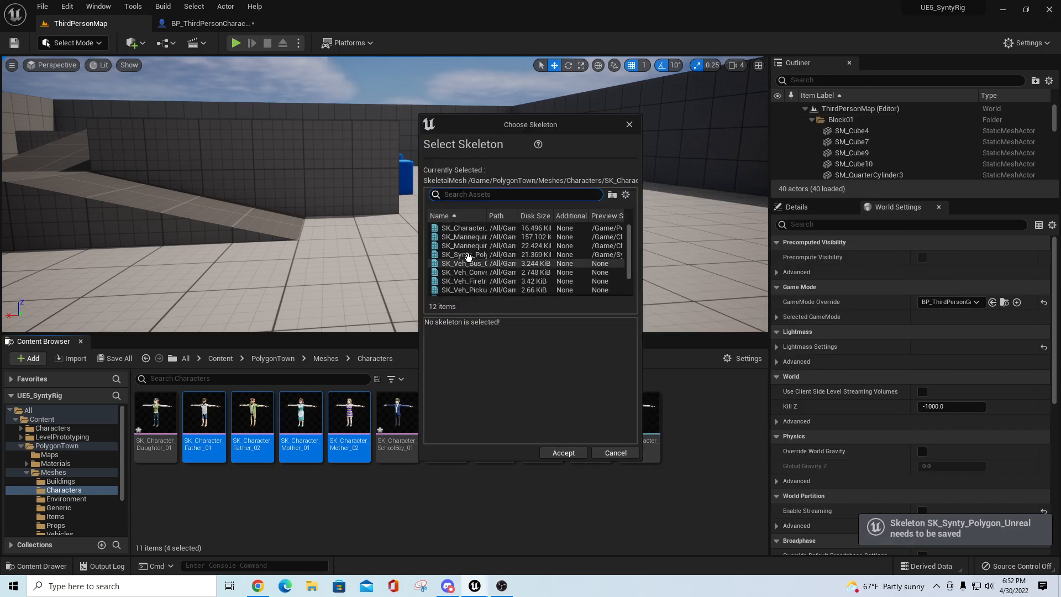
left_click(615, 452)
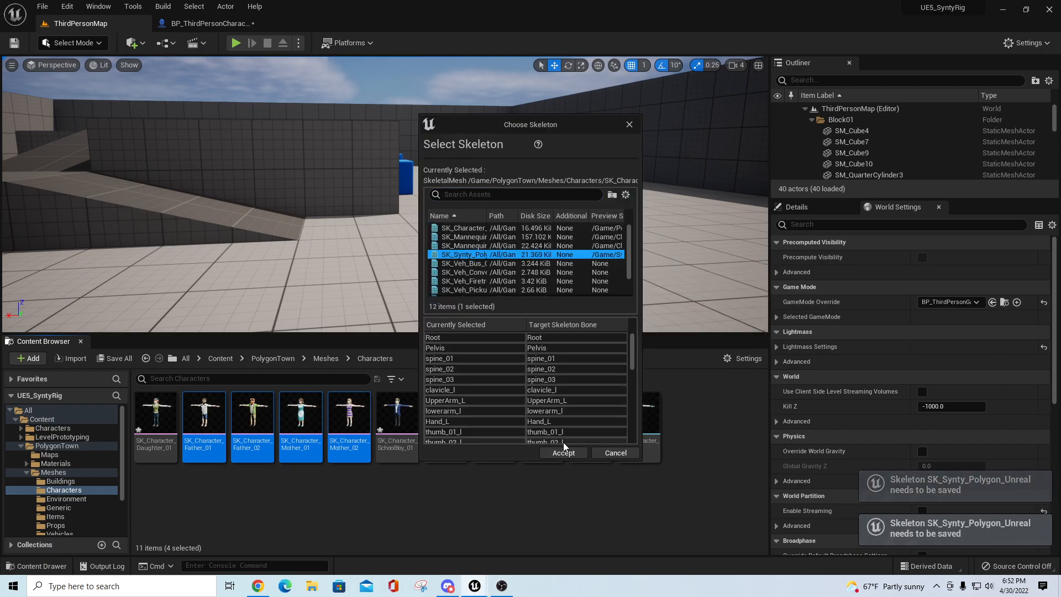
left_click(478, 254)
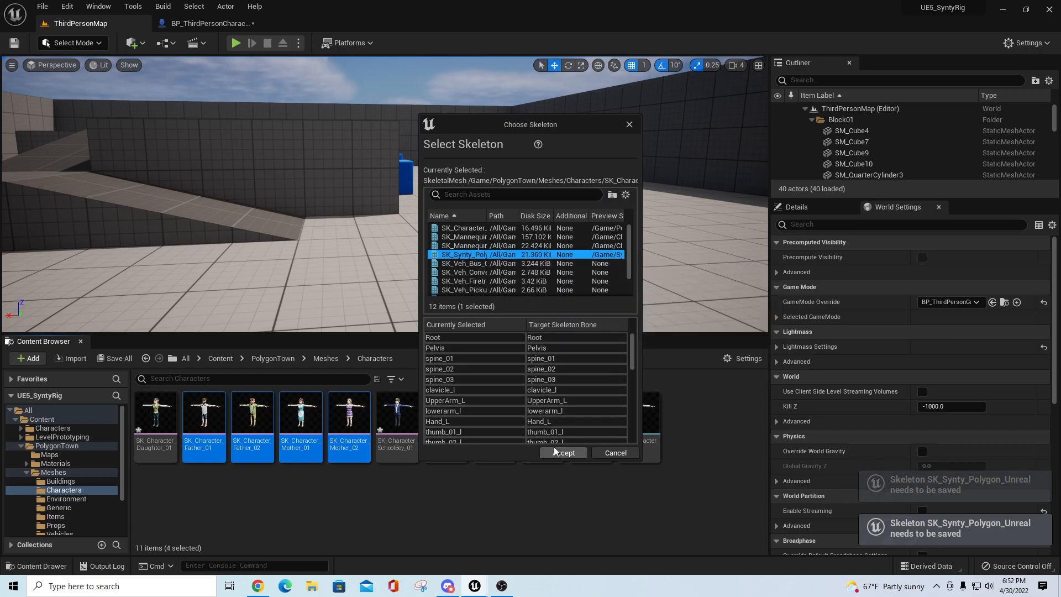
left_click(562, 453)
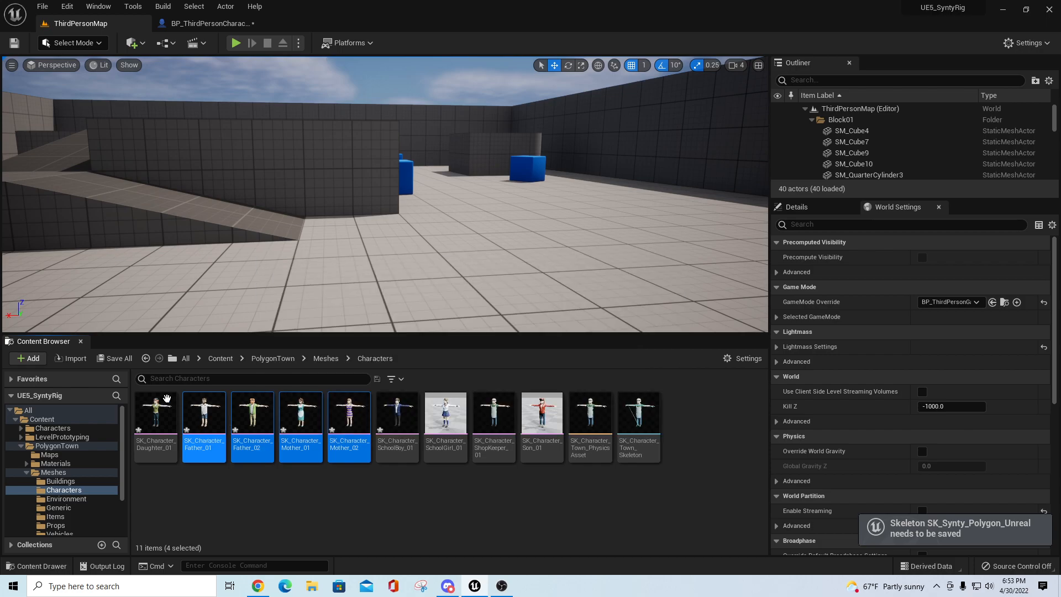
left_click(113, 358)
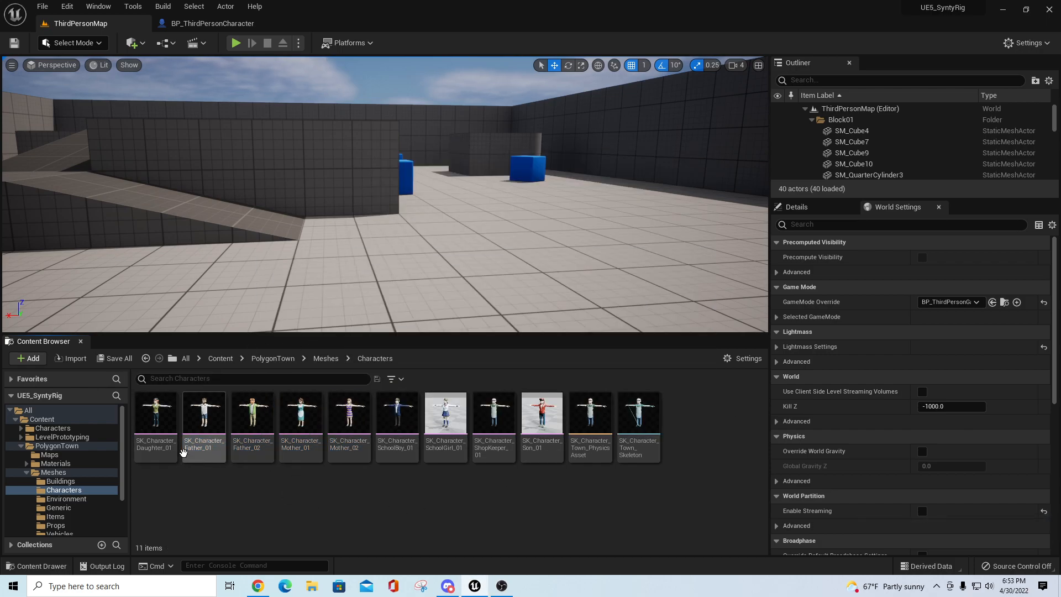
mouse_move(445, 414)
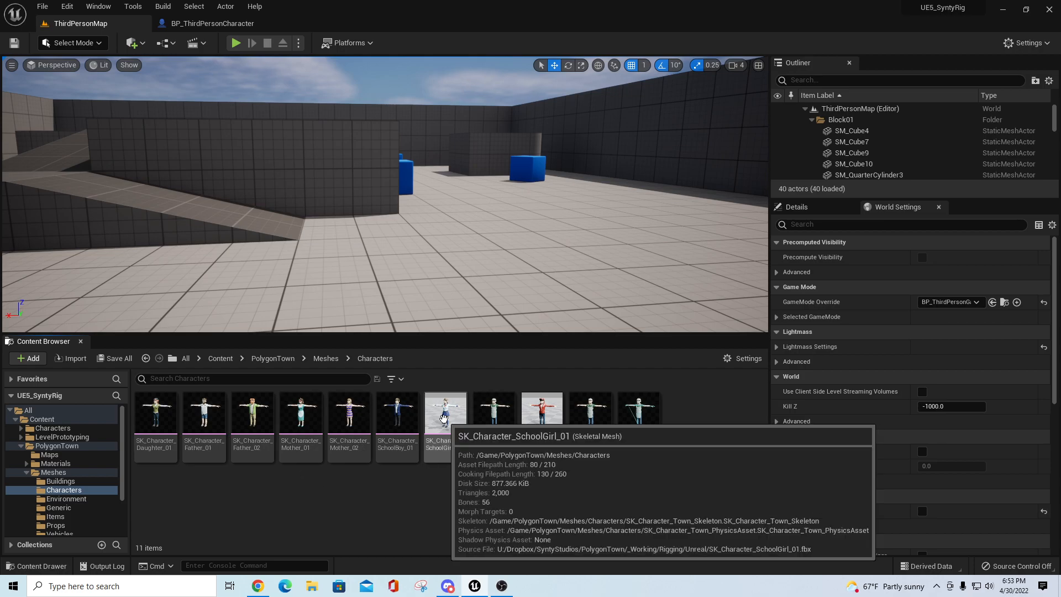
Assign the SK_Synty_Polygon_Unreal skeleton to SK_Character_SchoolGirl_01 and save the mesh.
right_click(446, 413)
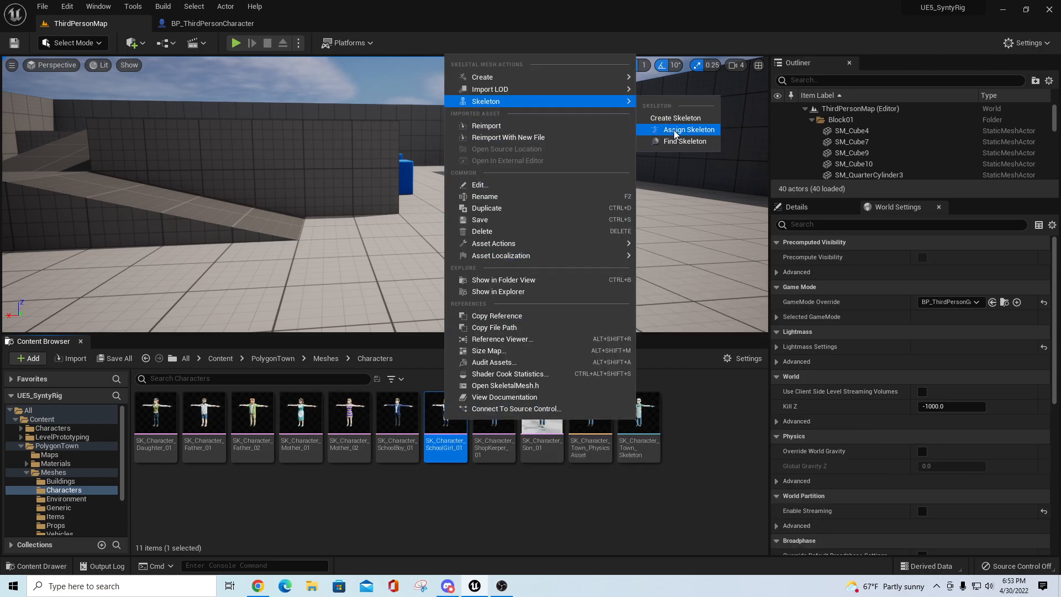
left_click(690, 129)
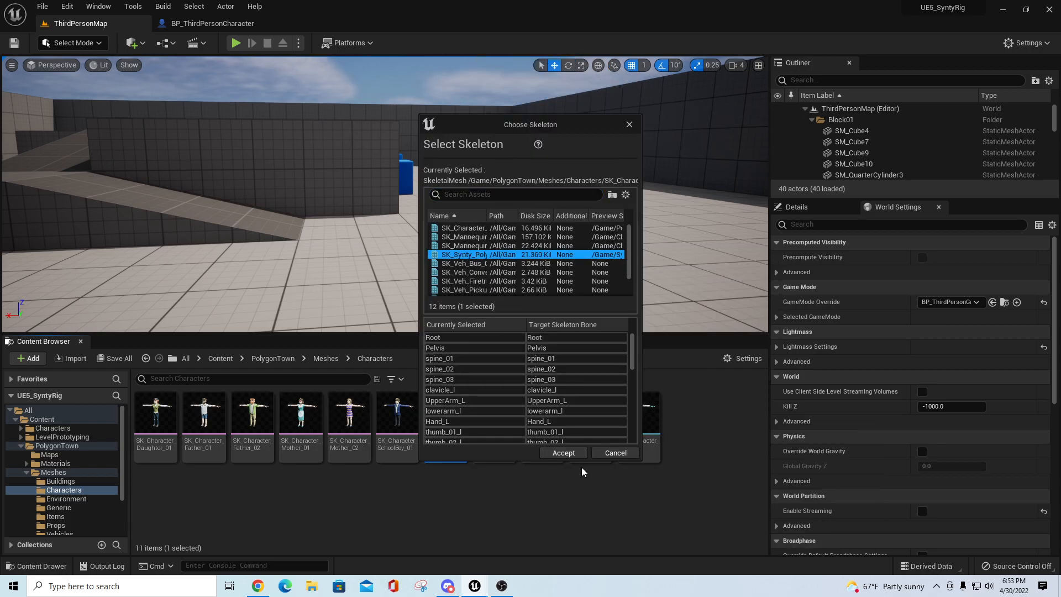
left_click(563, 453)
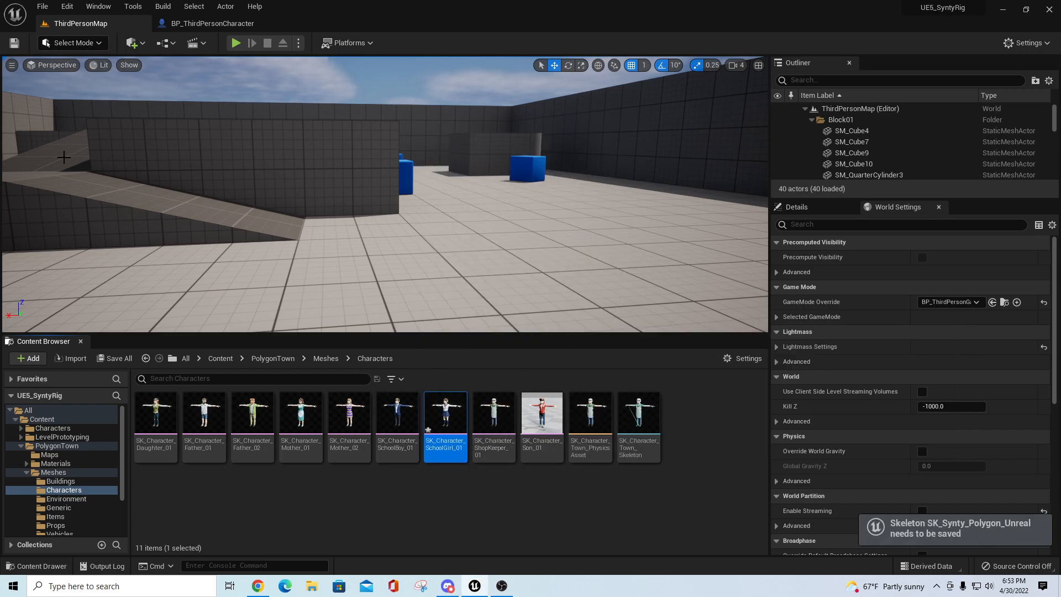
left_click(118, 358)
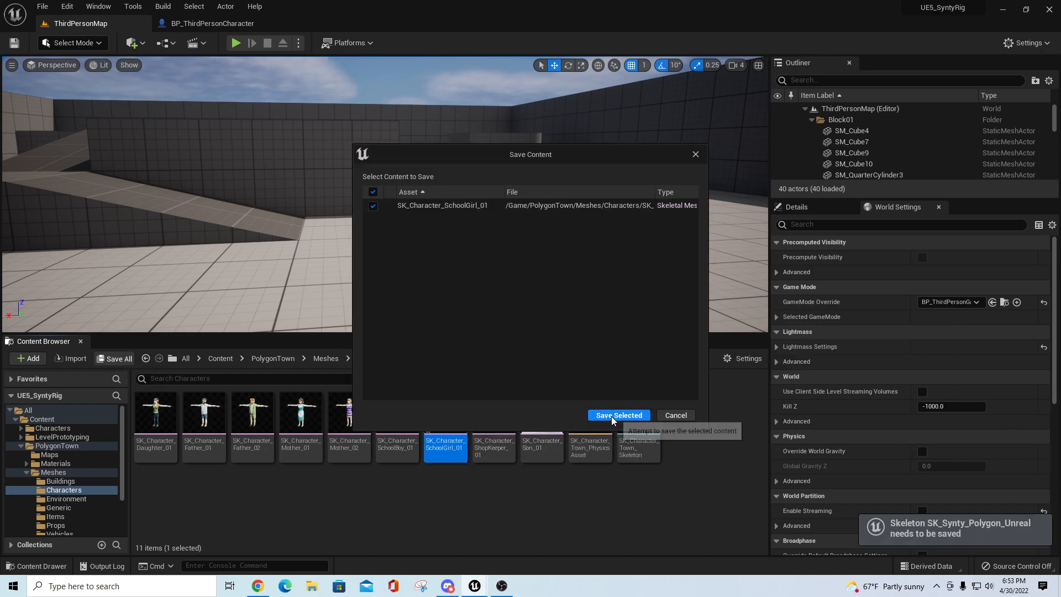
left_click(618, 415)
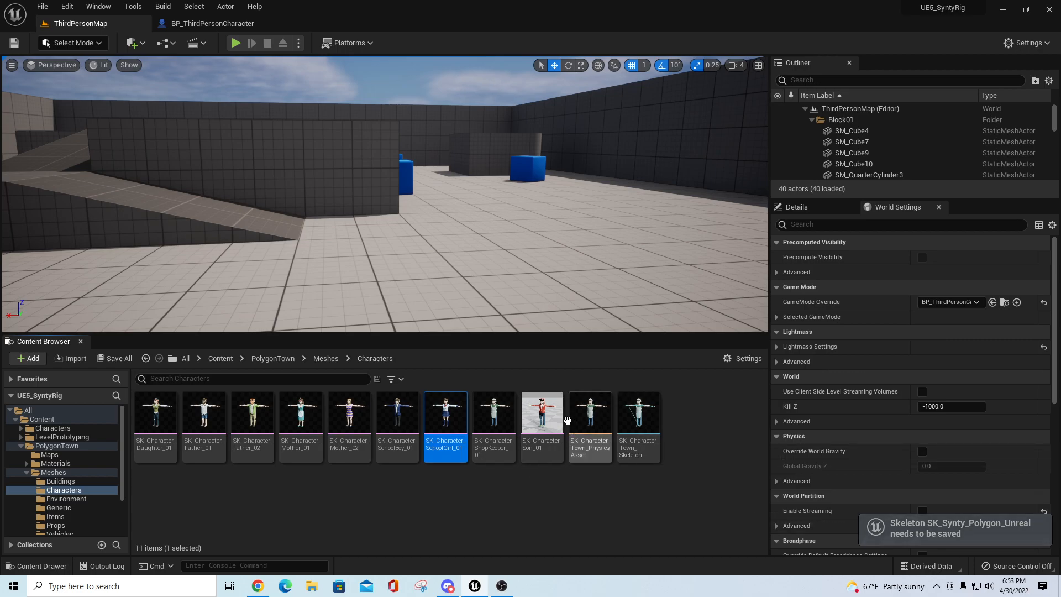
mouse_move(459, 265)
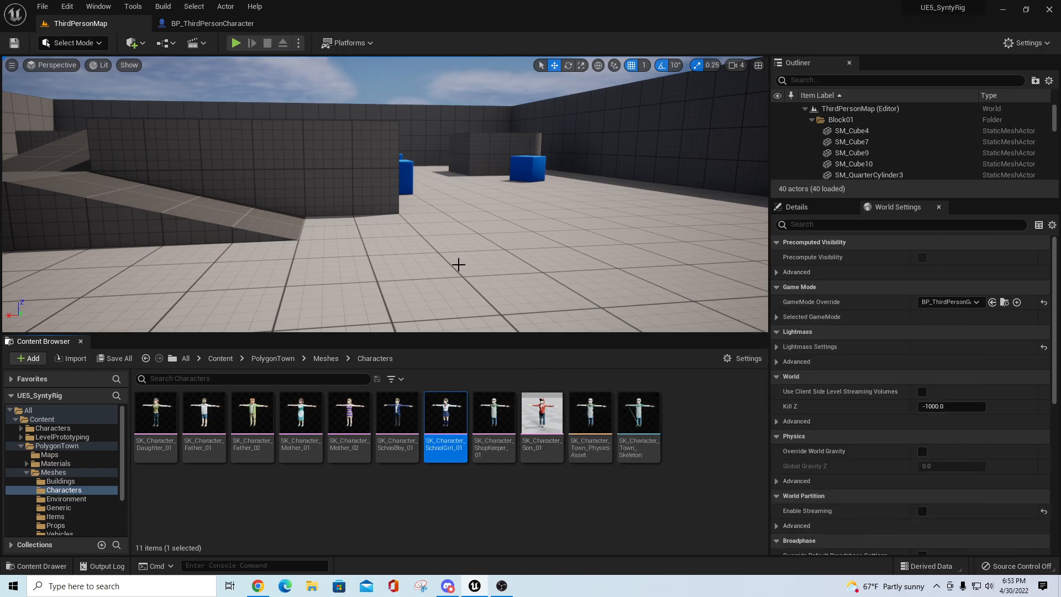
mouse_move(349, 412)
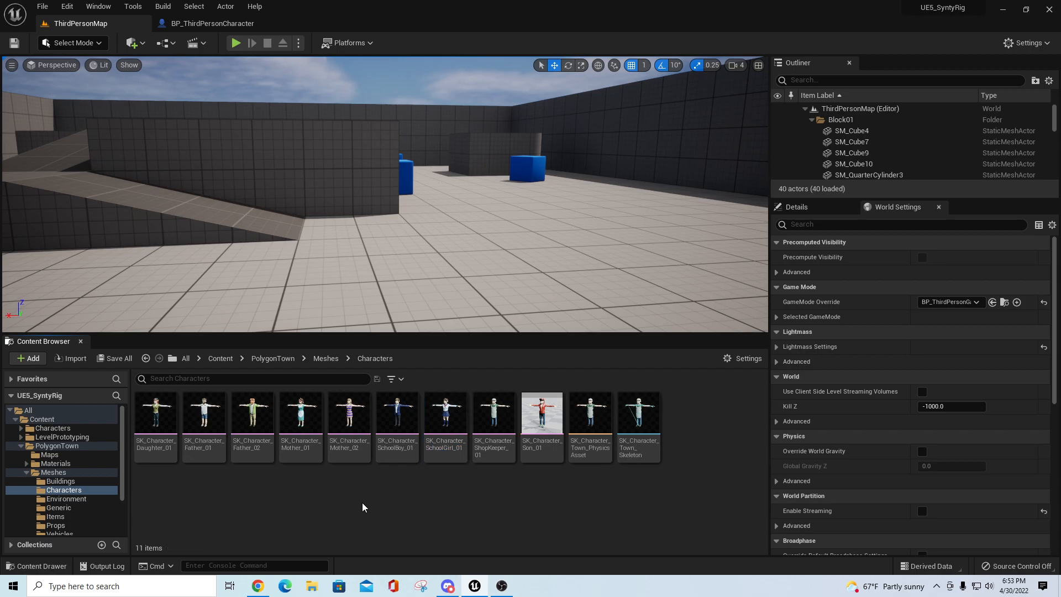
right_click(252, 416)
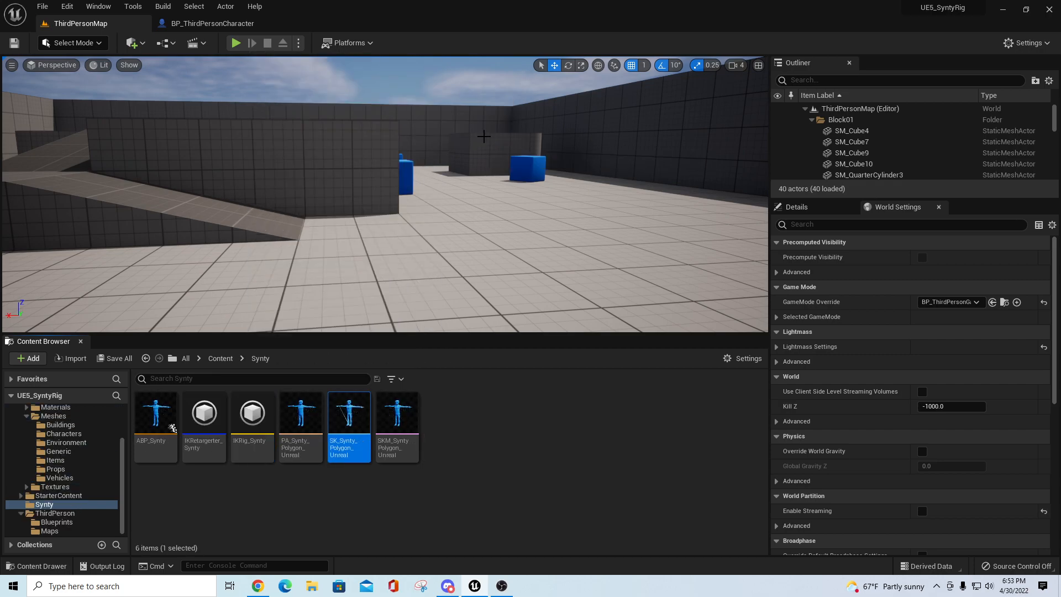
mouse_move(301, 489)
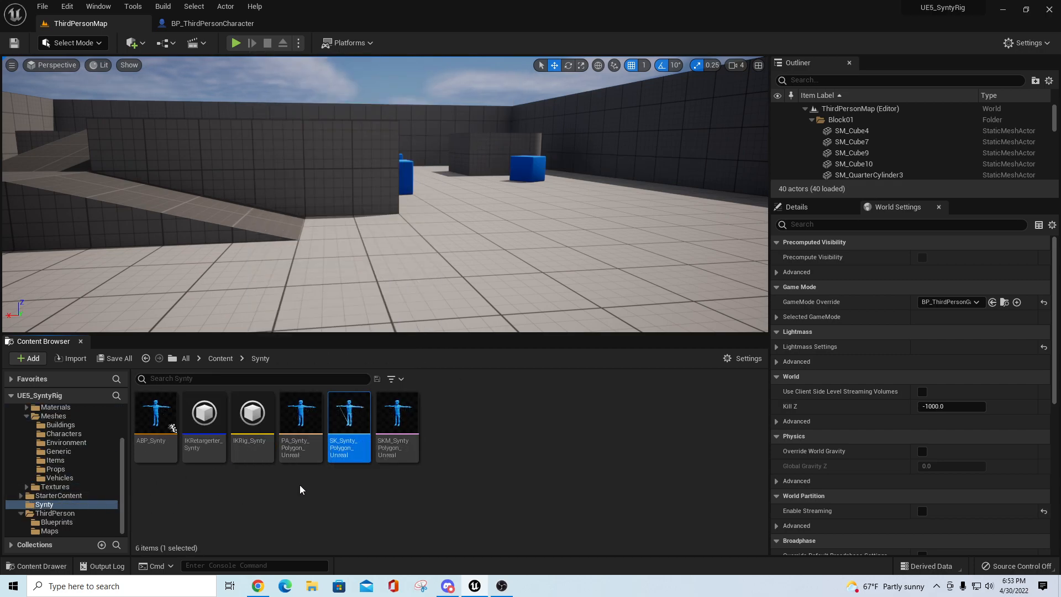
mouse_move(579, 522)
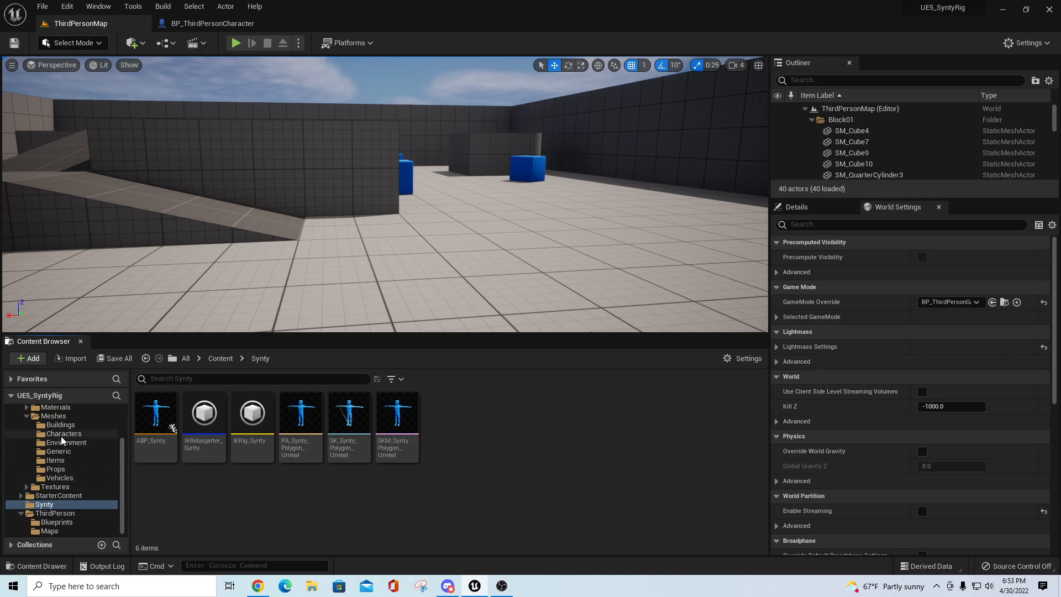
right_click(534, 419)
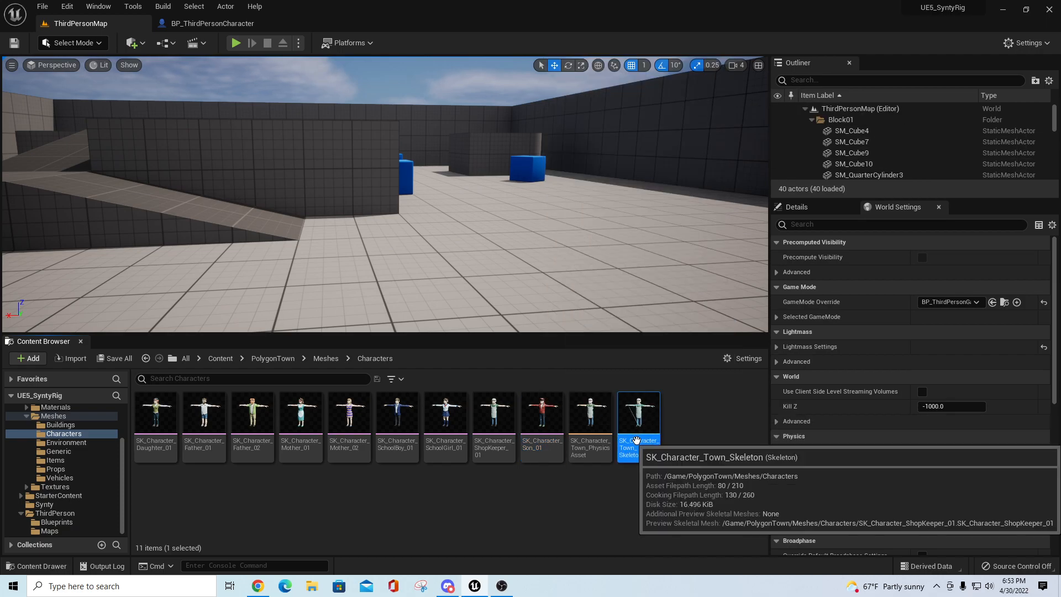
left_click(531, 525)
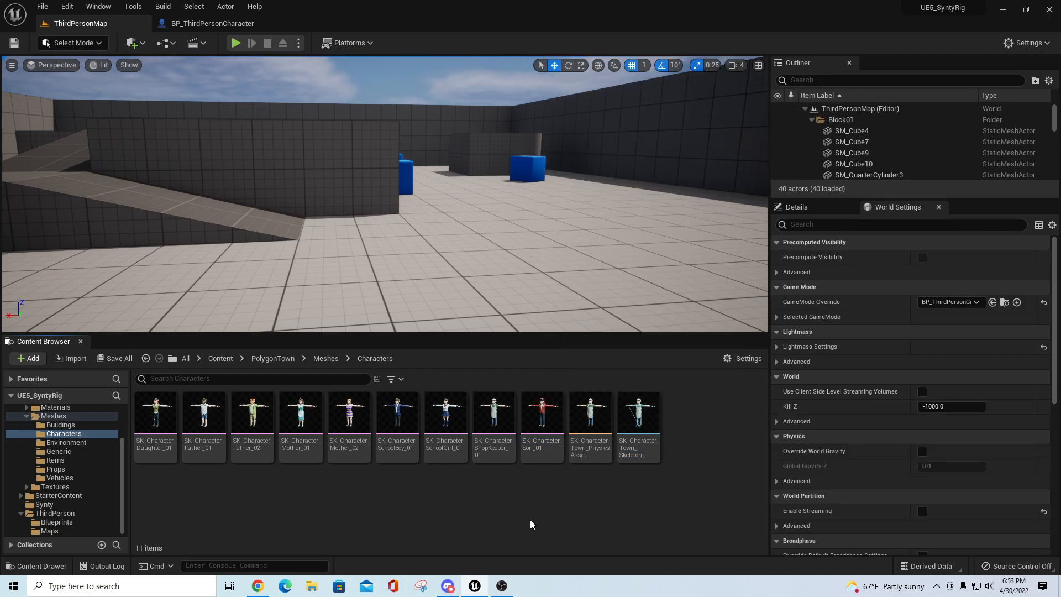
Assign the SK_Synty_Polygon_Unreal skeleton to SK_Character_Son_01, save it, and play the level.
right_click(542, 413)
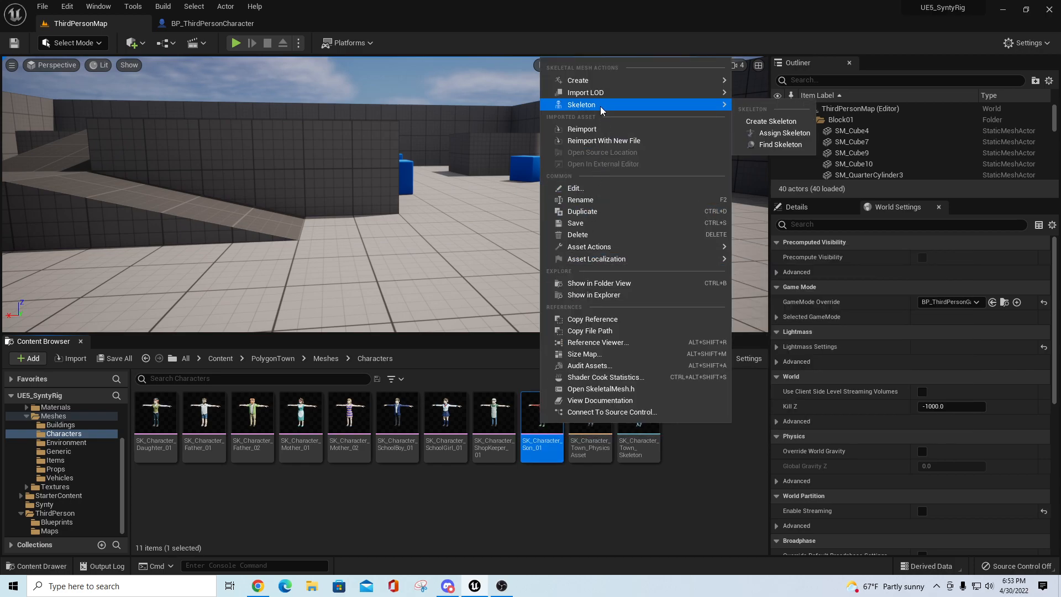
left_click(785, 133)
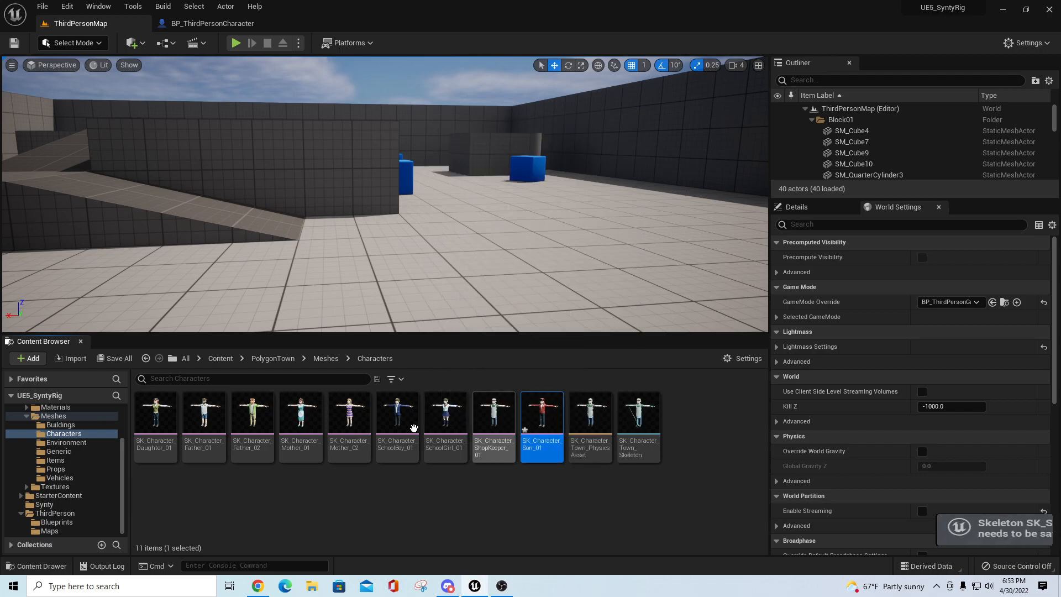
left_click(118, 358)
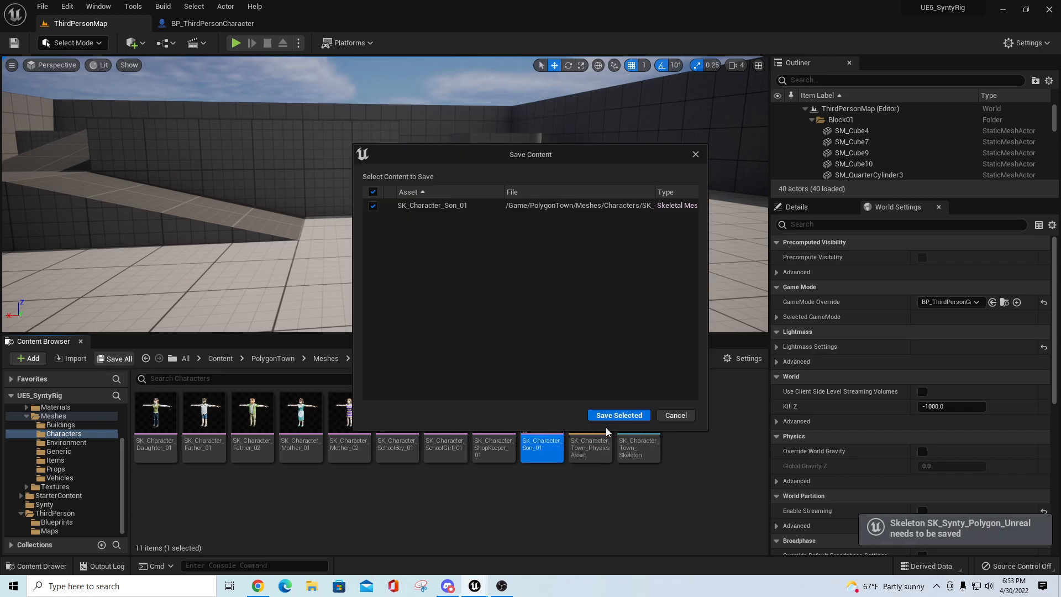
left_click(617, 415)
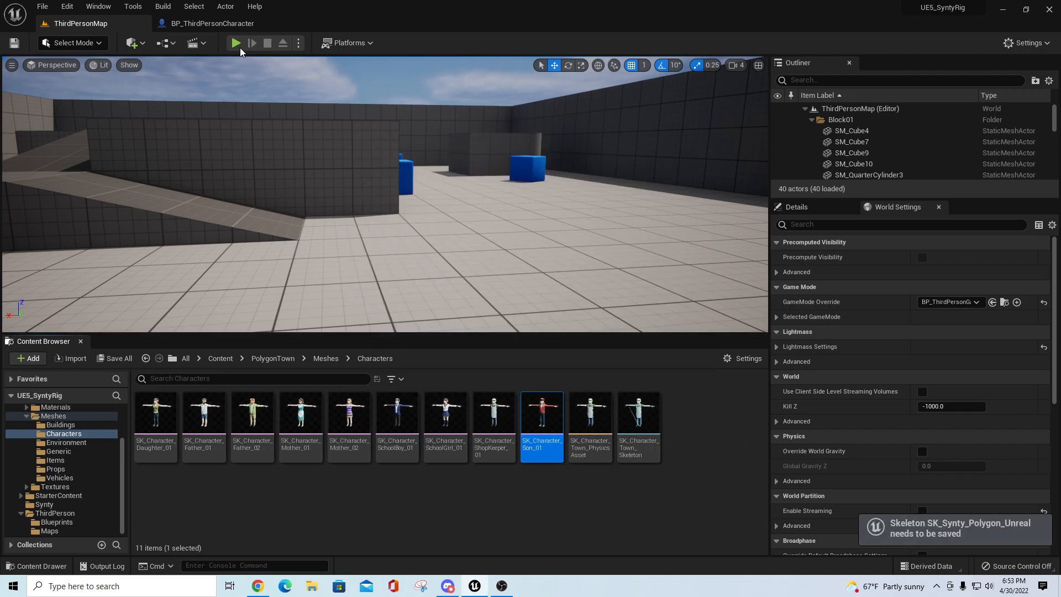
left_click(236, 43)
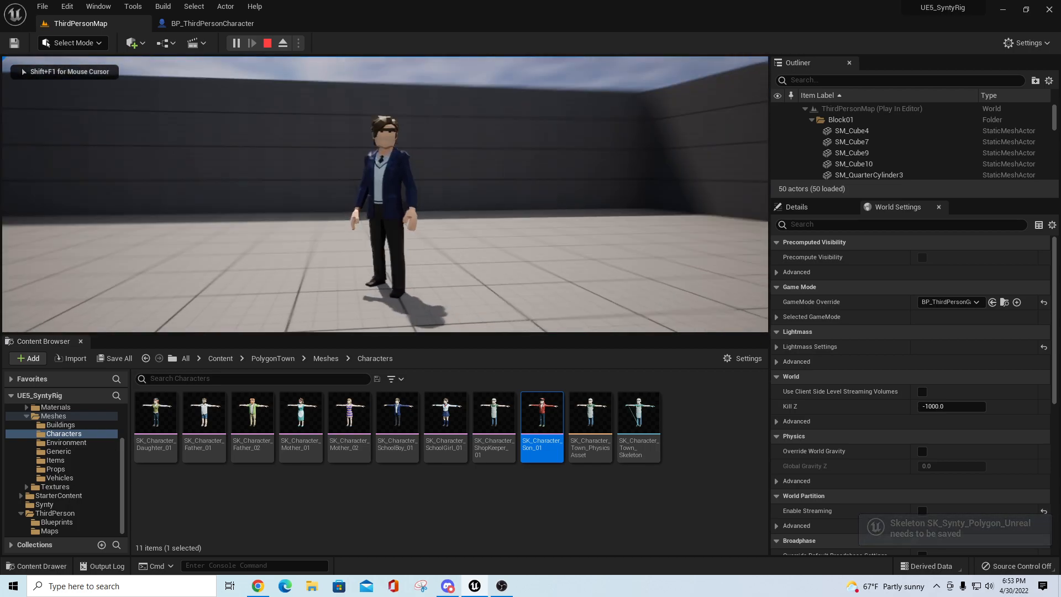